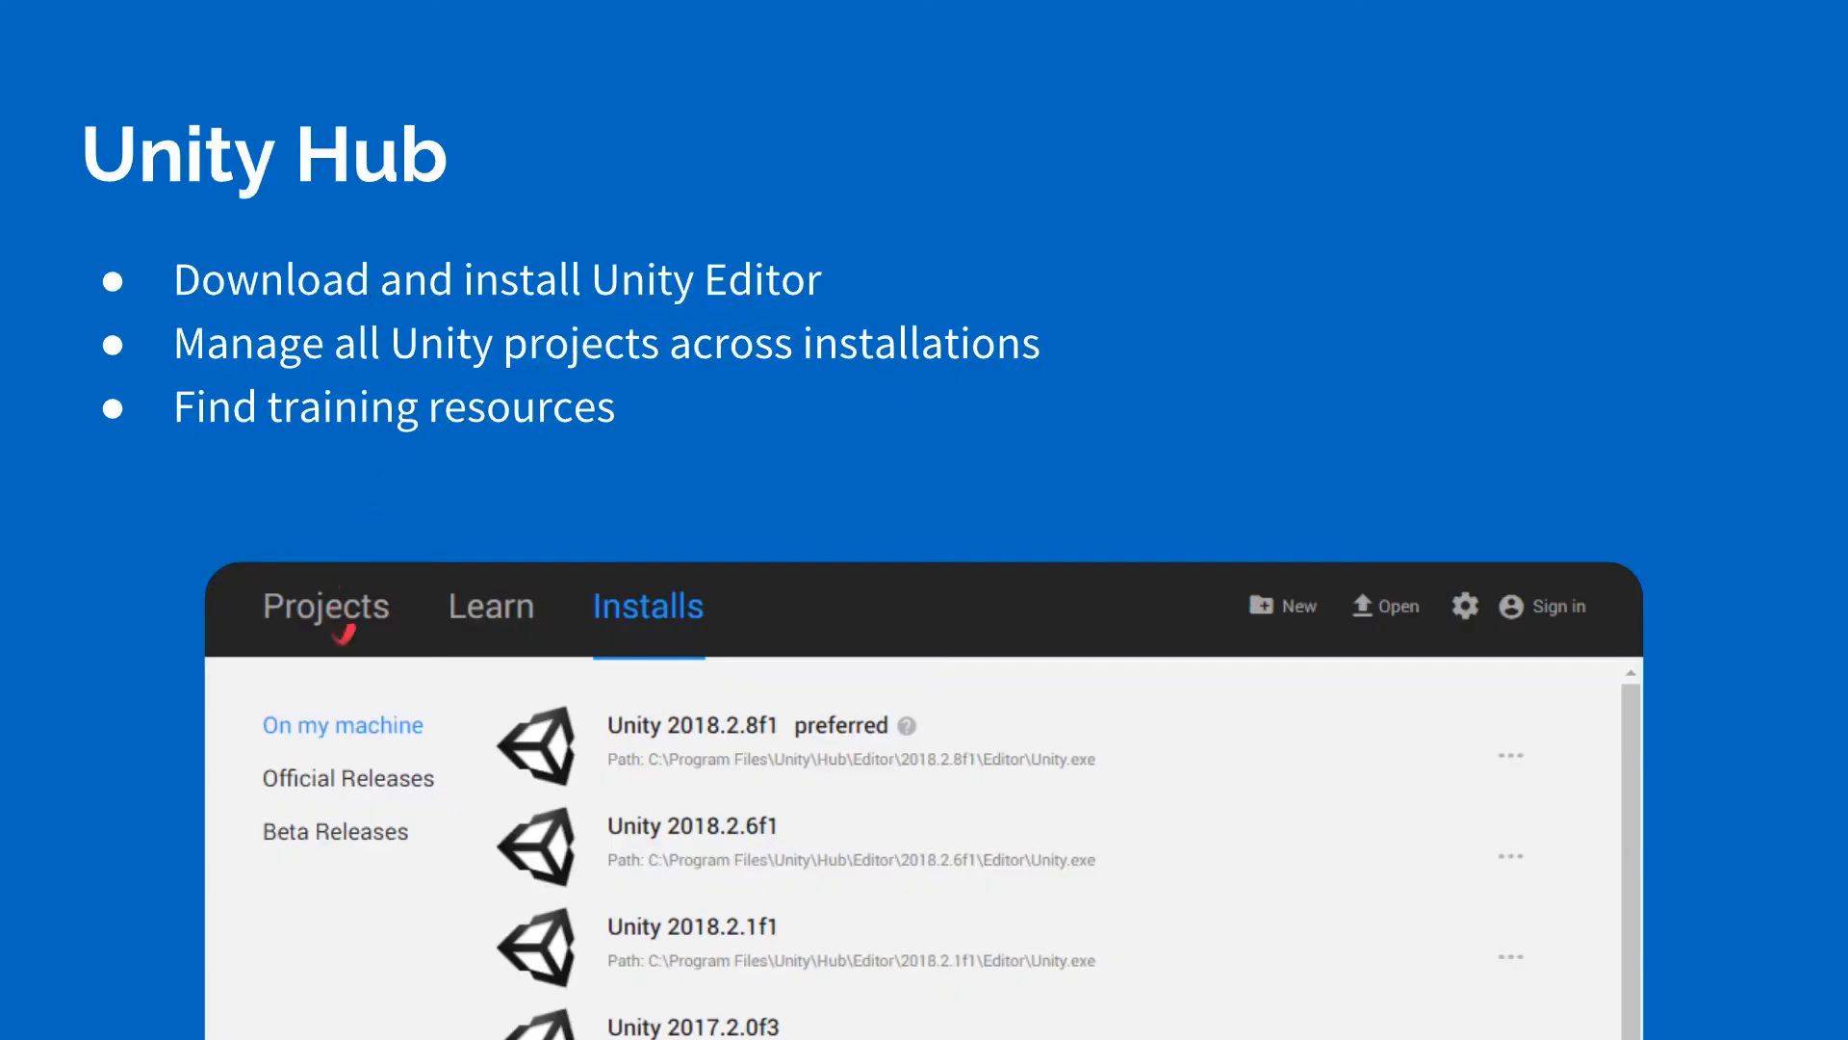
mouse_move(510, 633)
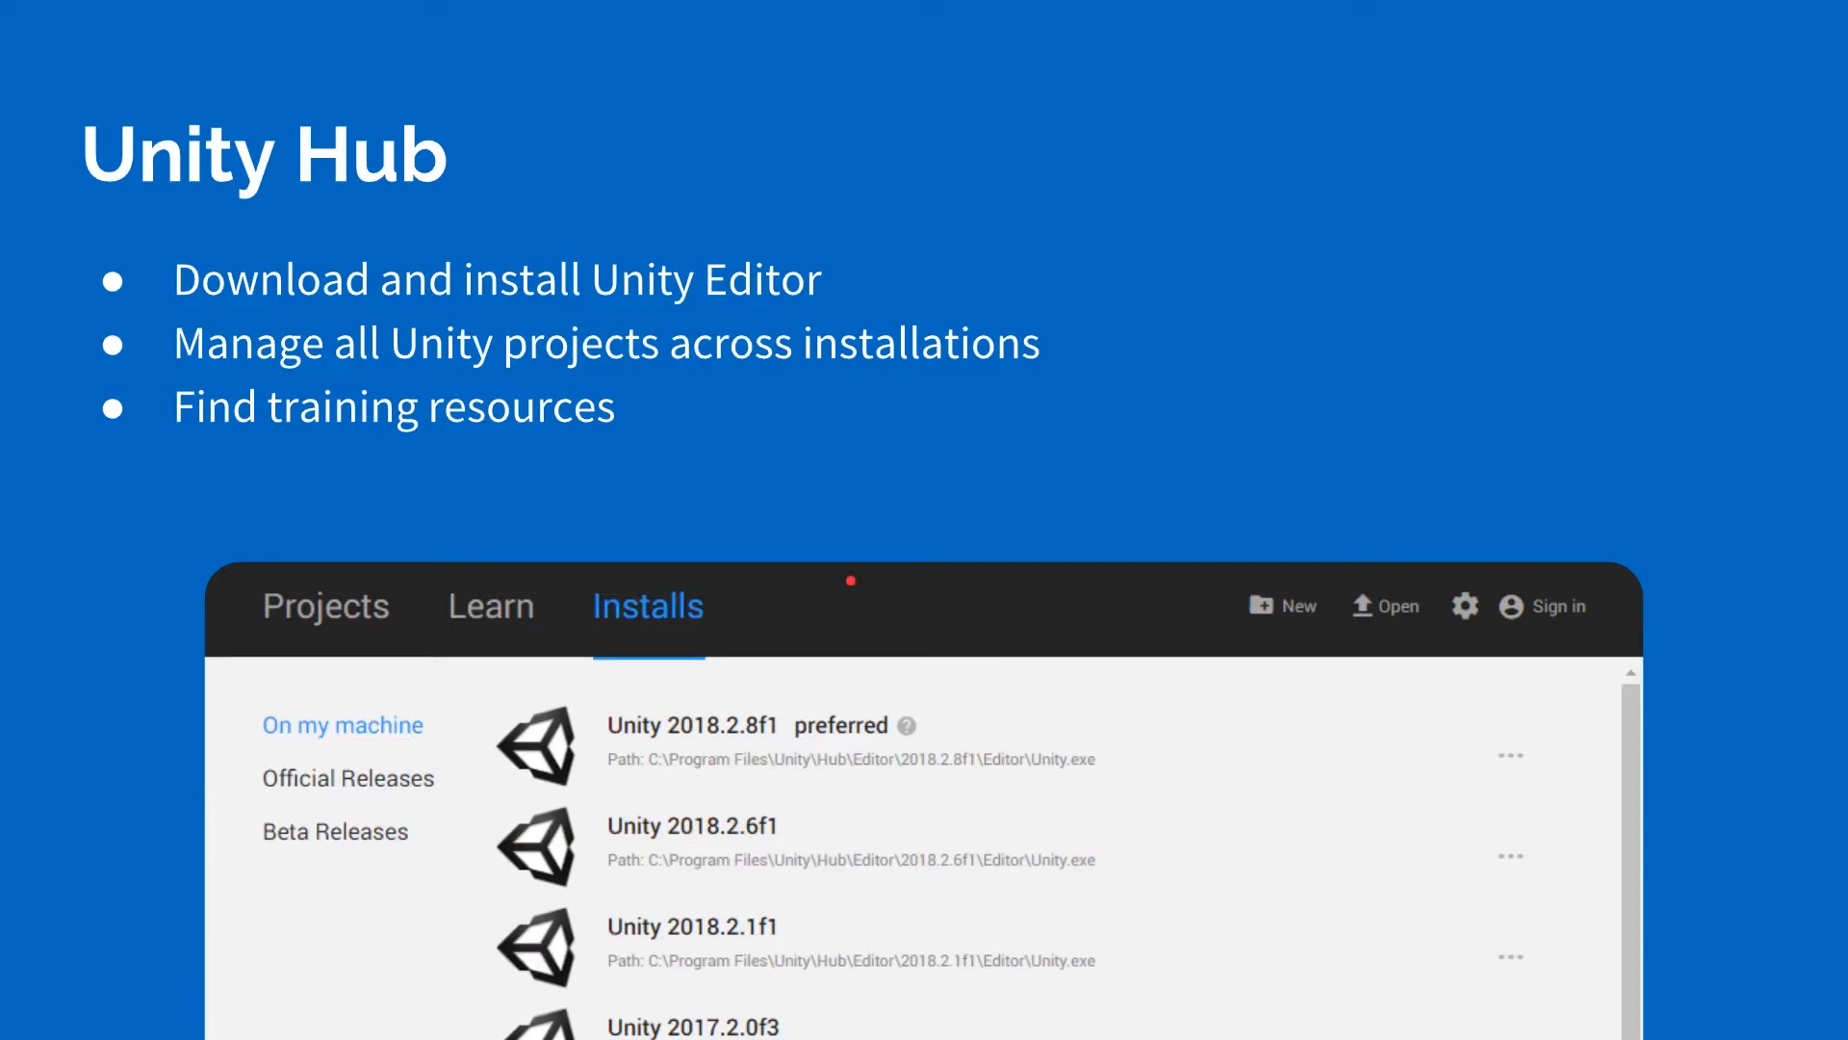
Switch from the Unity Hub slides to the web browser.
left_click(210, 1019)
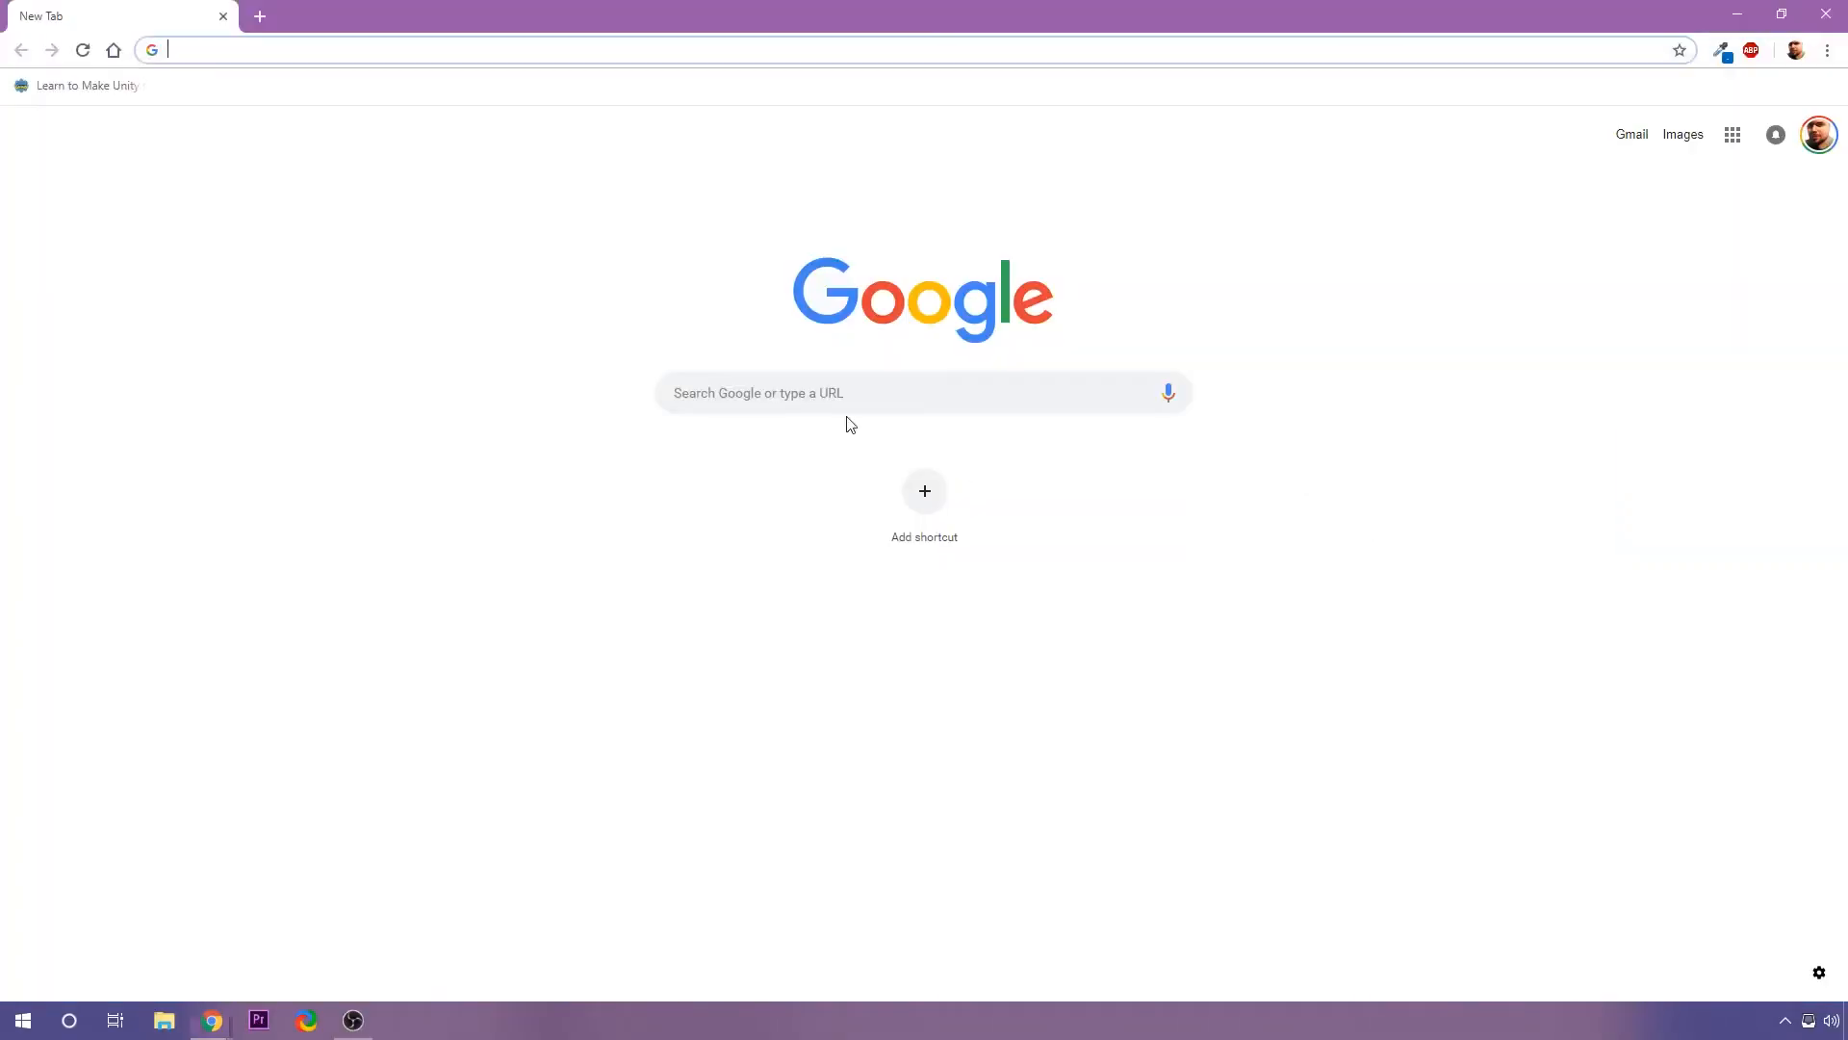
Go to unity3d.com, browse the homepage, and reach the Unity Store plans page.
type("unity3d.com")
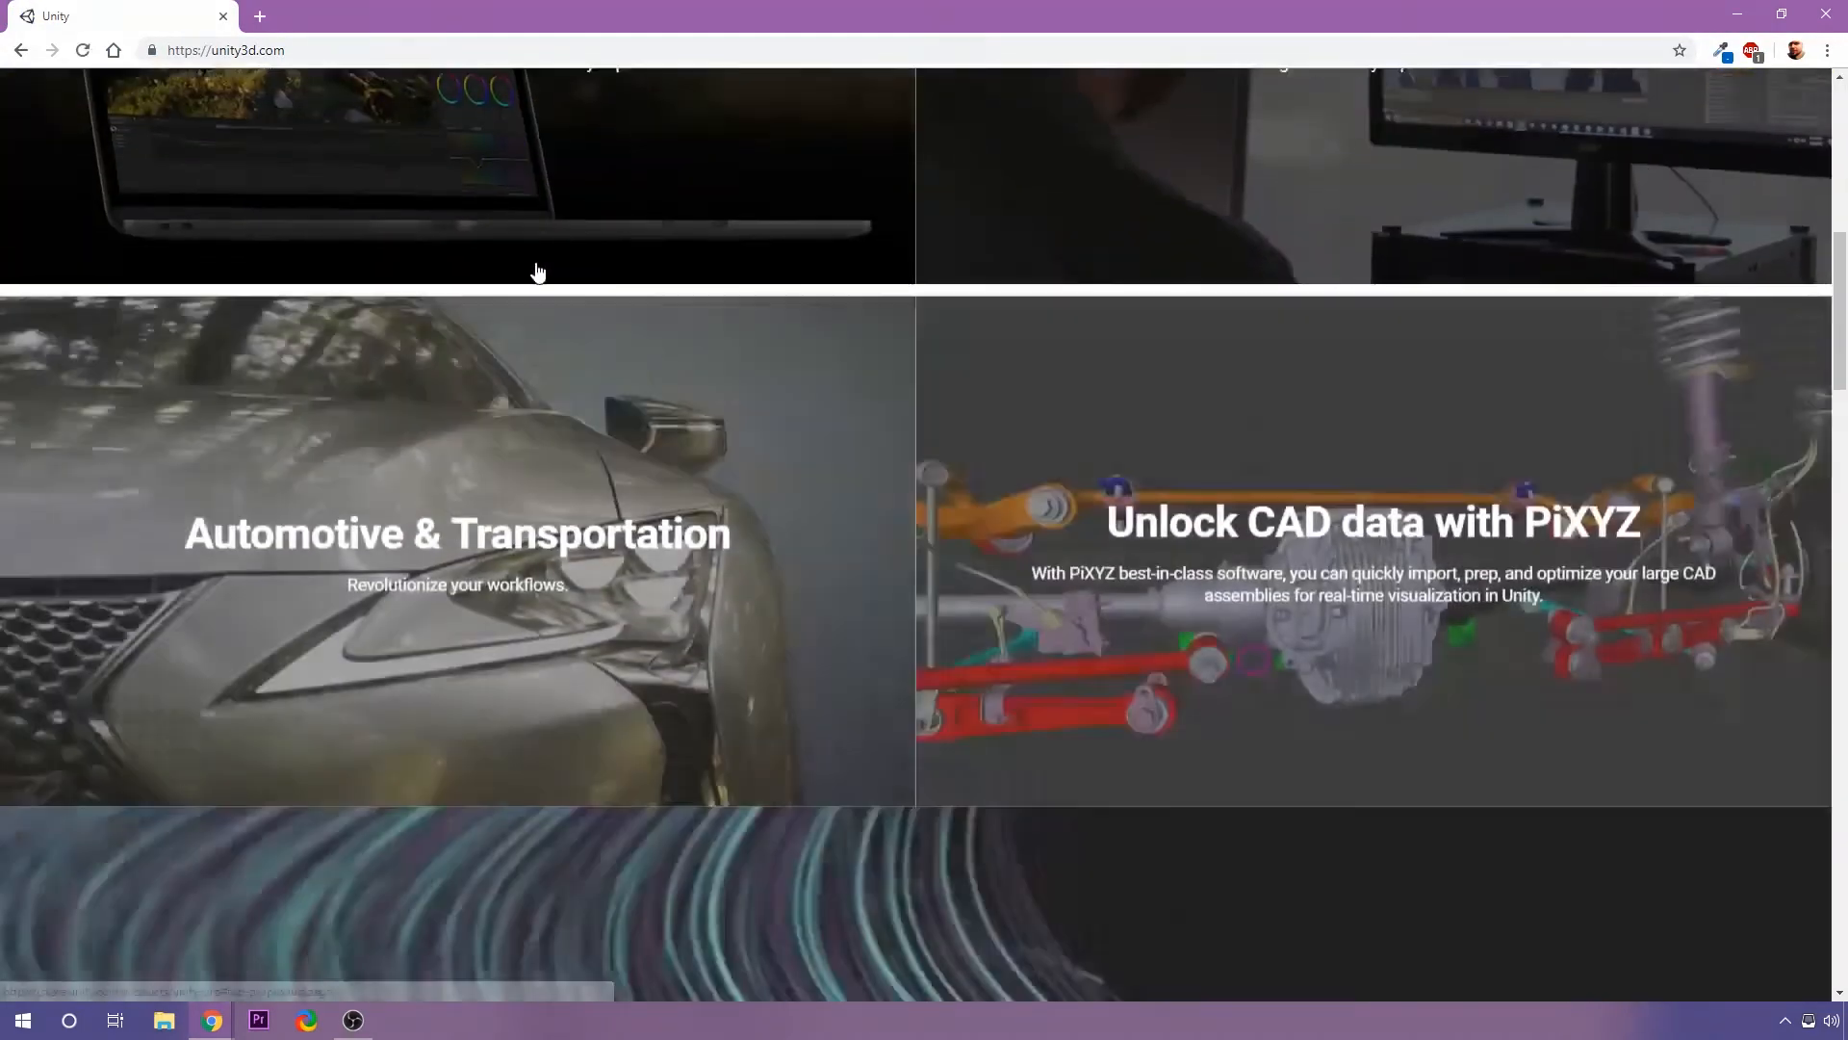
scroll("down", 3)
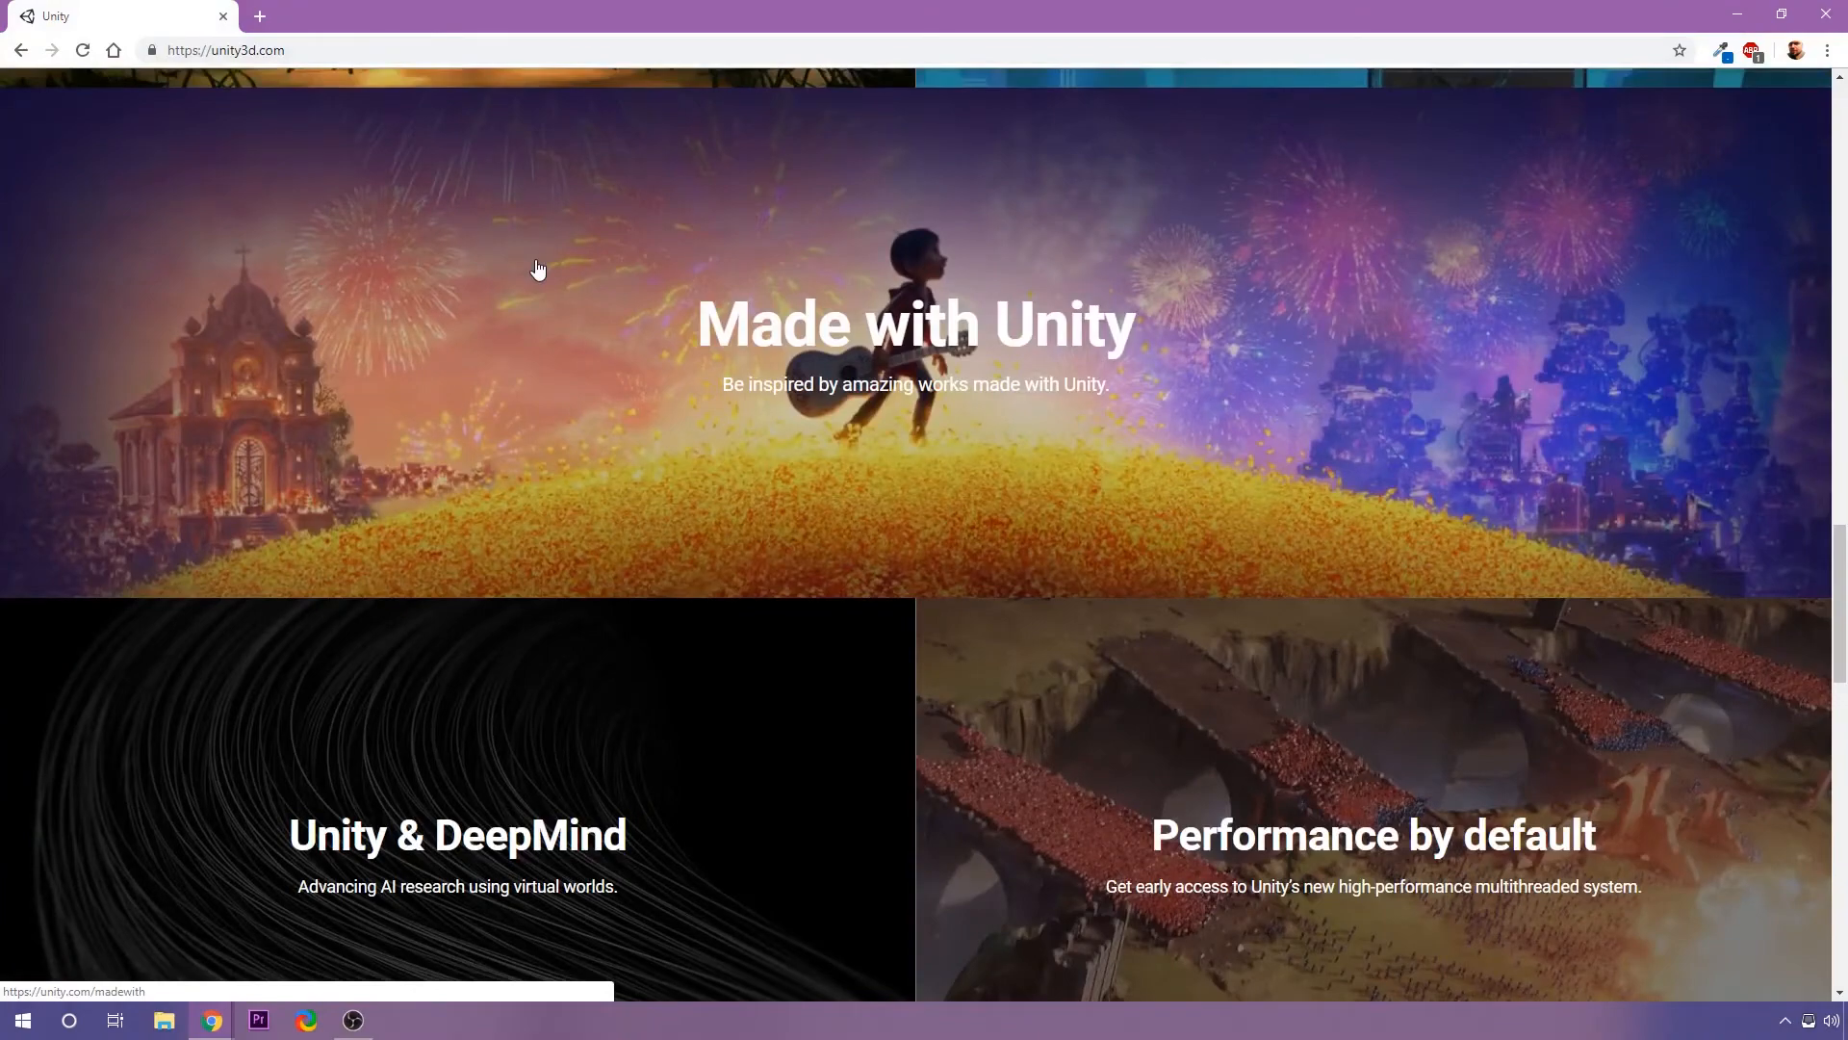
scroll("down", 3)
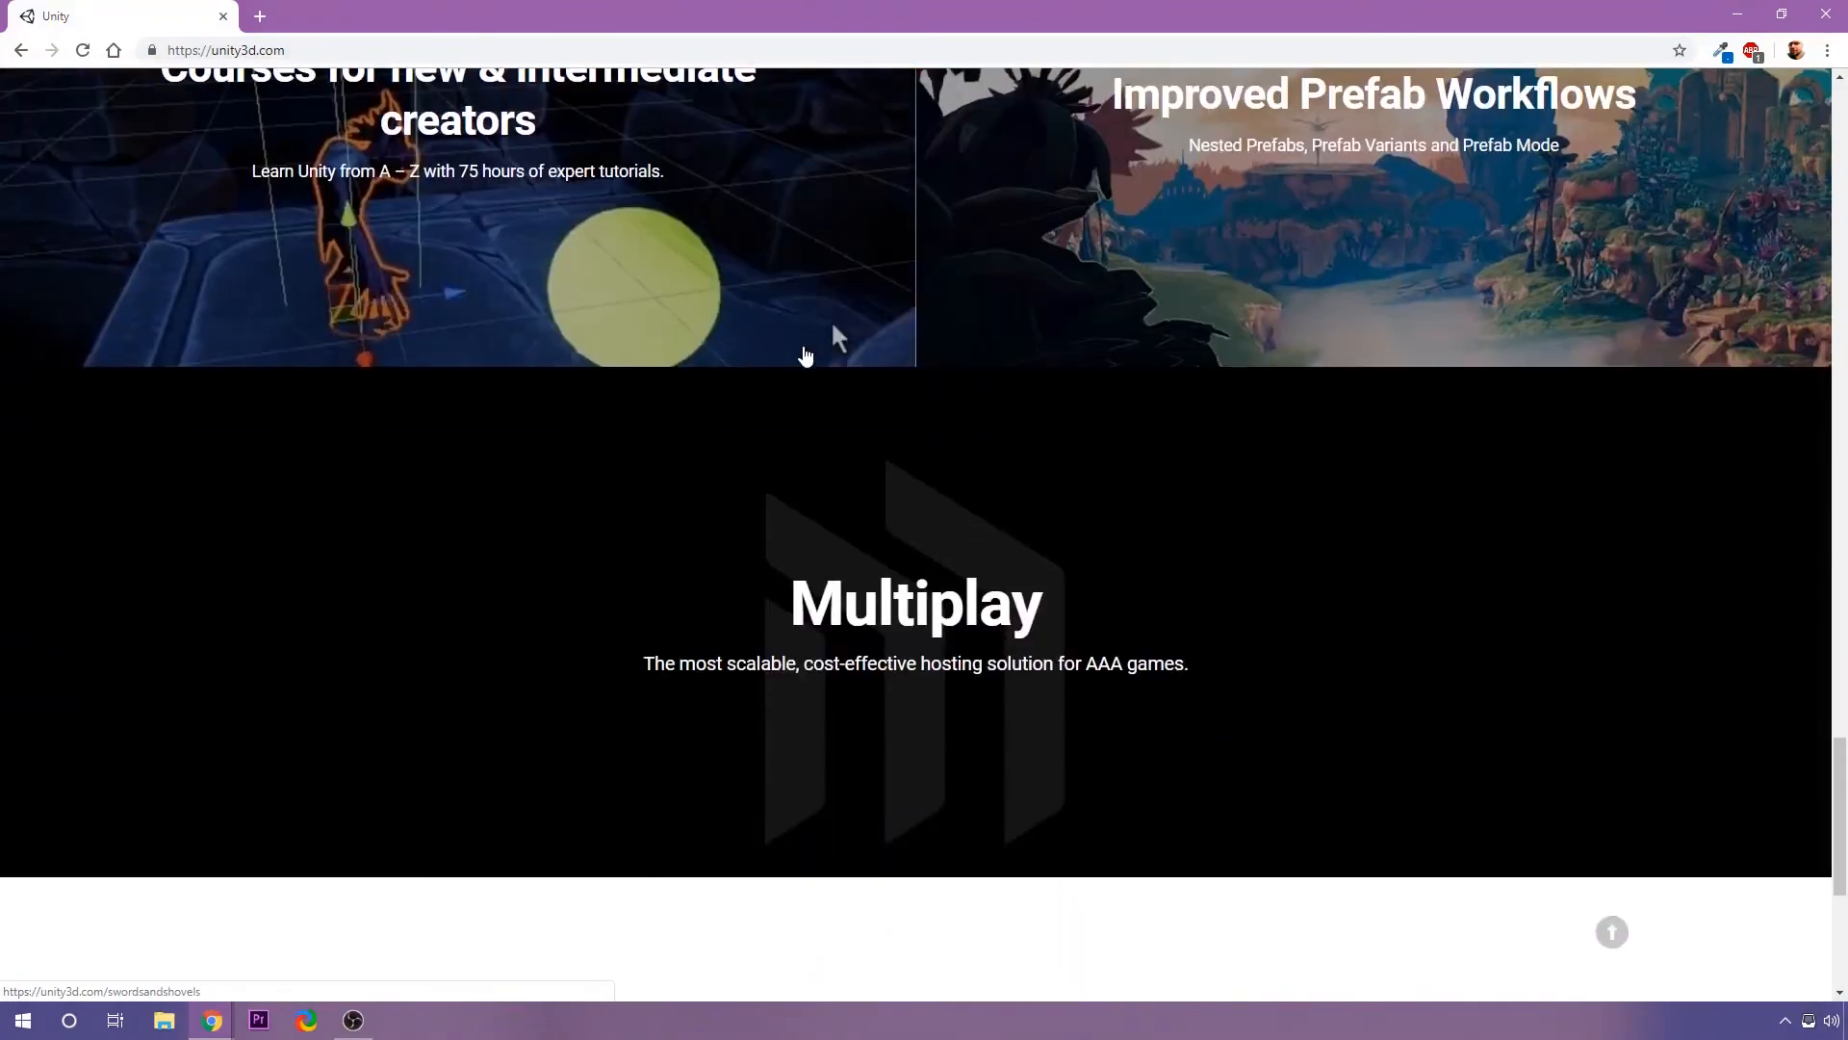
scroll("up", 3)
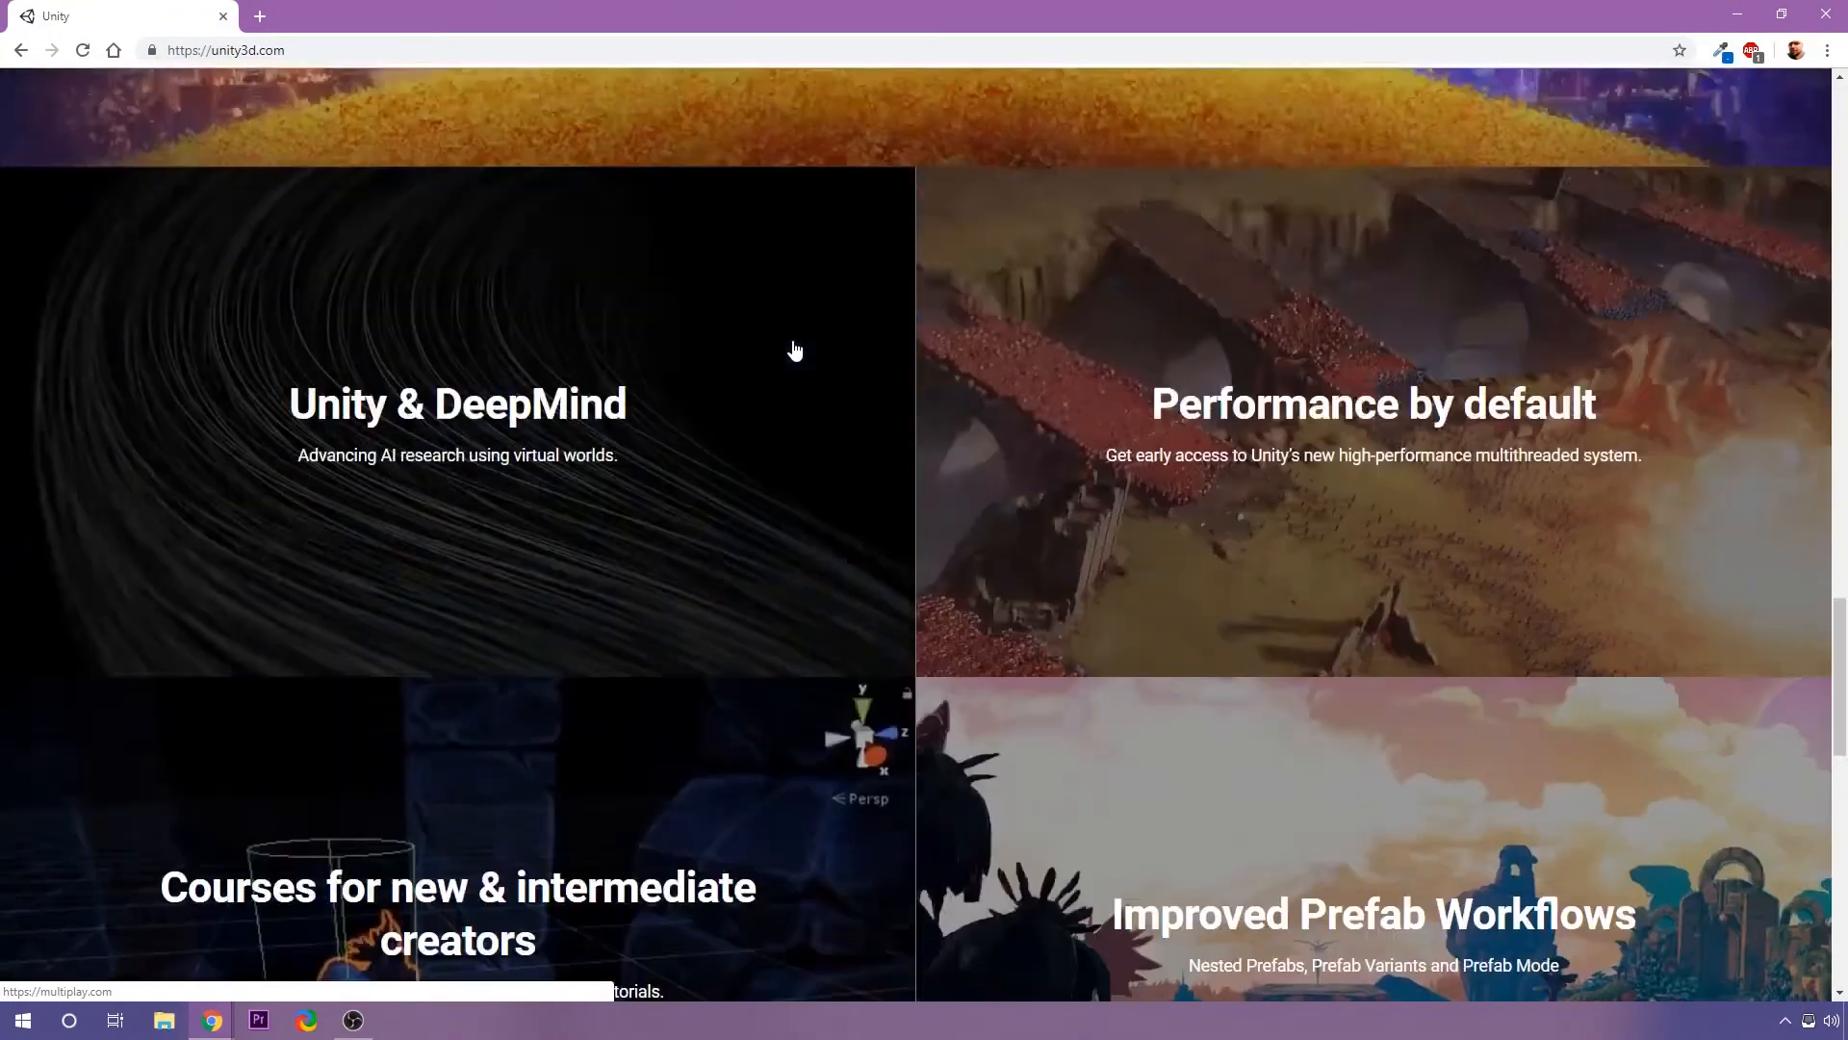
scroll("up", 3)
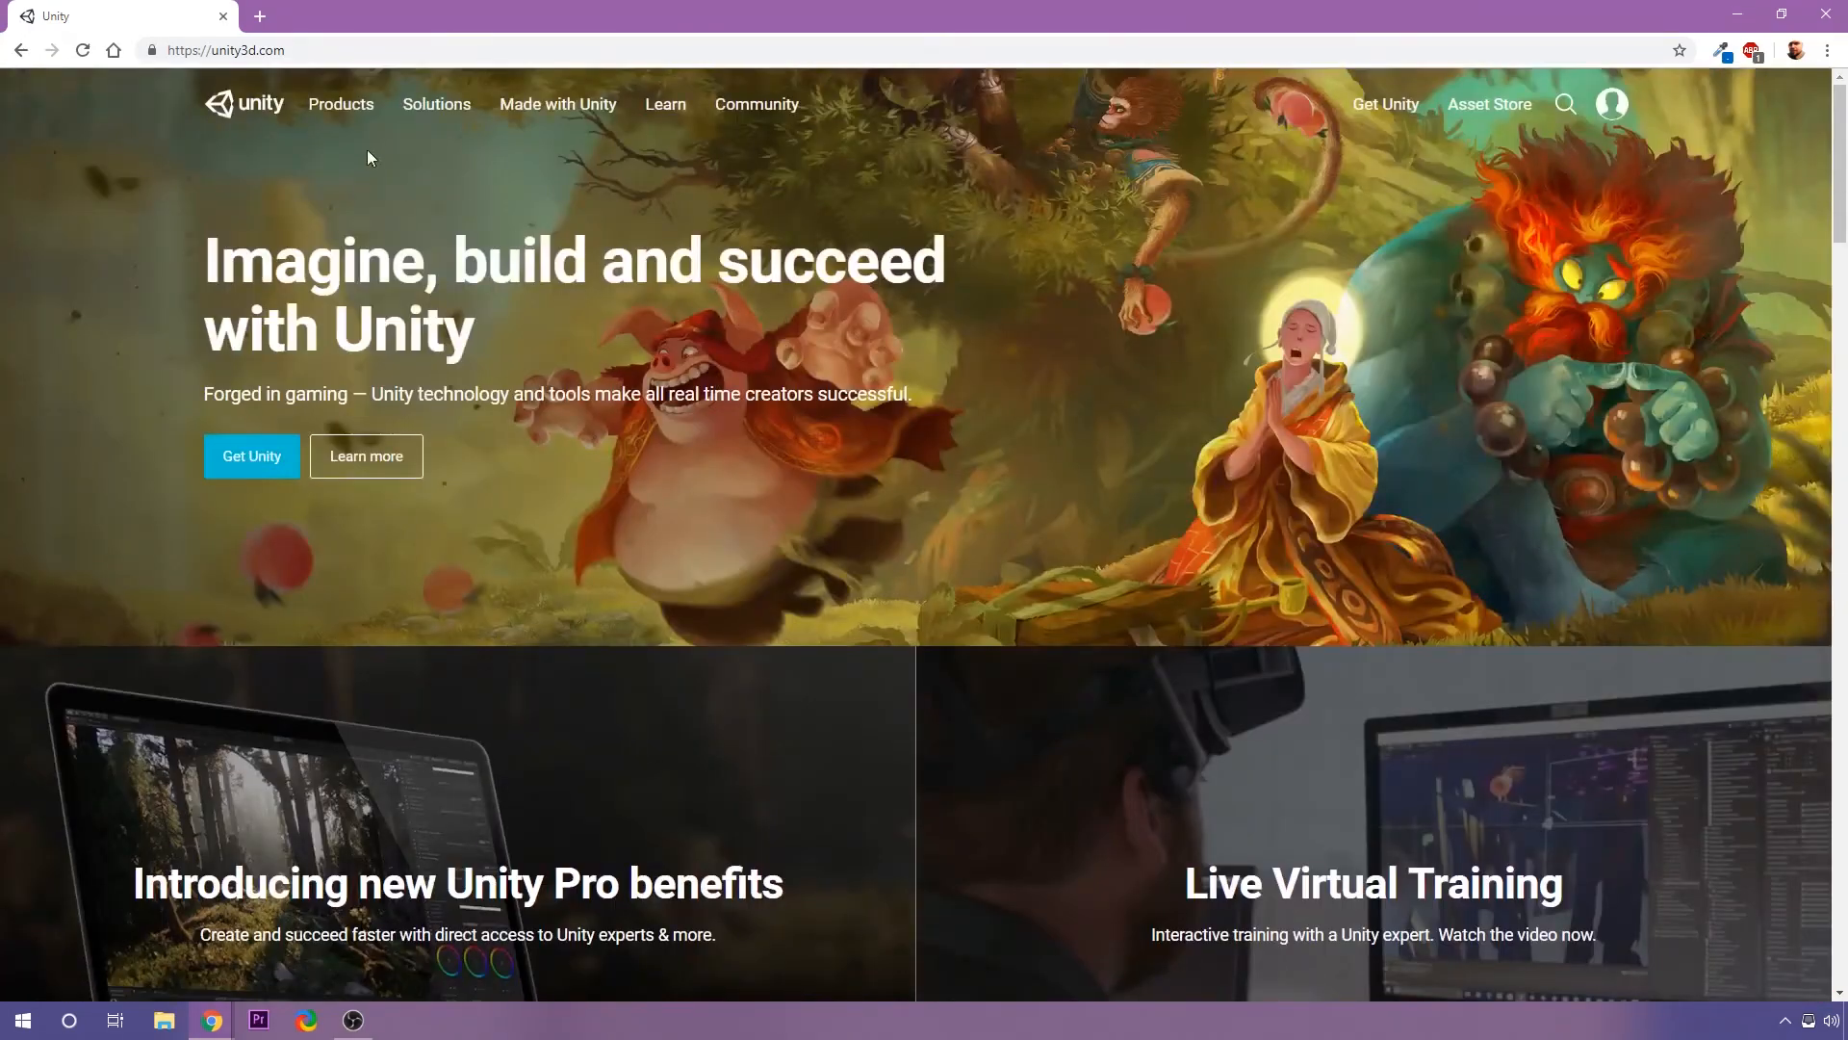
mouse_move(556, 104)
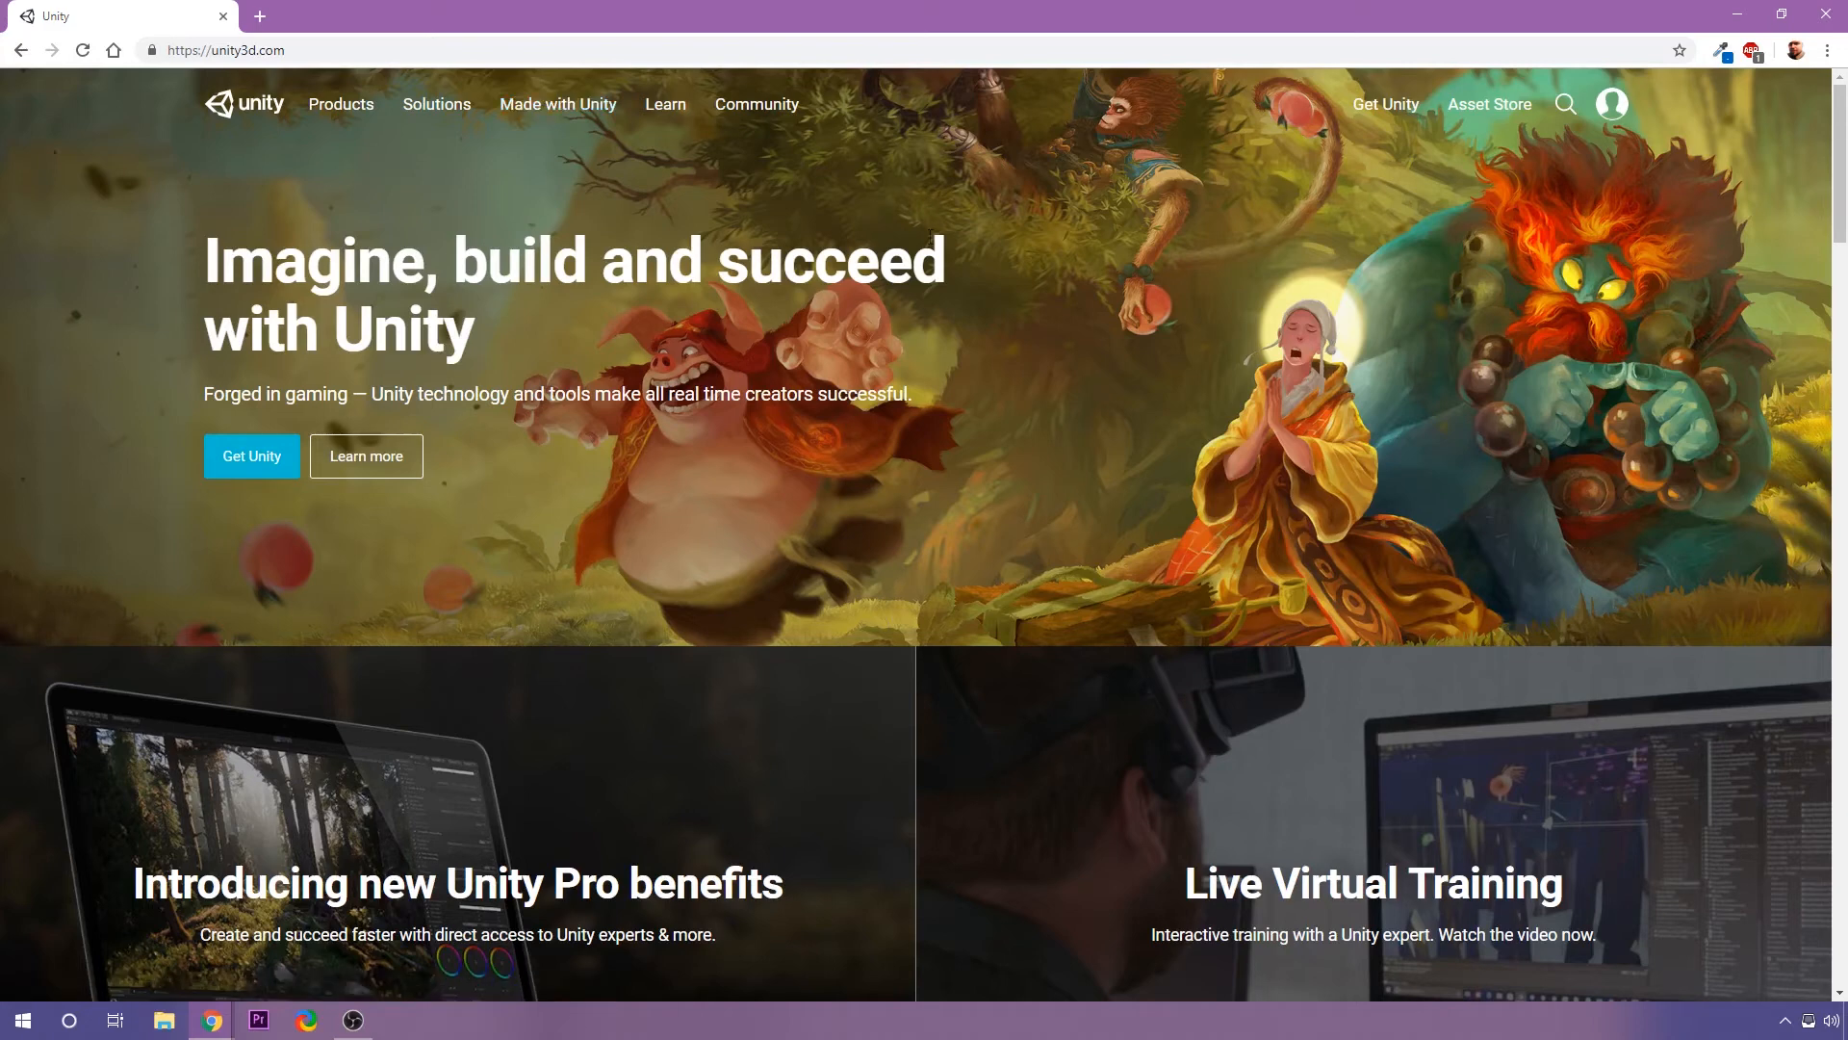
mouse_move(1229, 290)
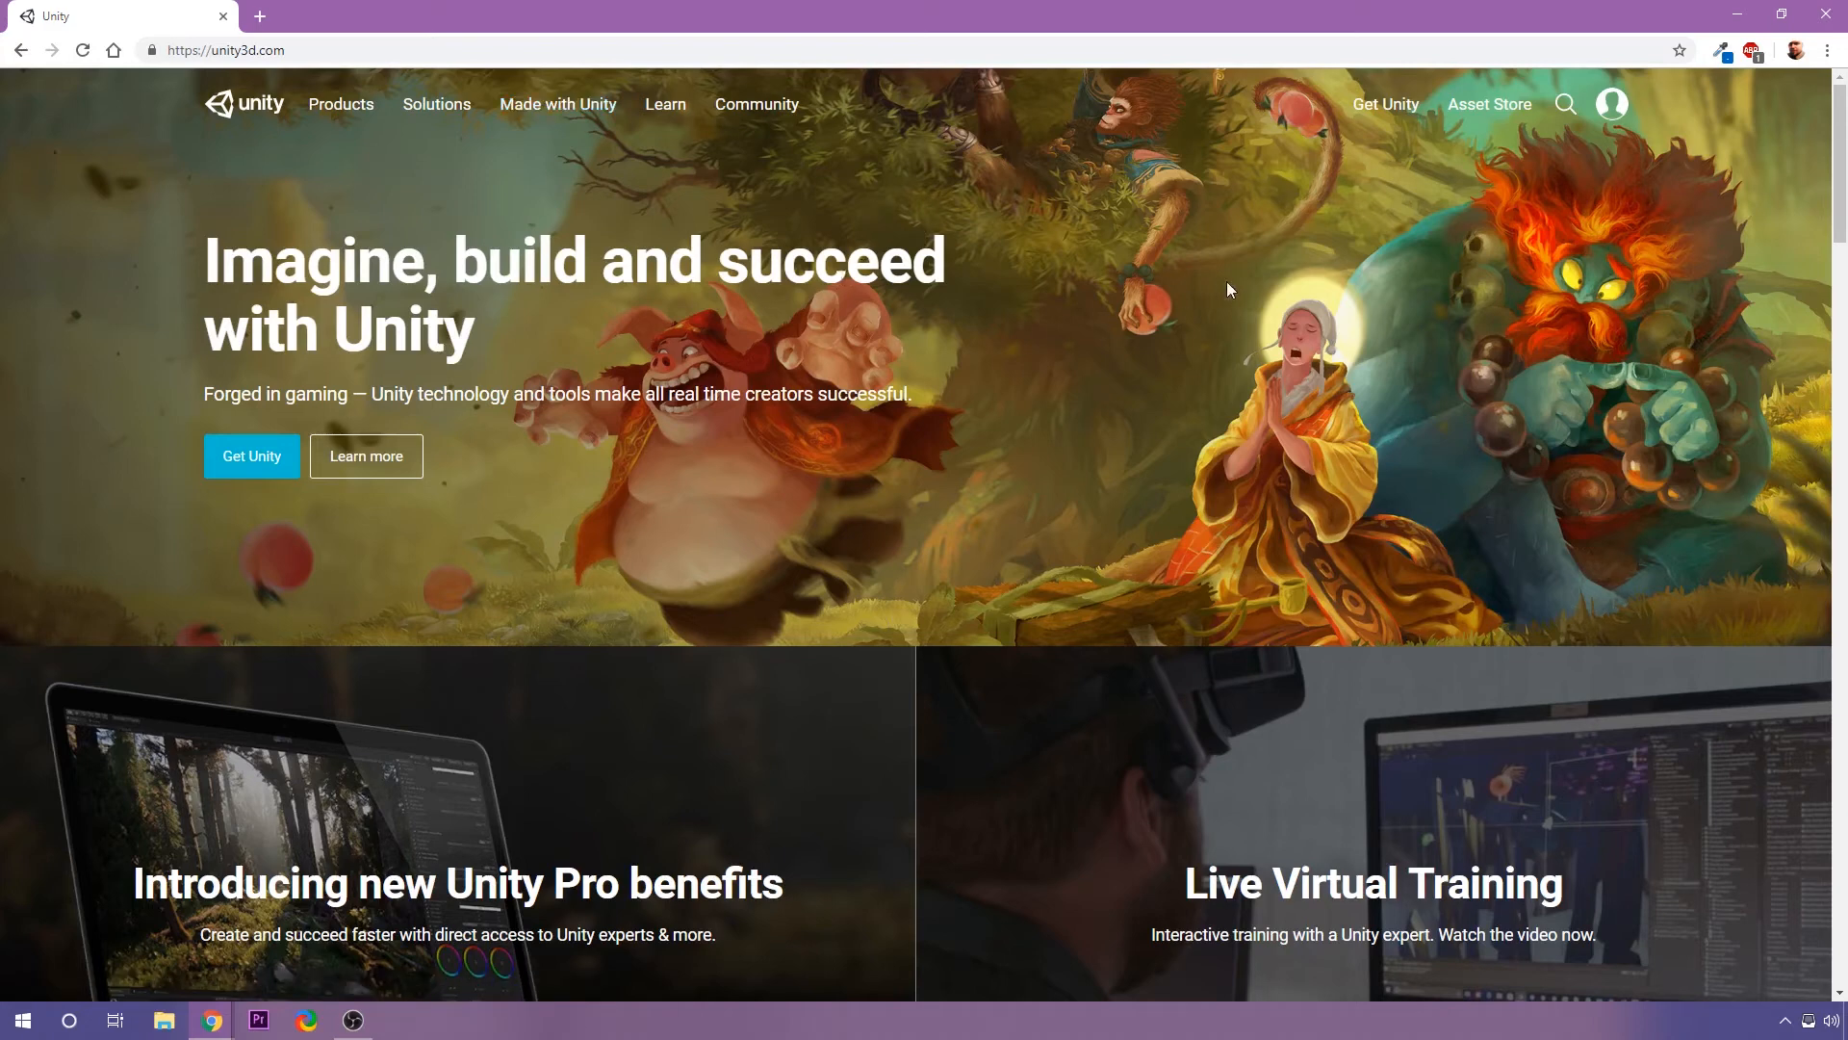
mouse_move(1386, 104)
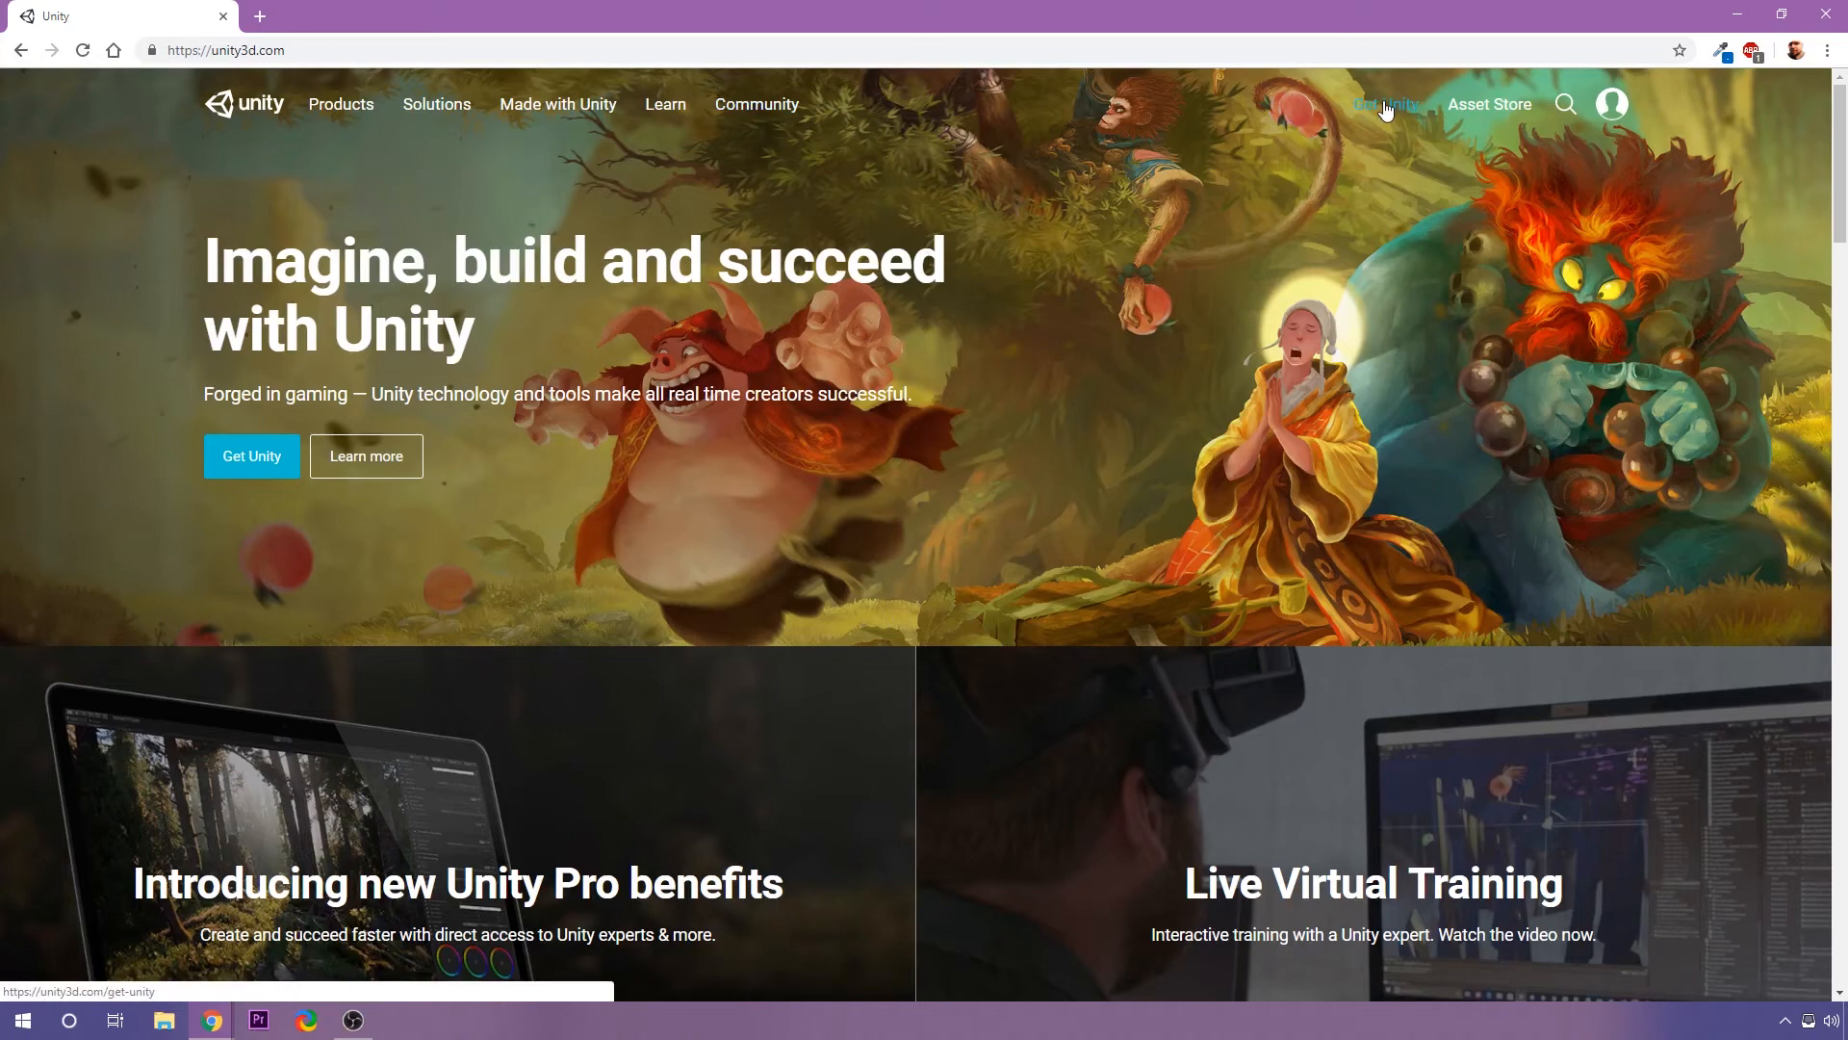
left_click(1382, 104)
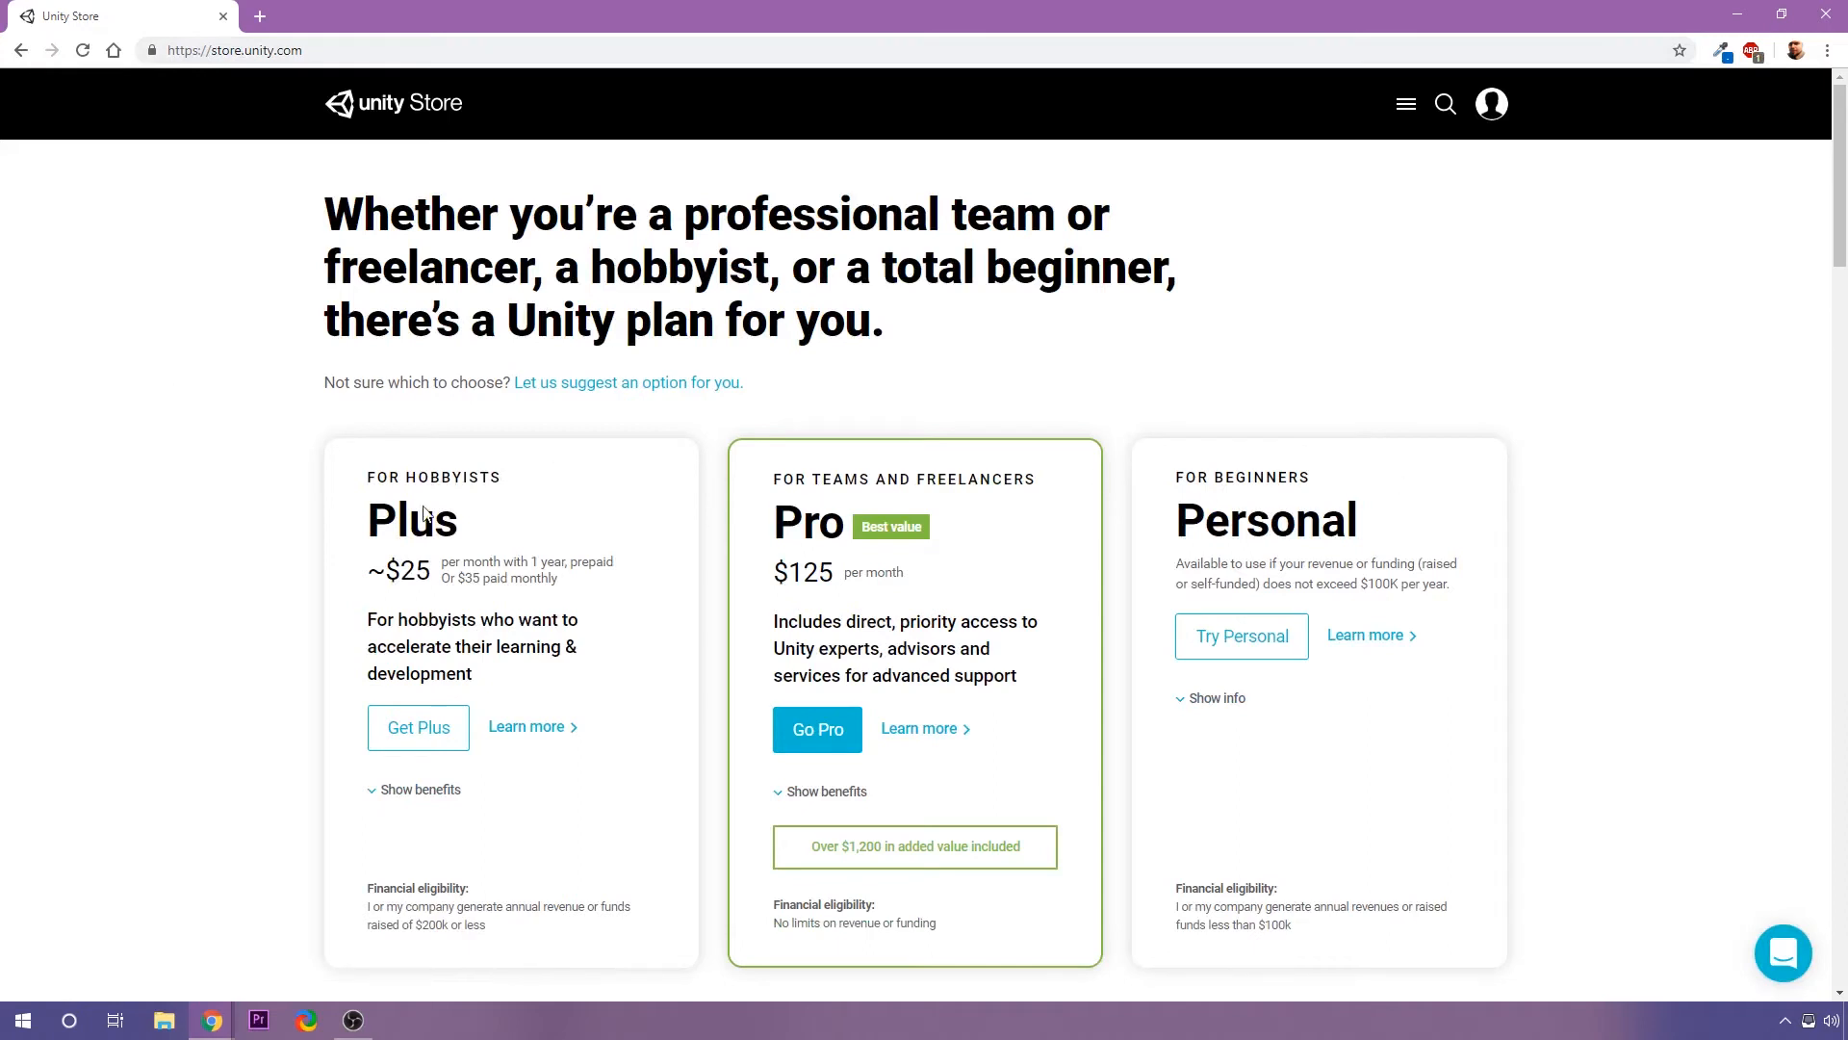
mouse_move(150, 509)
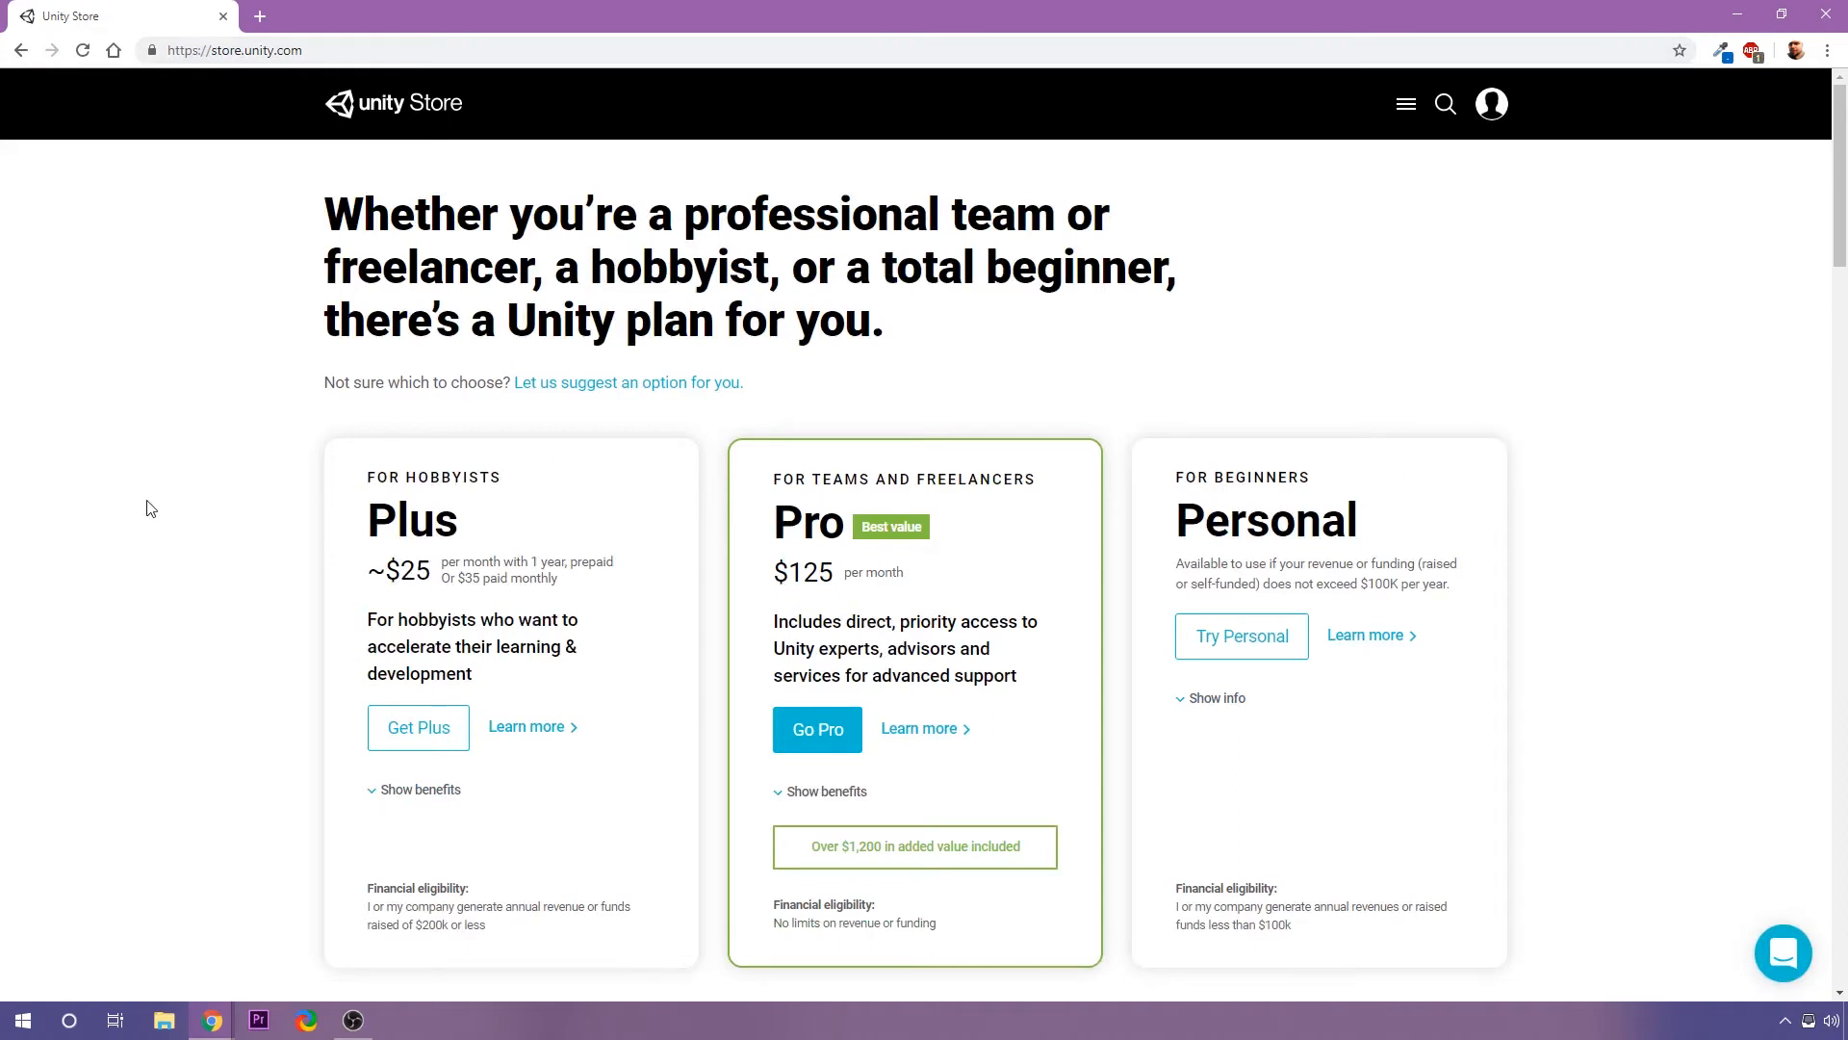
mouse_move(164, 493)
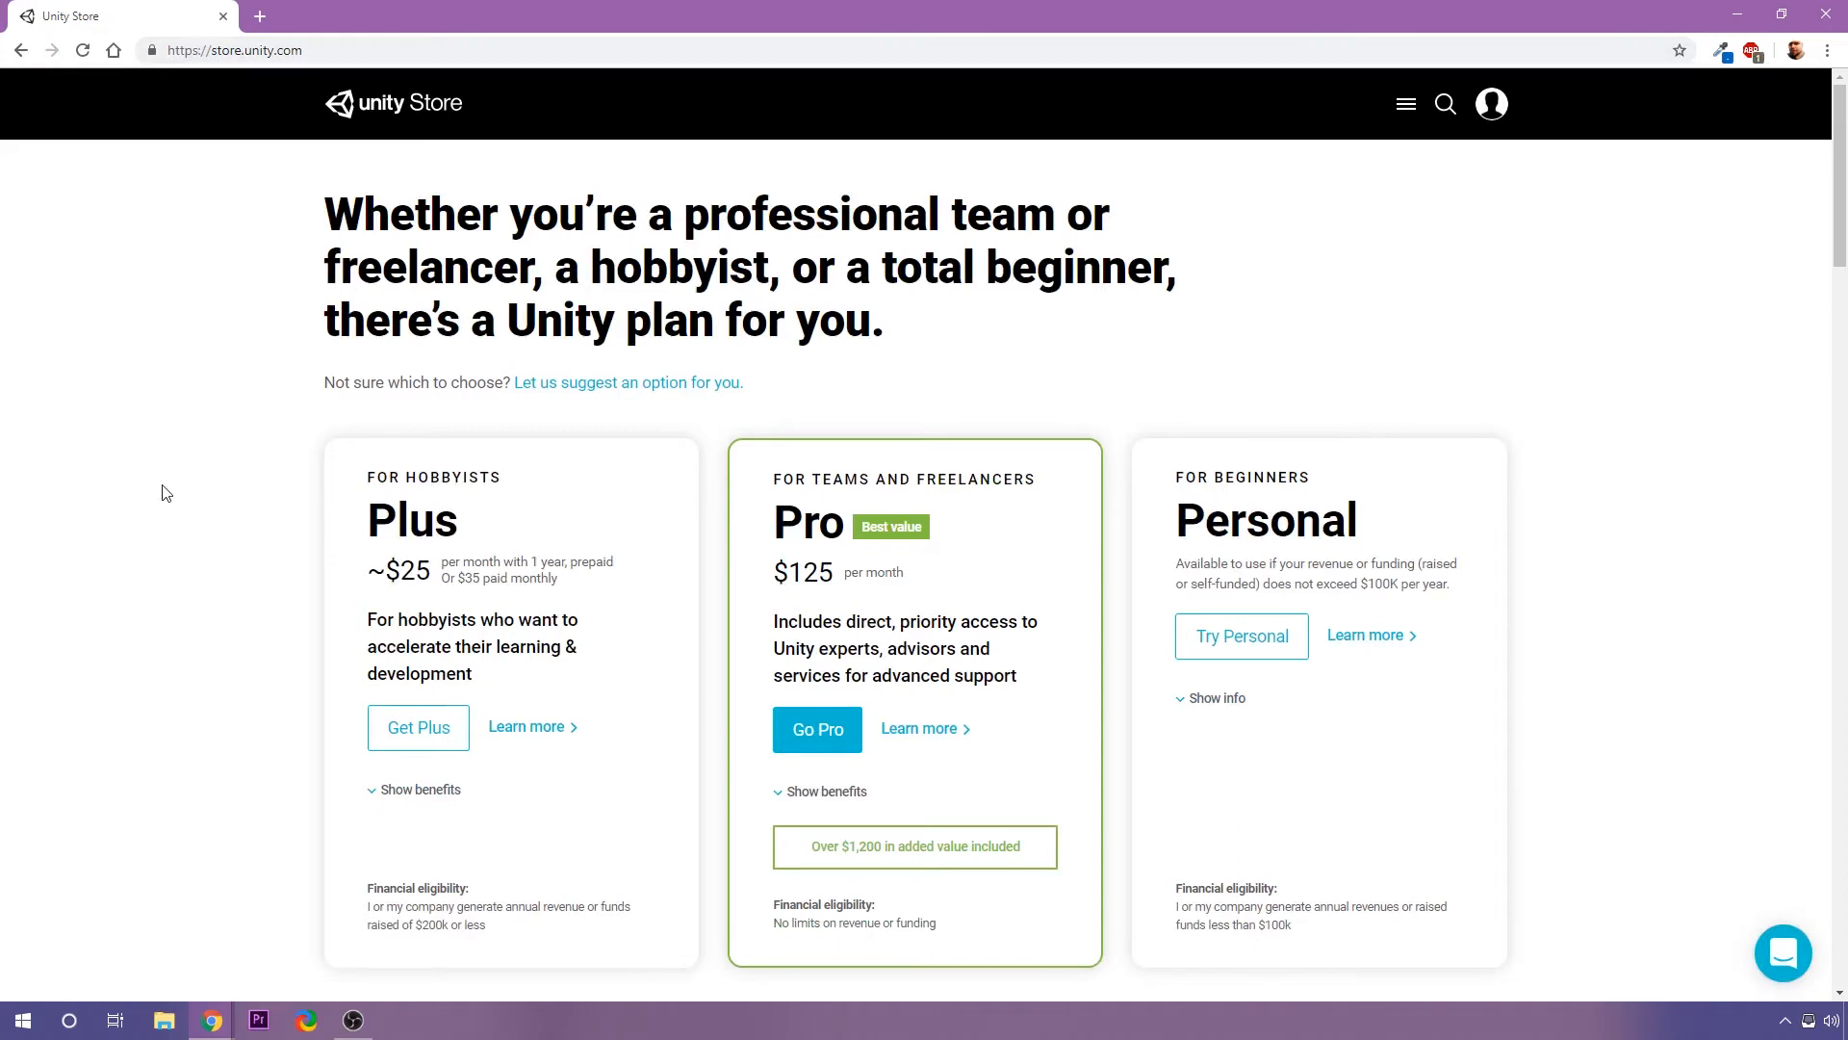
mouse_move(704, 487)
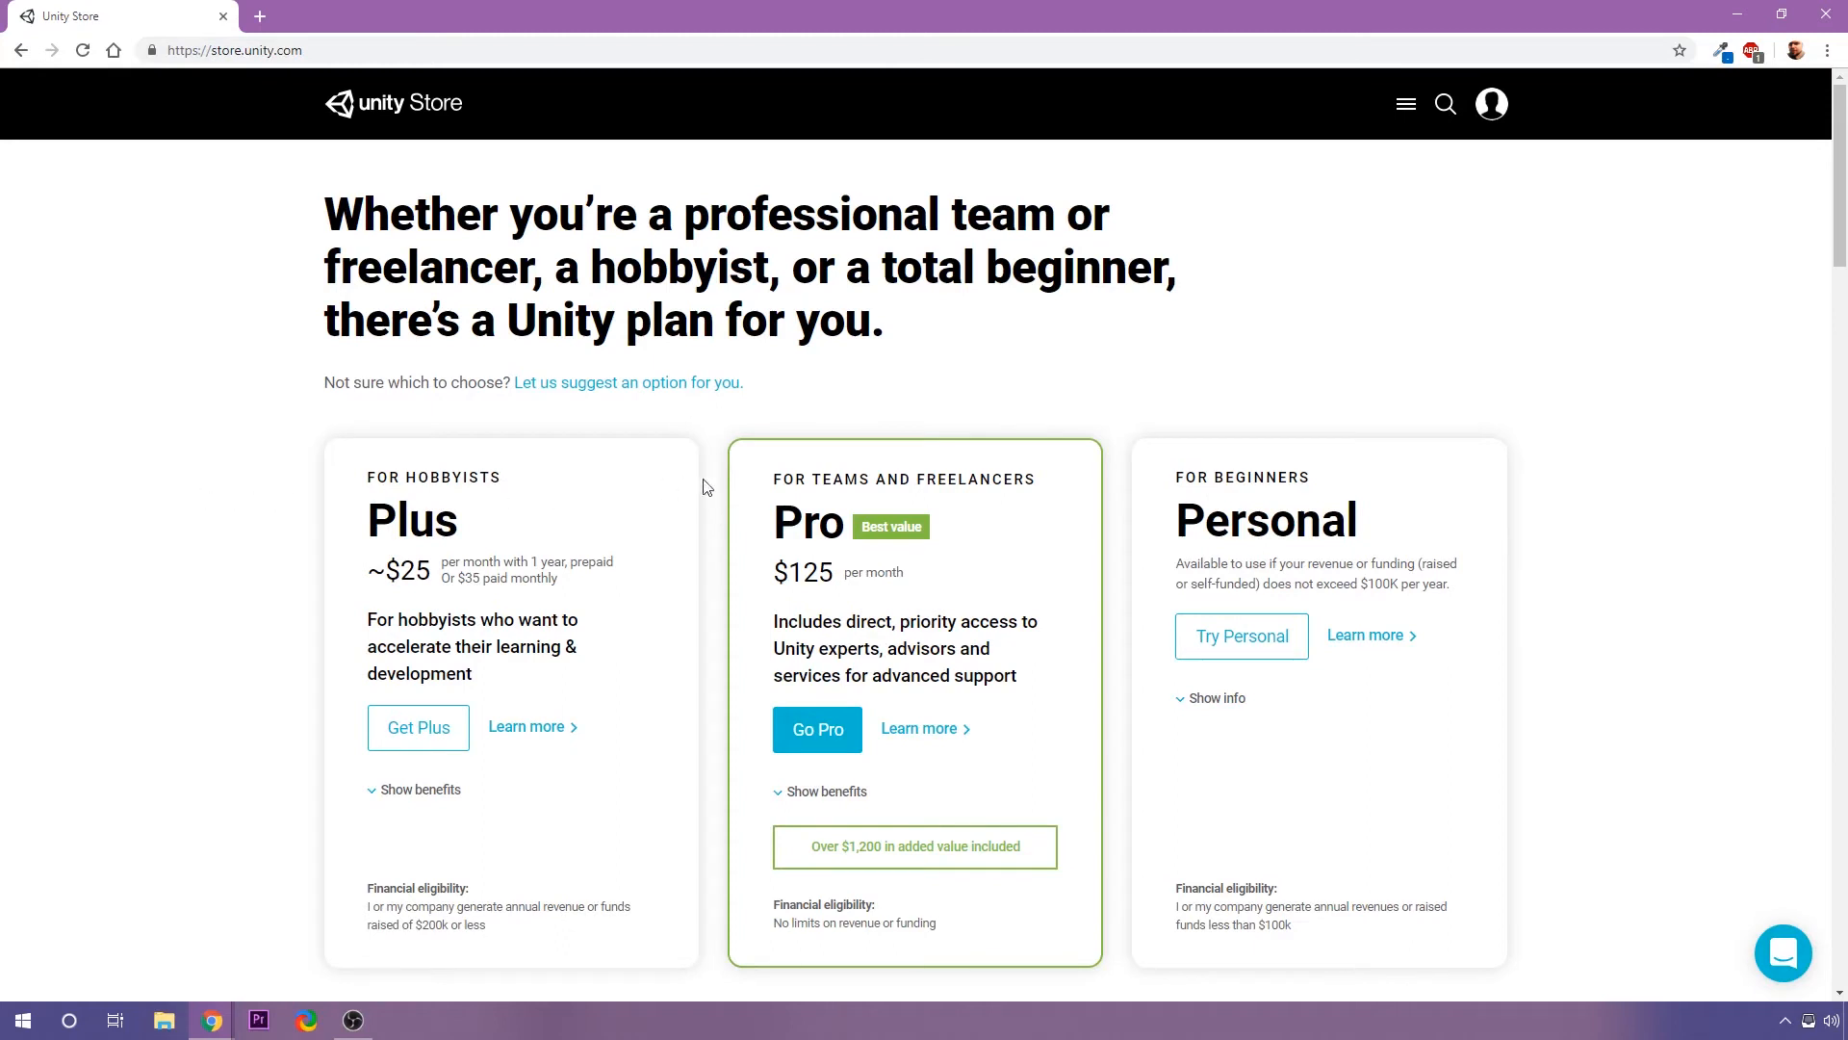
mouse_move(865, 556)
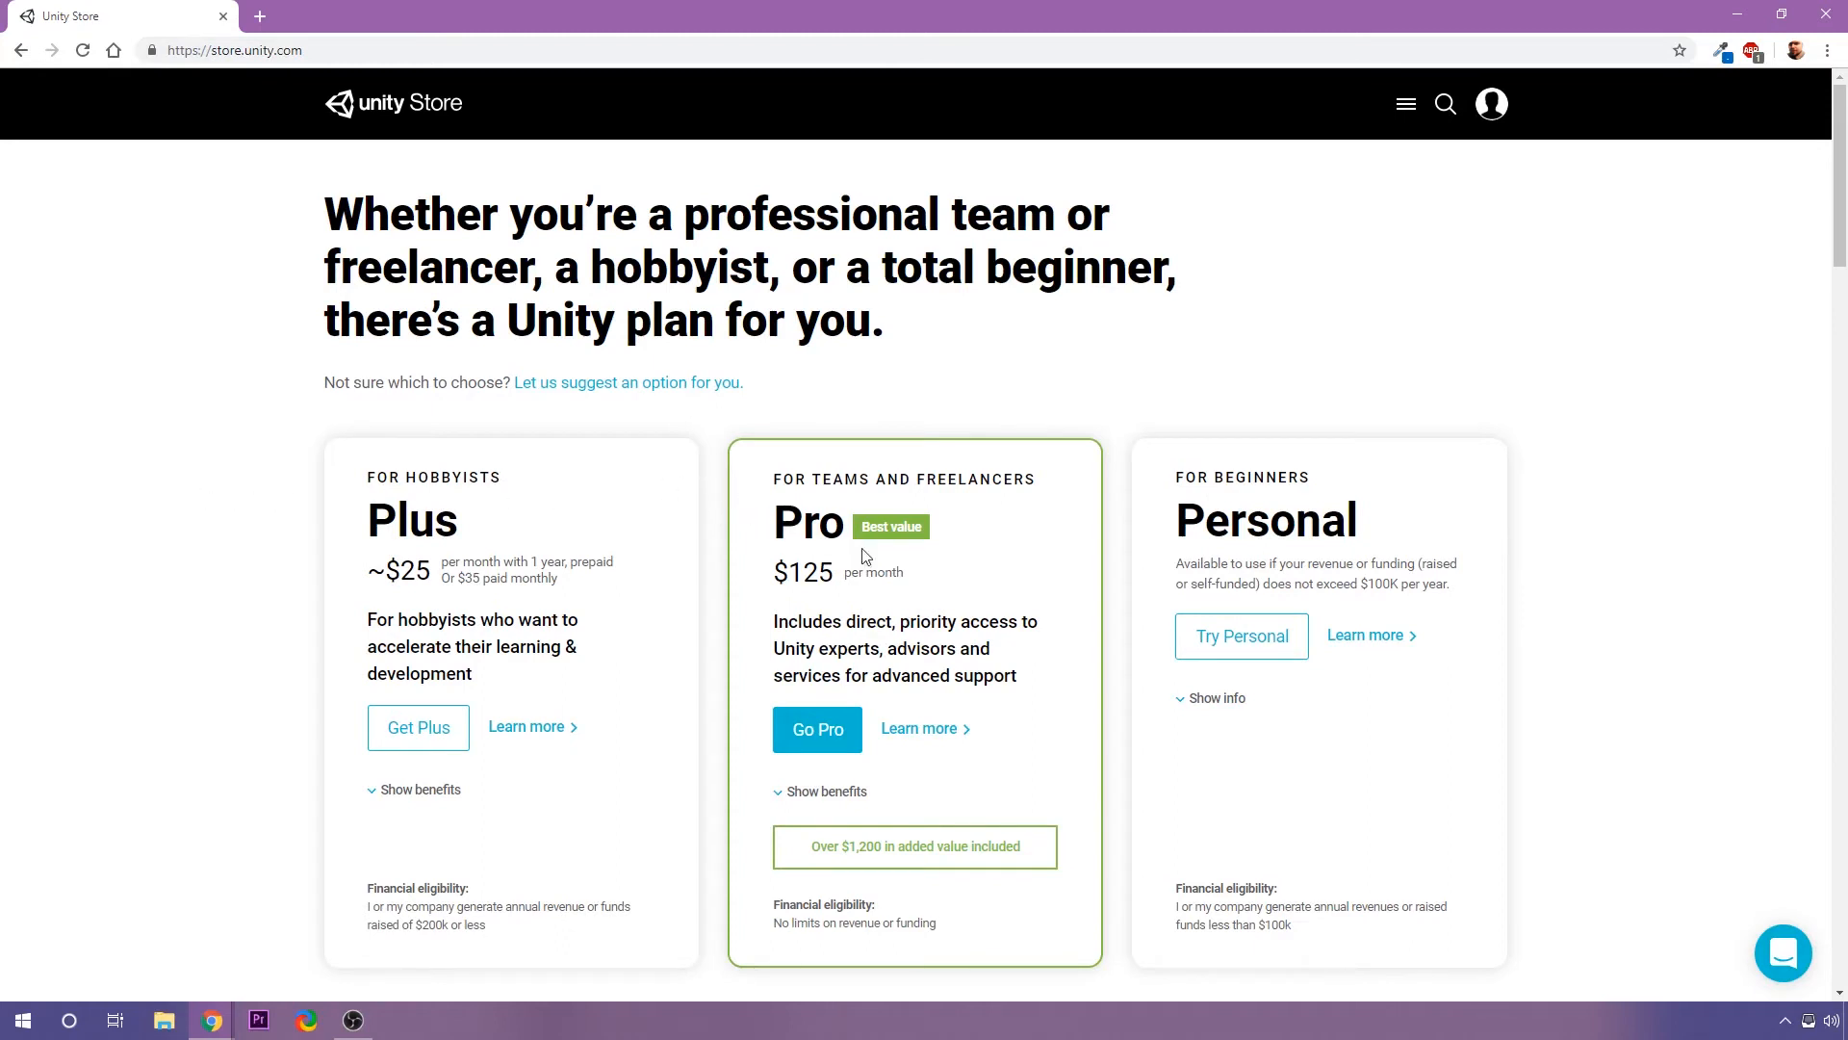
mouse_move(1640, 636)
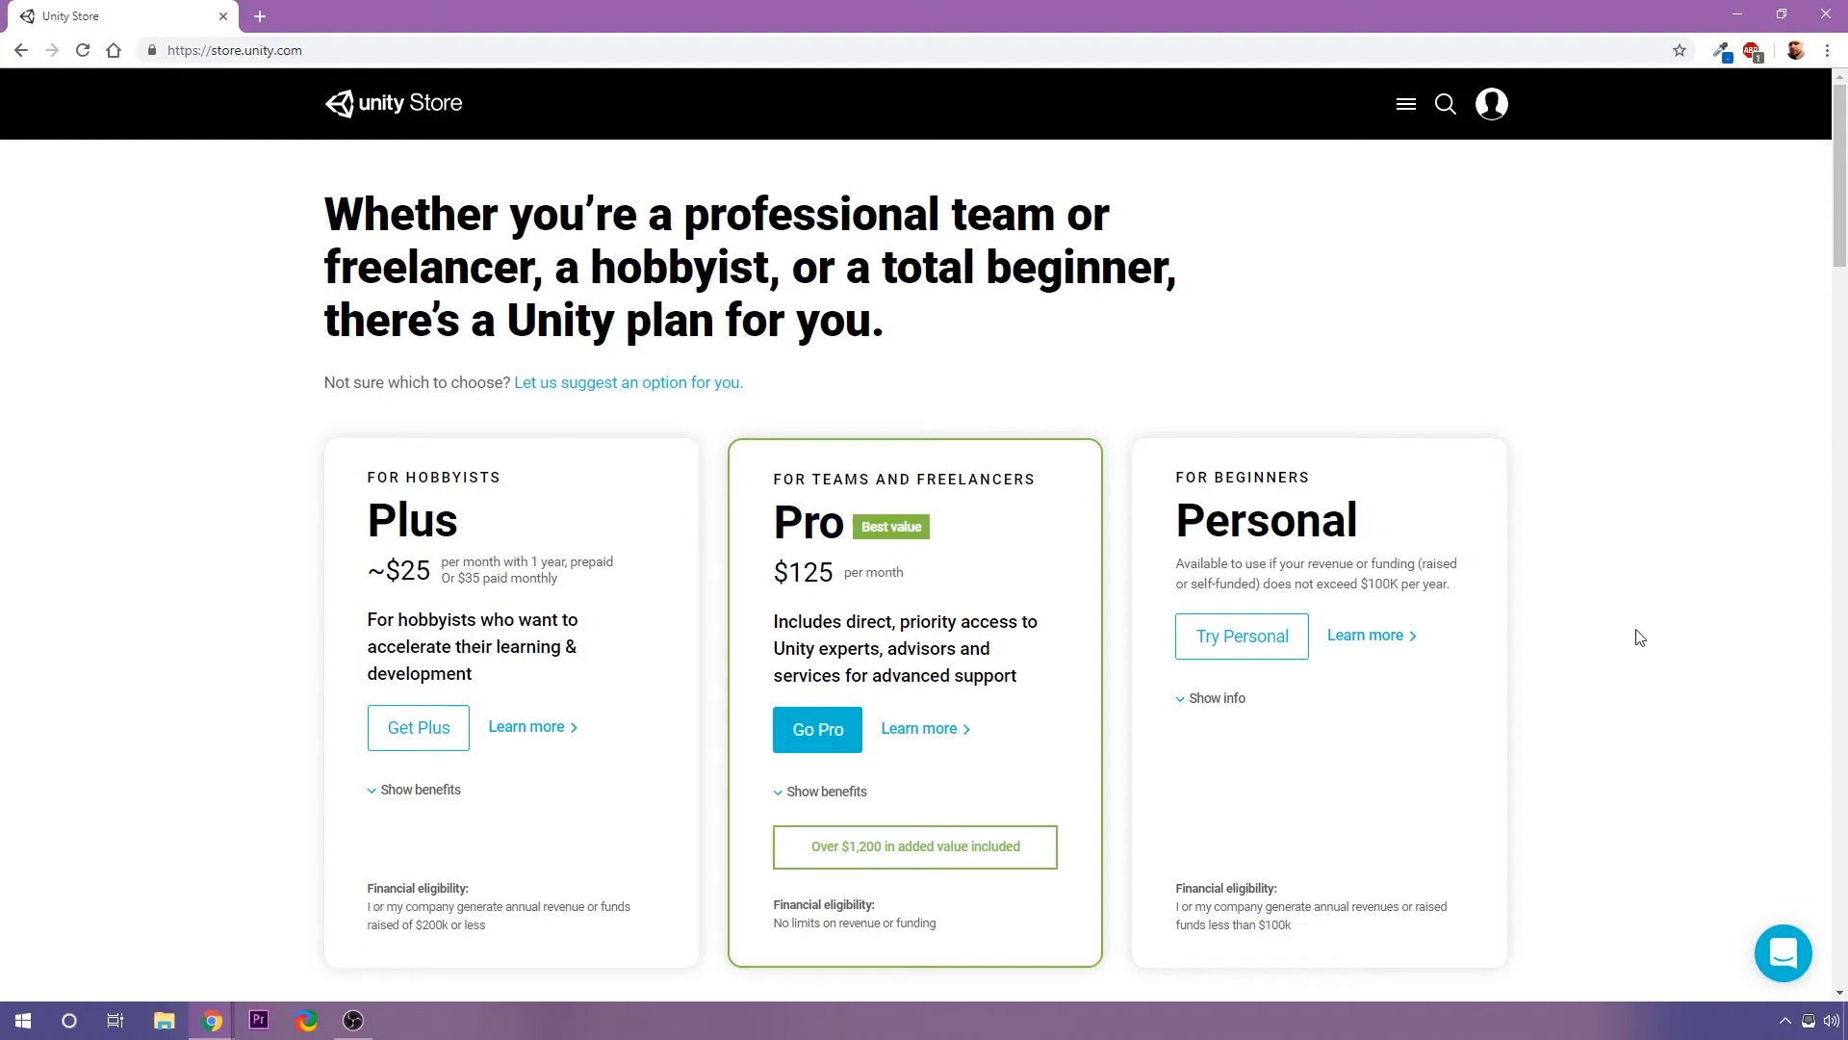
mouse_move(1421, 515)
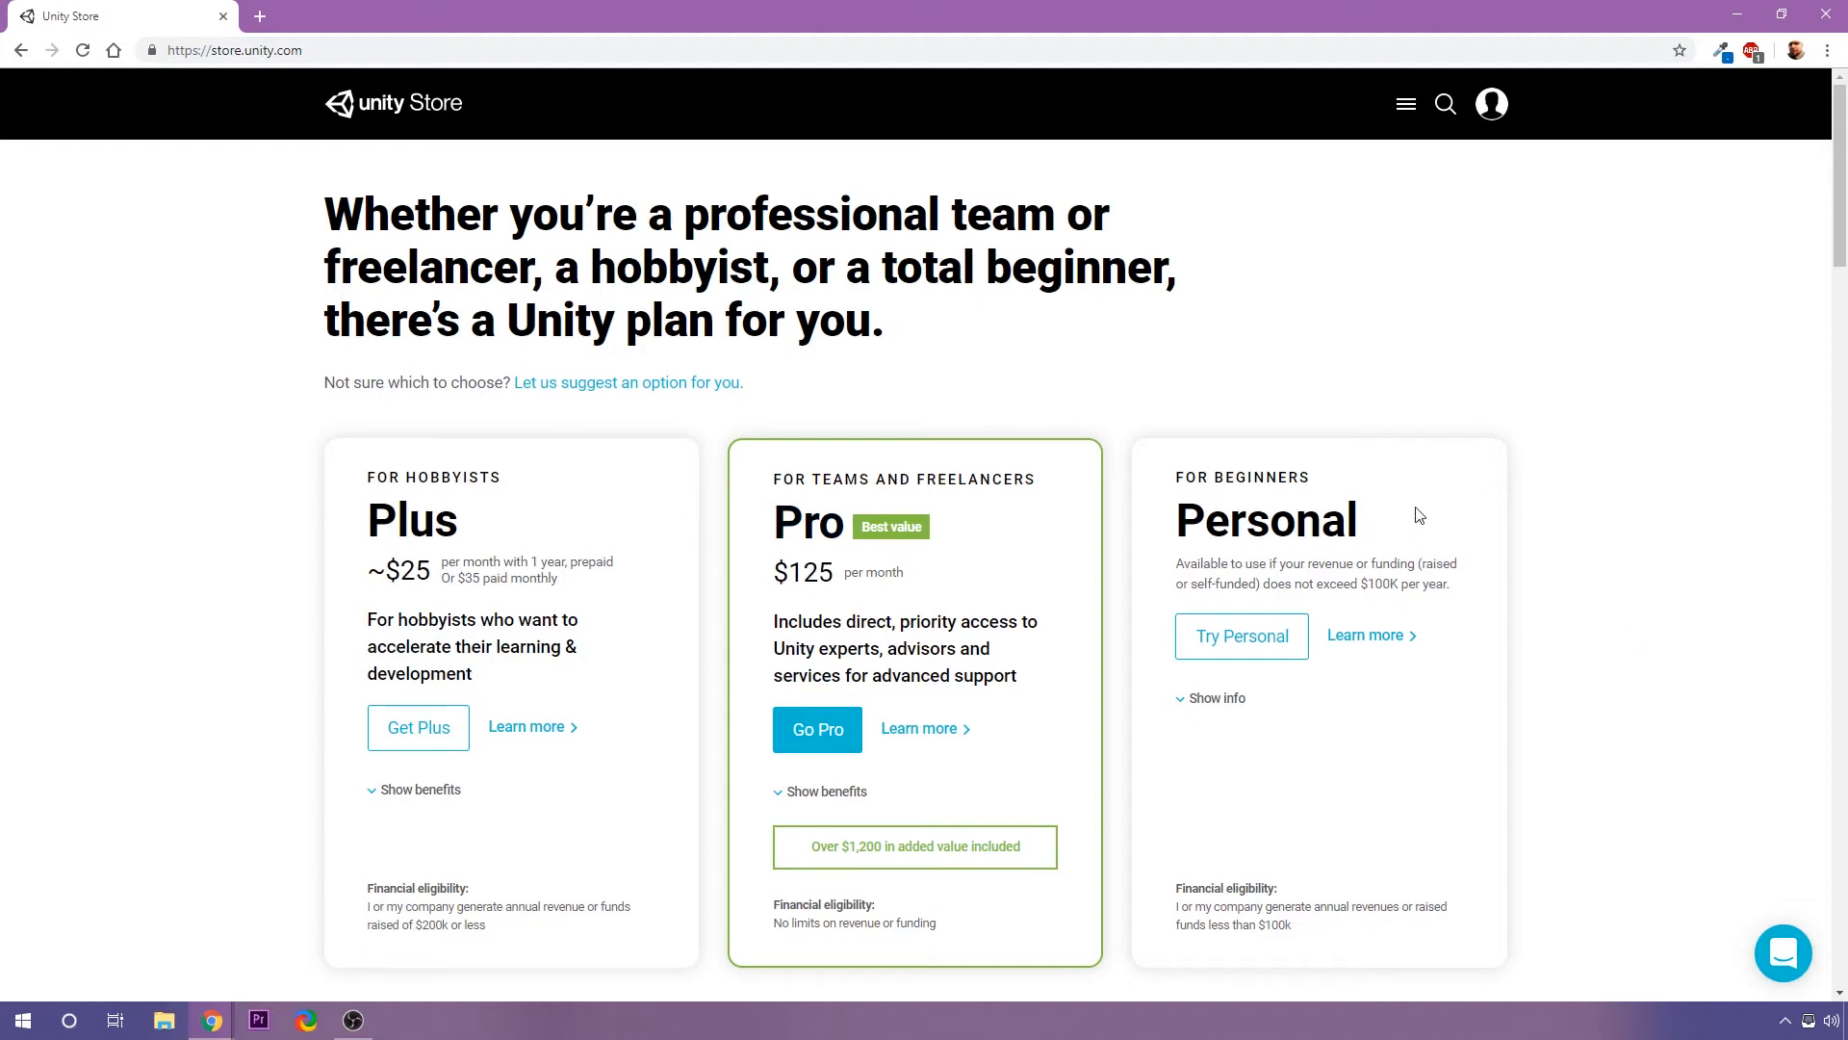
mouse_move(1465, 520)
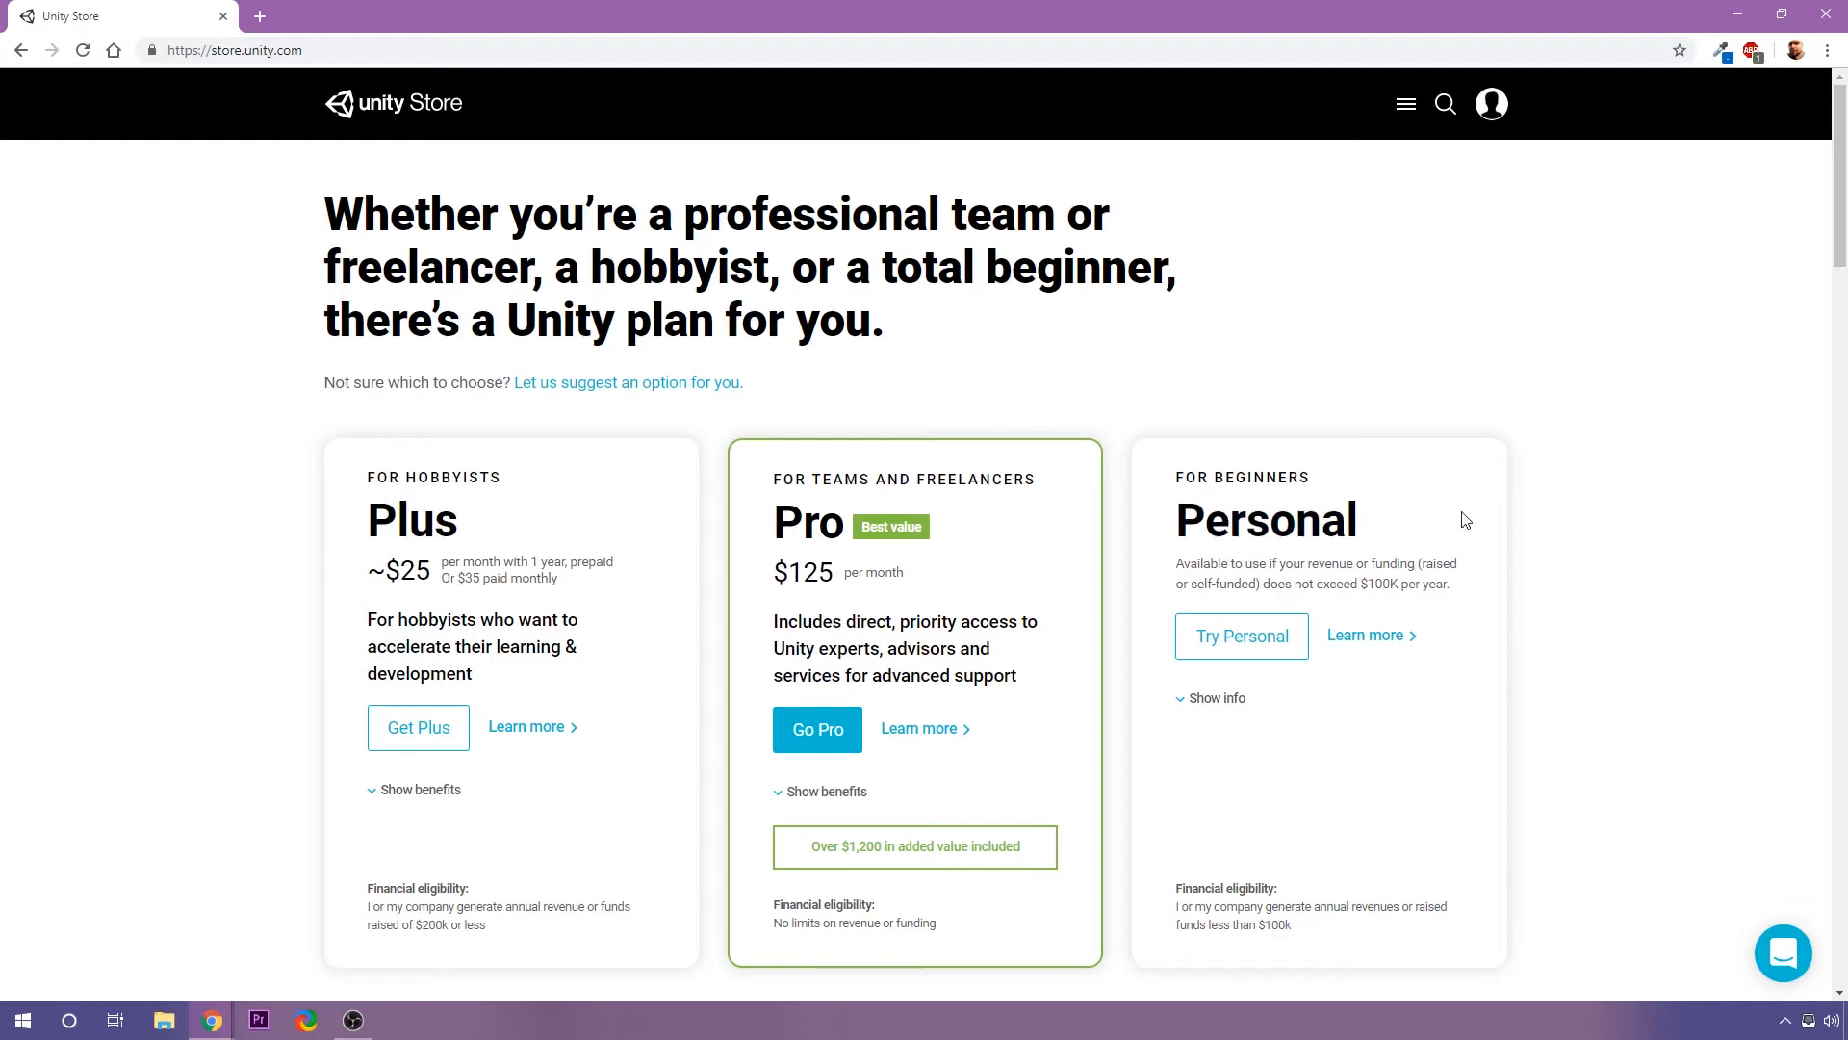
mouse_move(1425, 519)
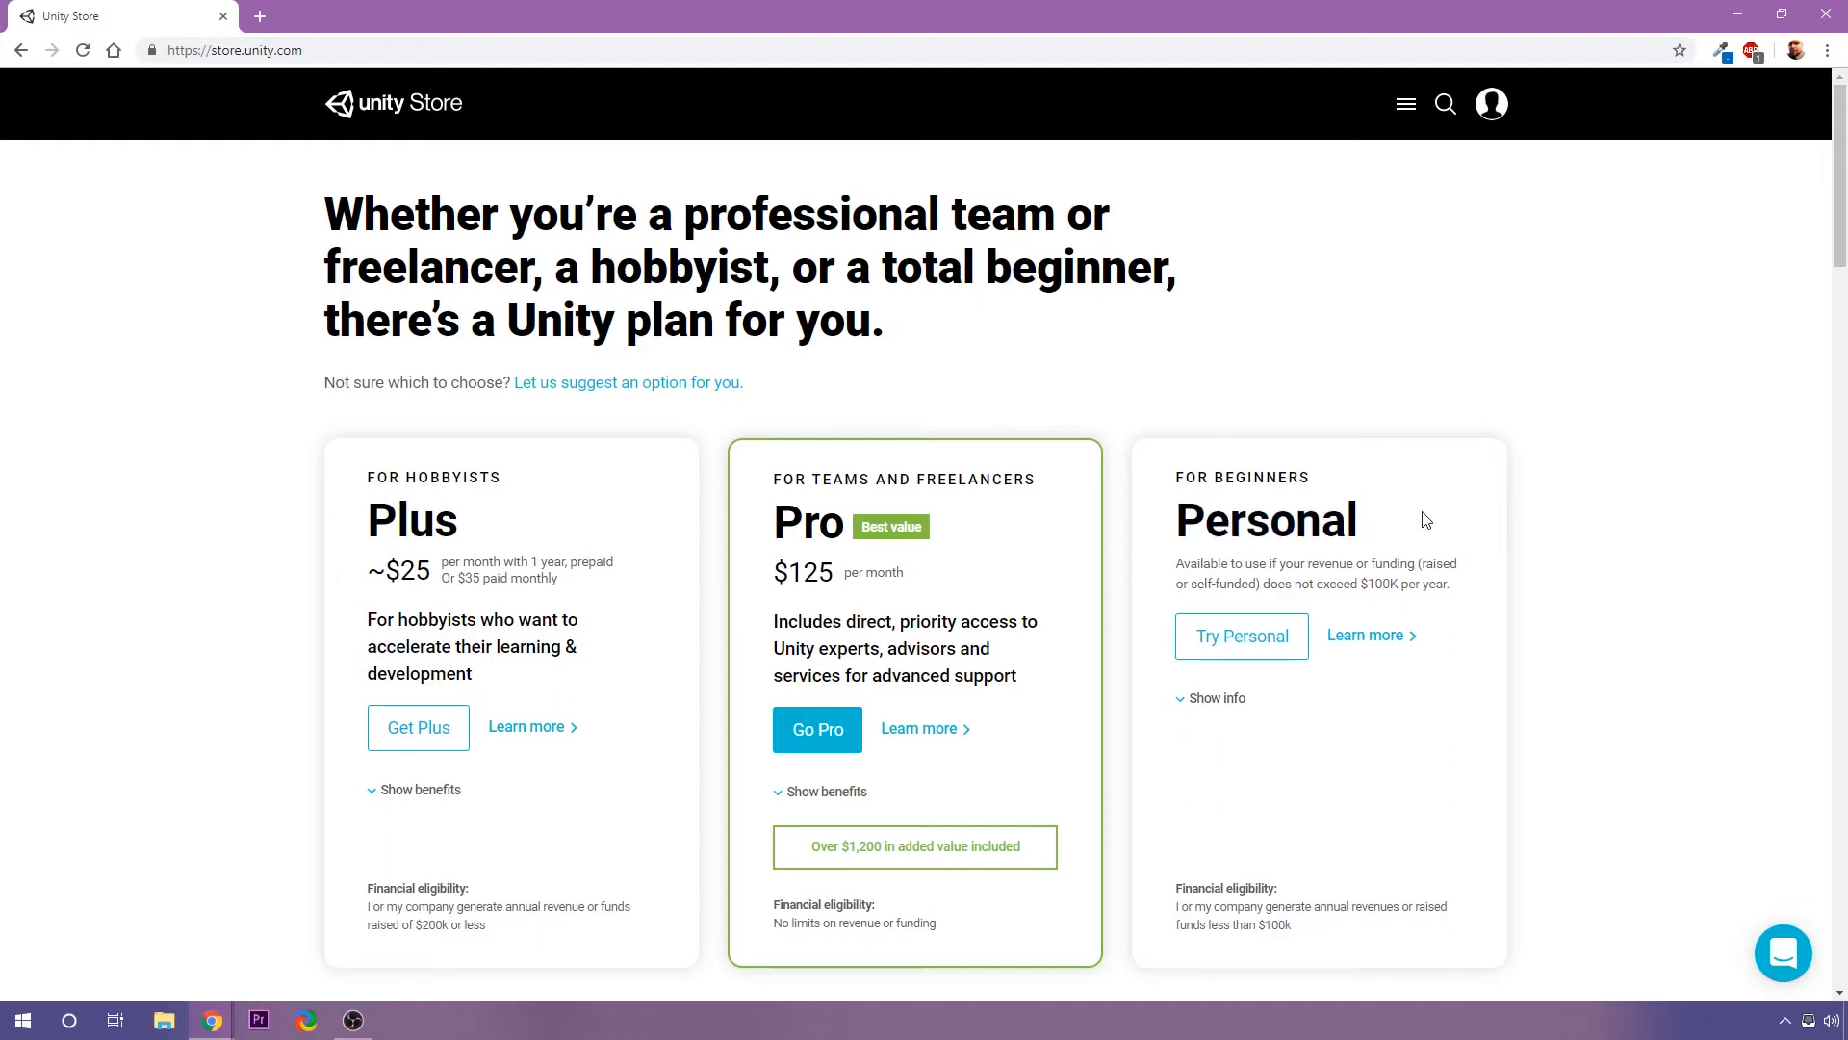
mouse_move(1415, 520)
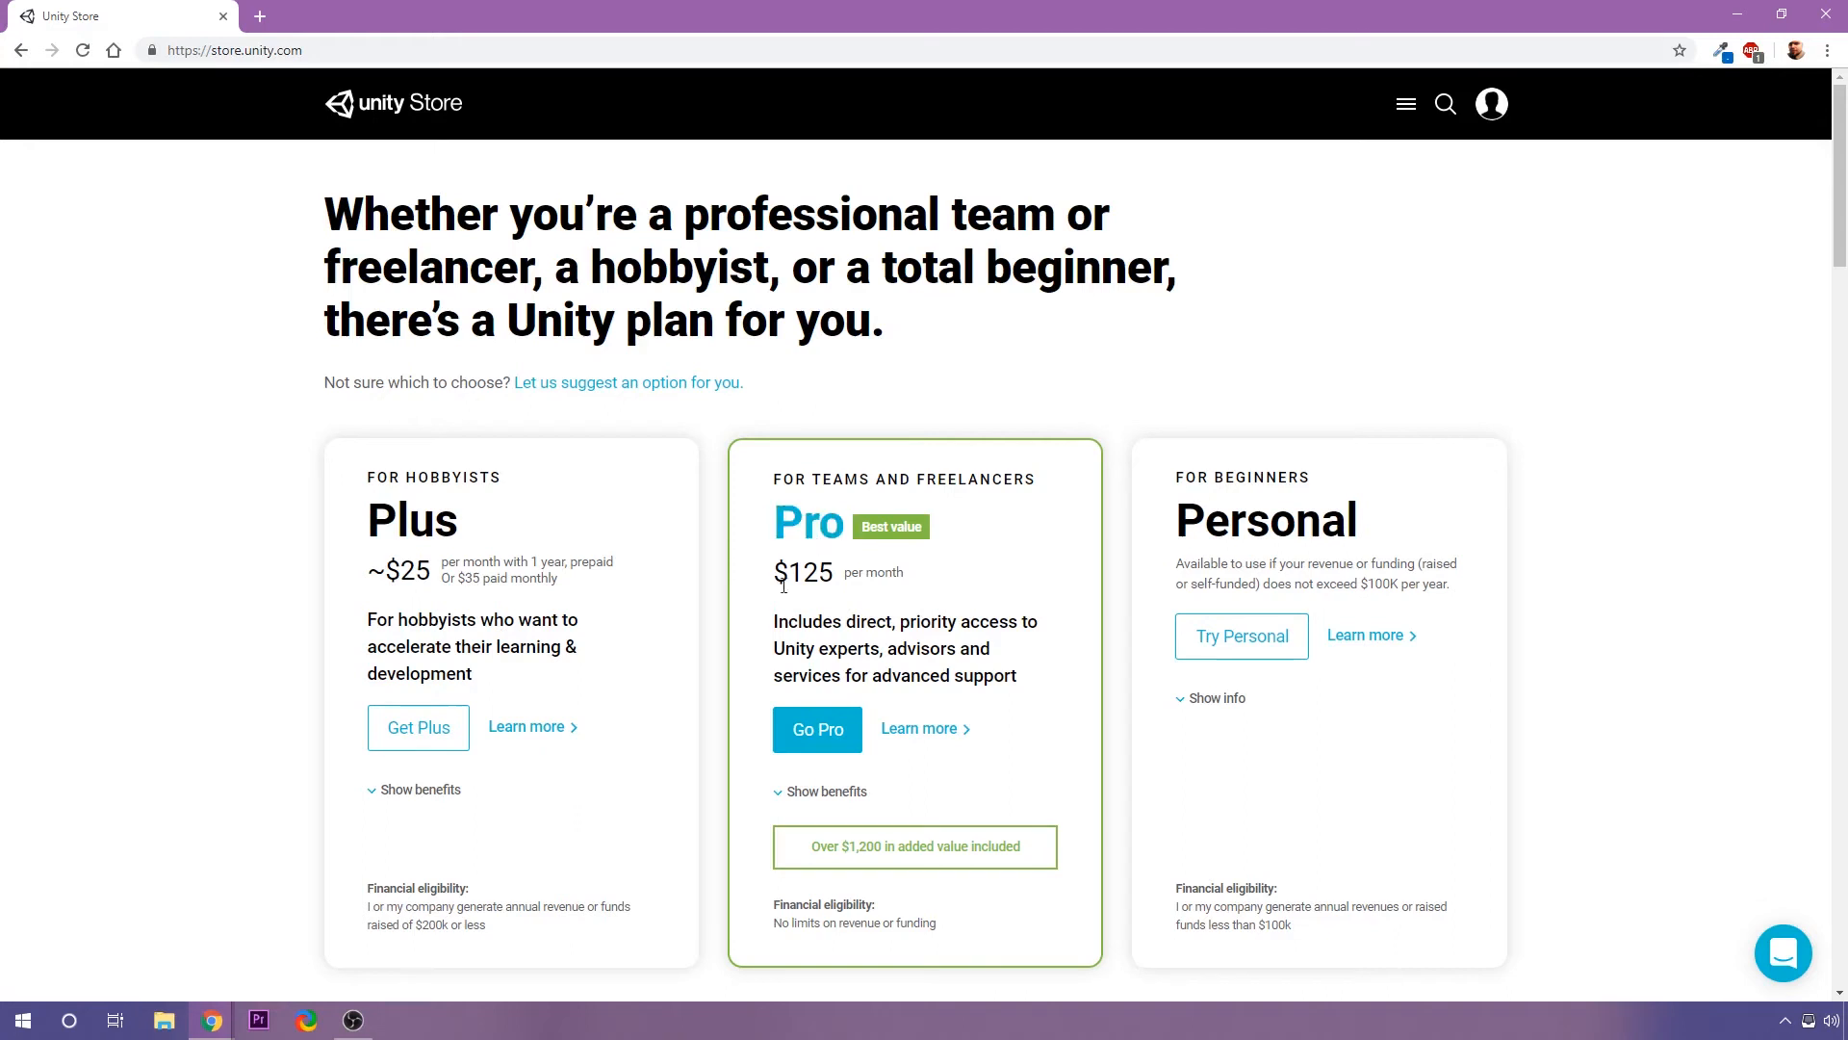
mouse_move(702, 541)
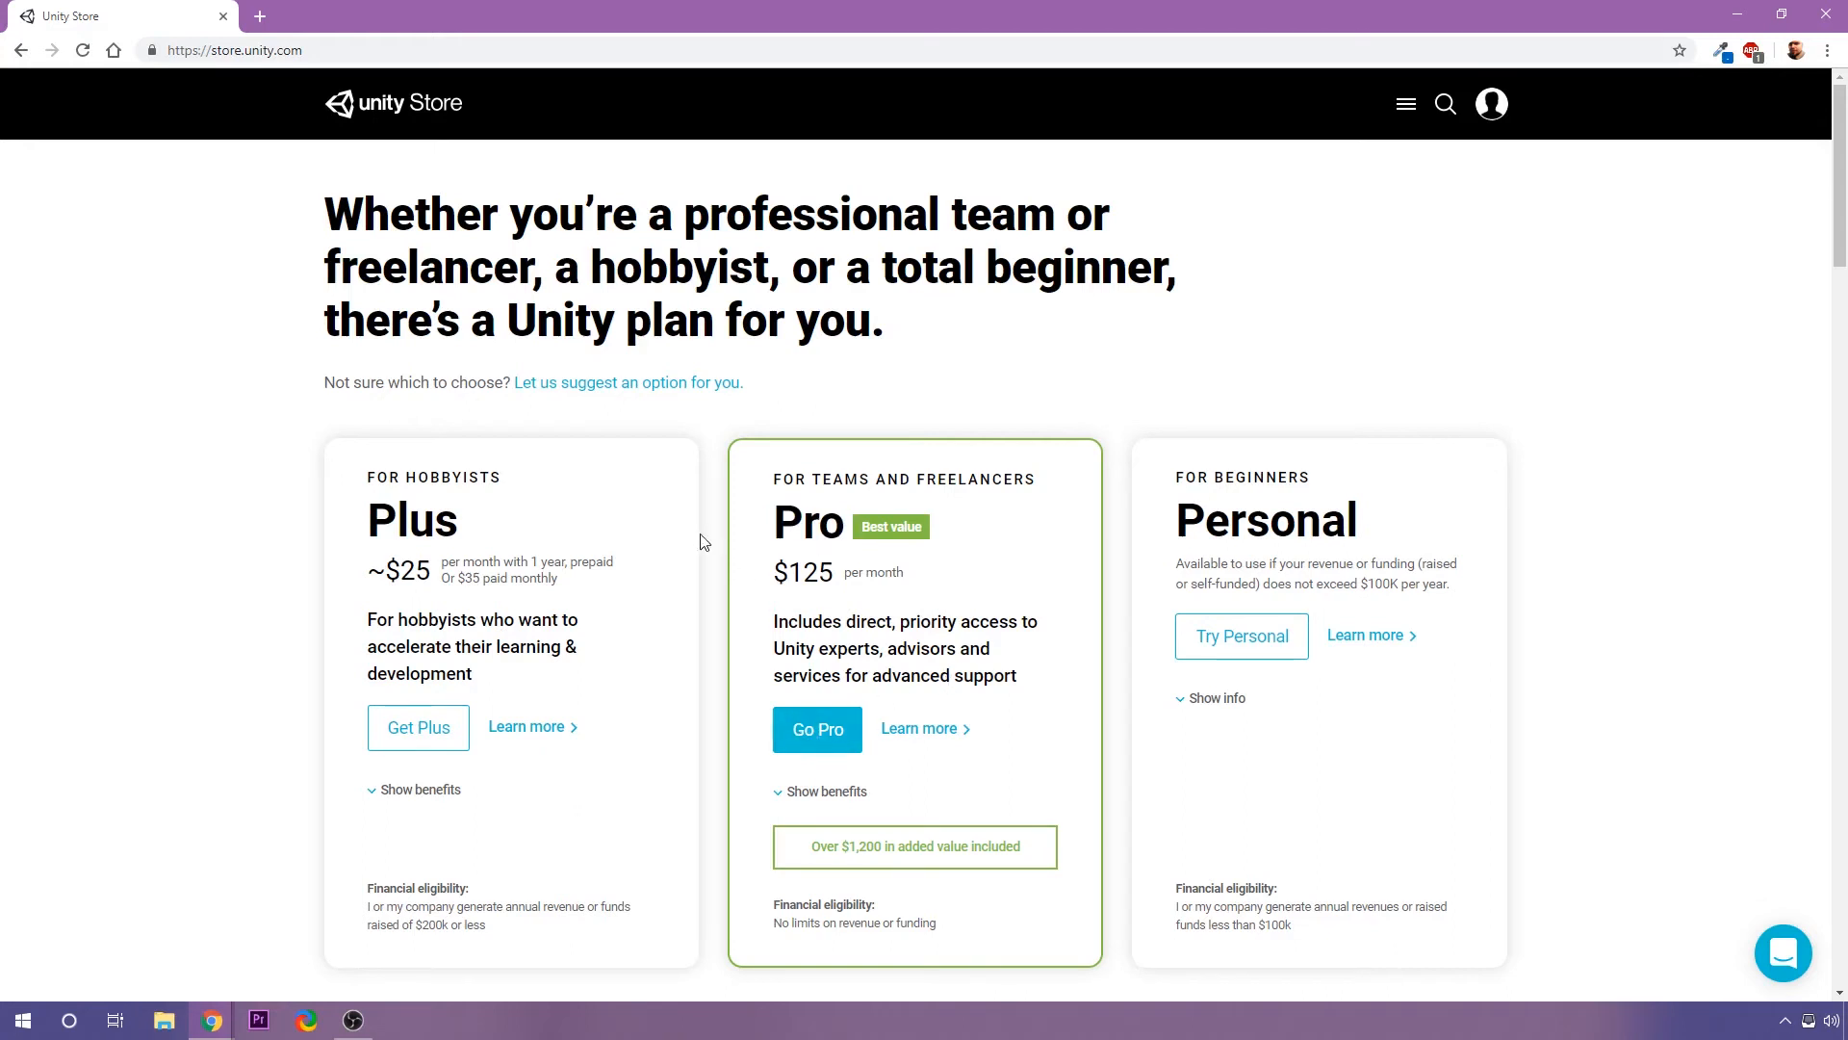
mouse_move(636, 952)
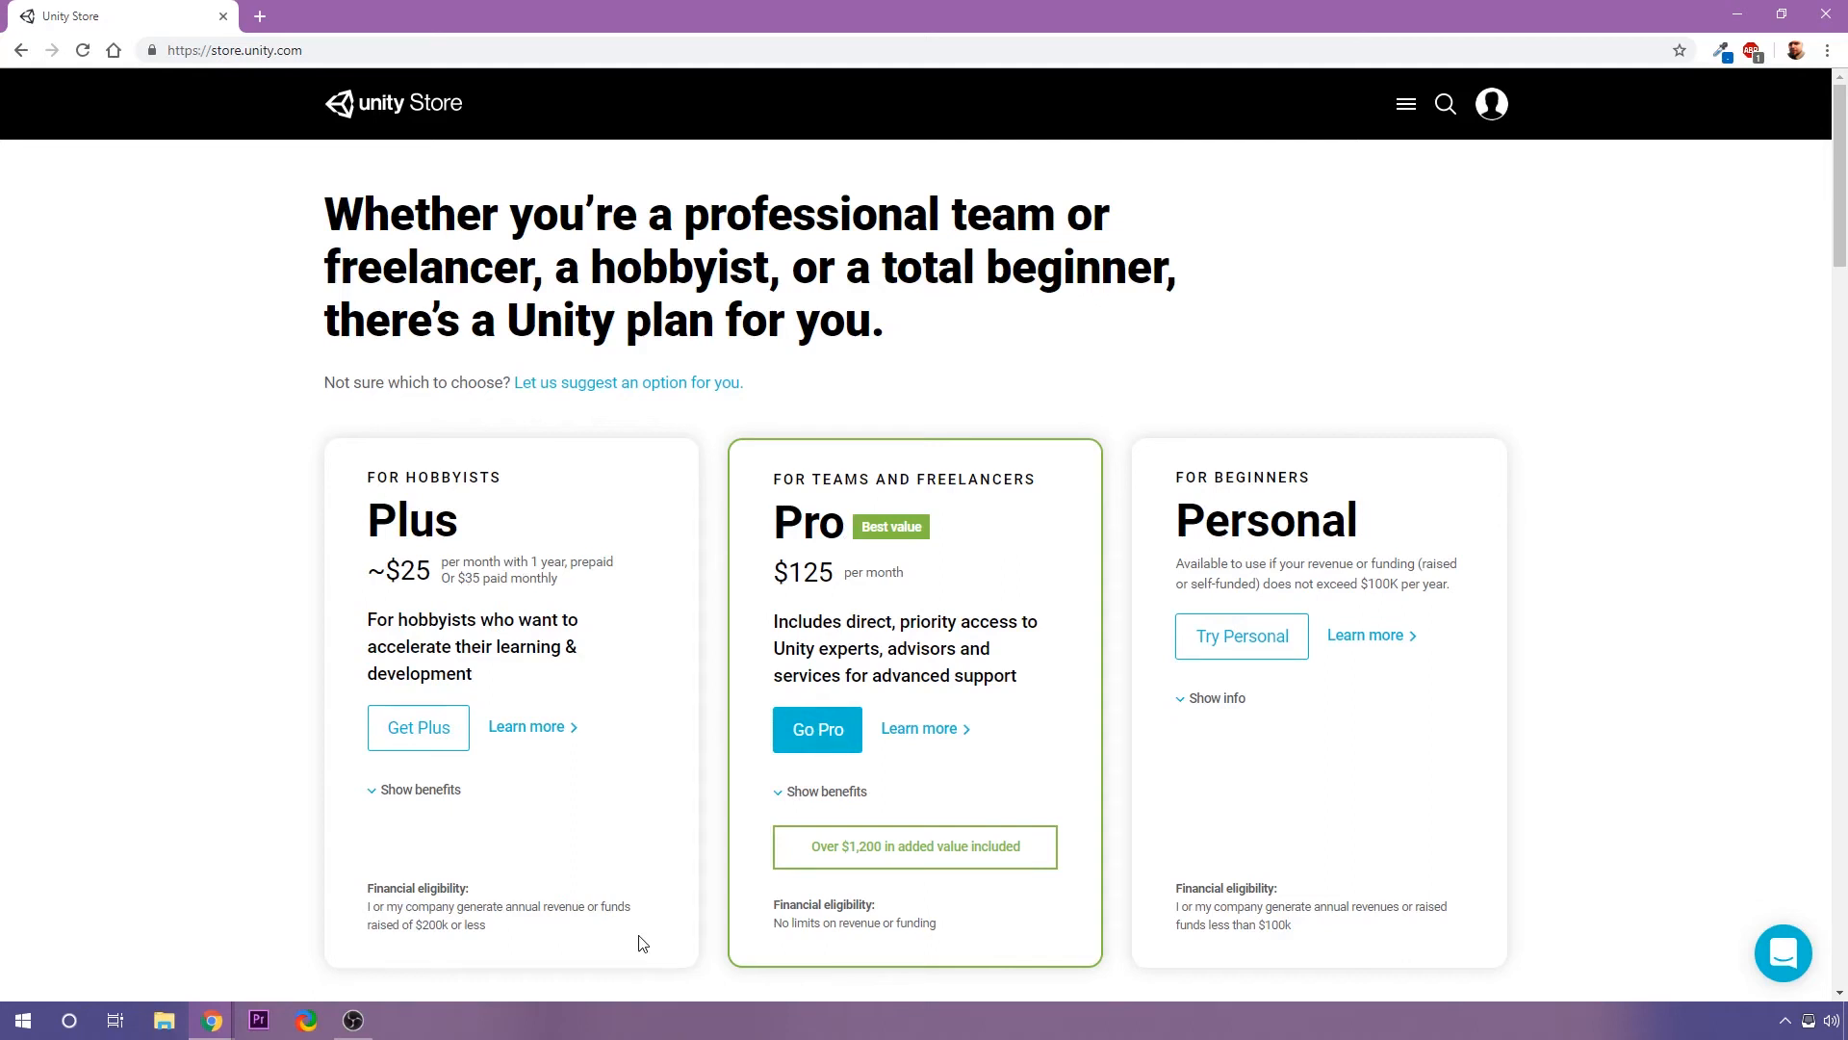
mouse_move(1423, 772)
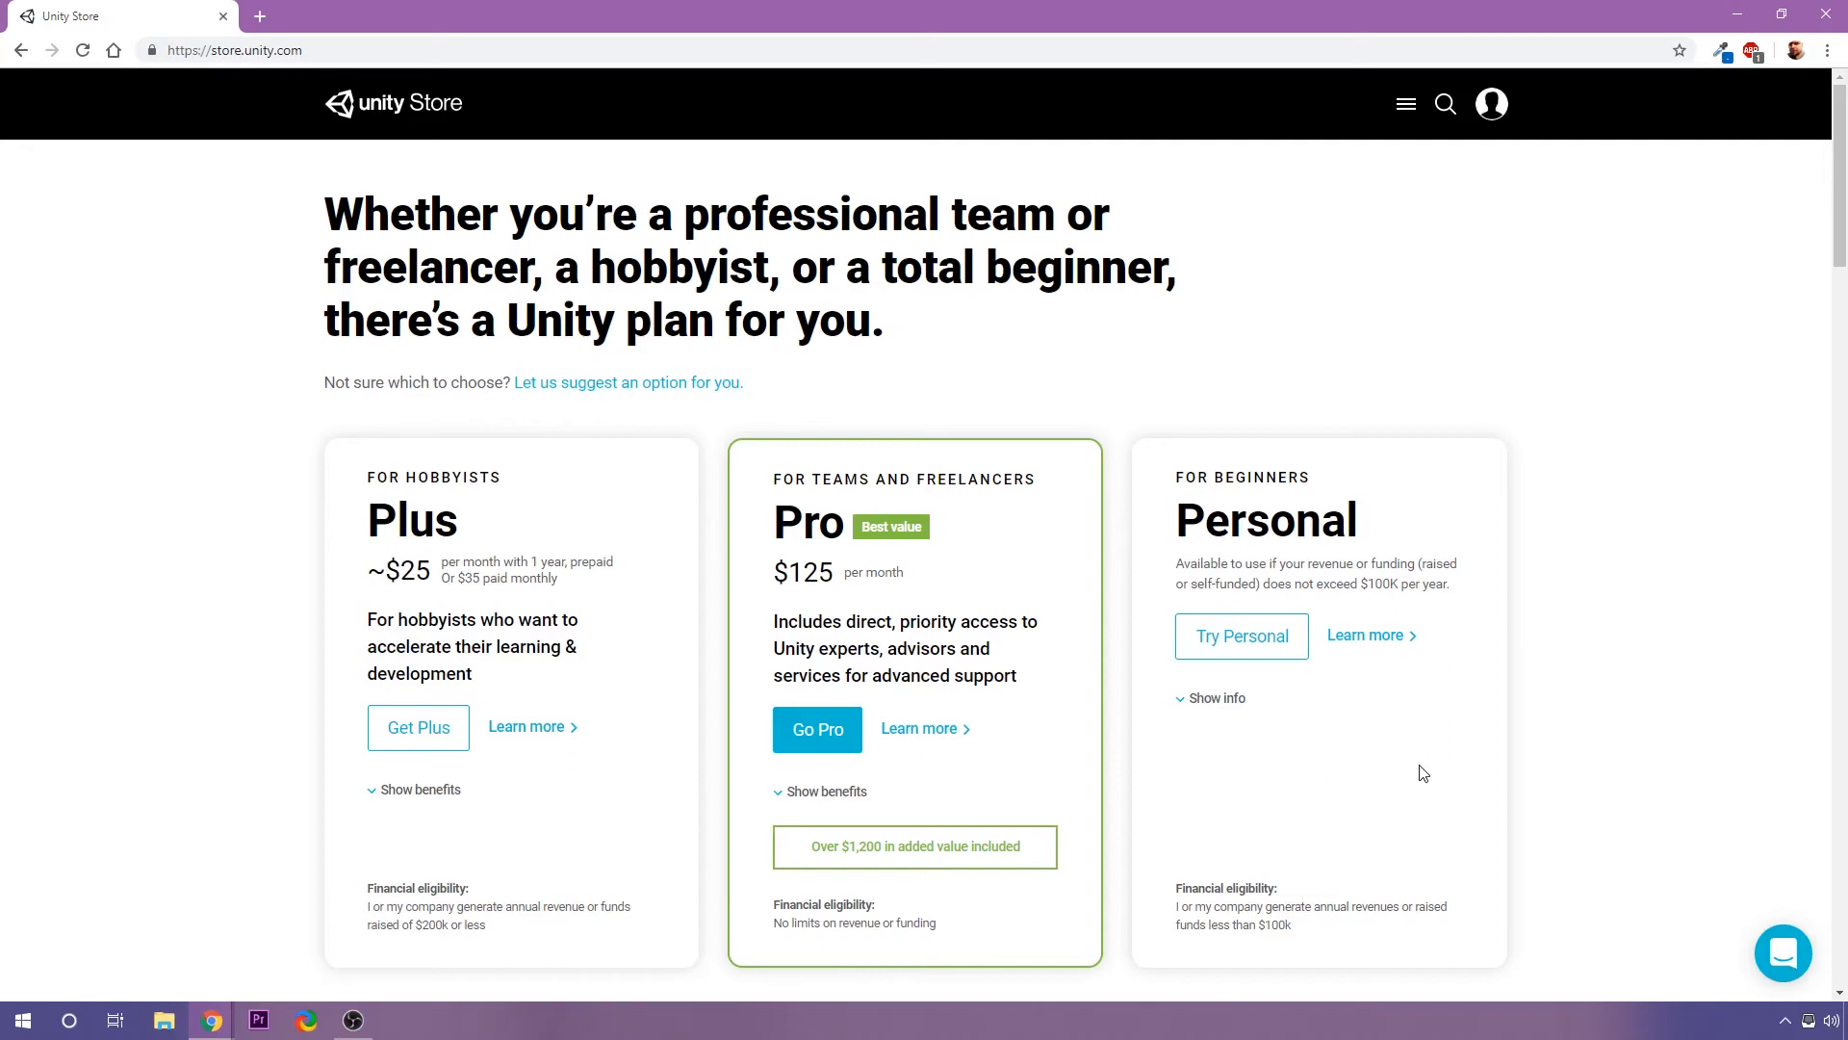
mouse_move(1416, 736)
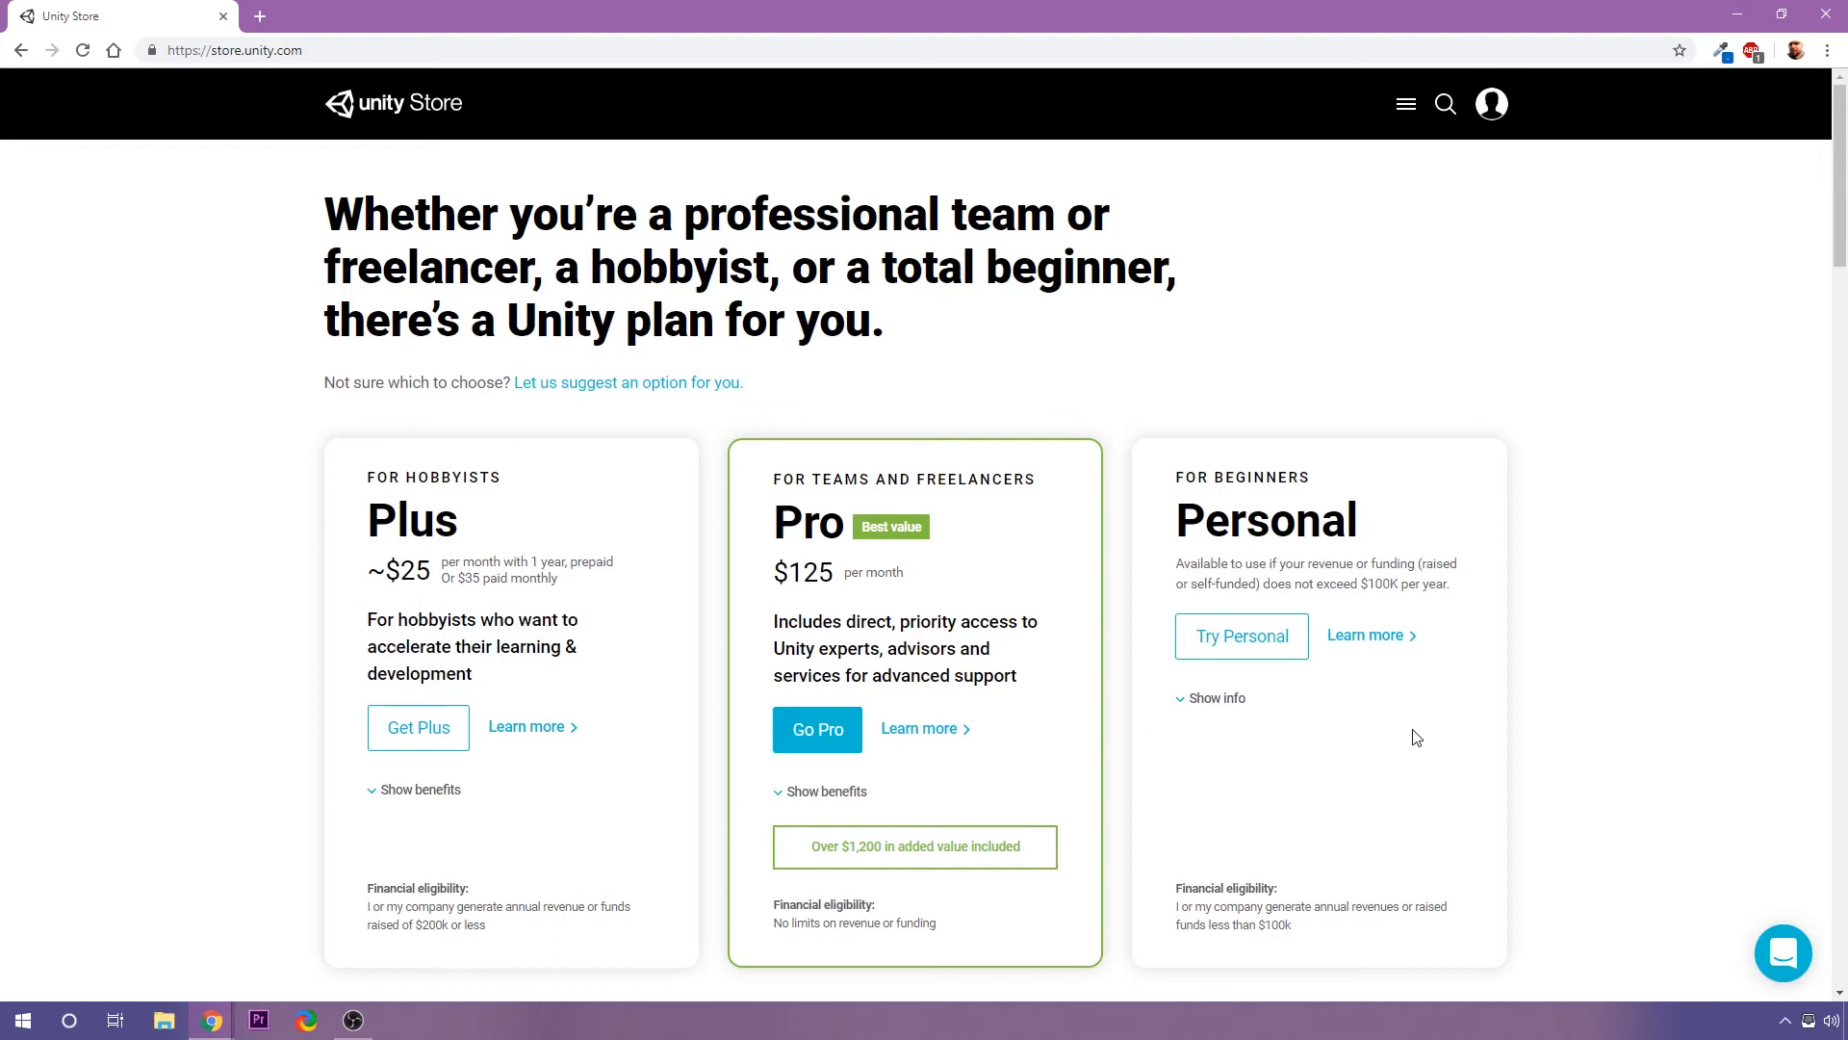
Choose Unity Personal, accept its terms, and download the Unity Hub installer.
left_click(1240, 635)
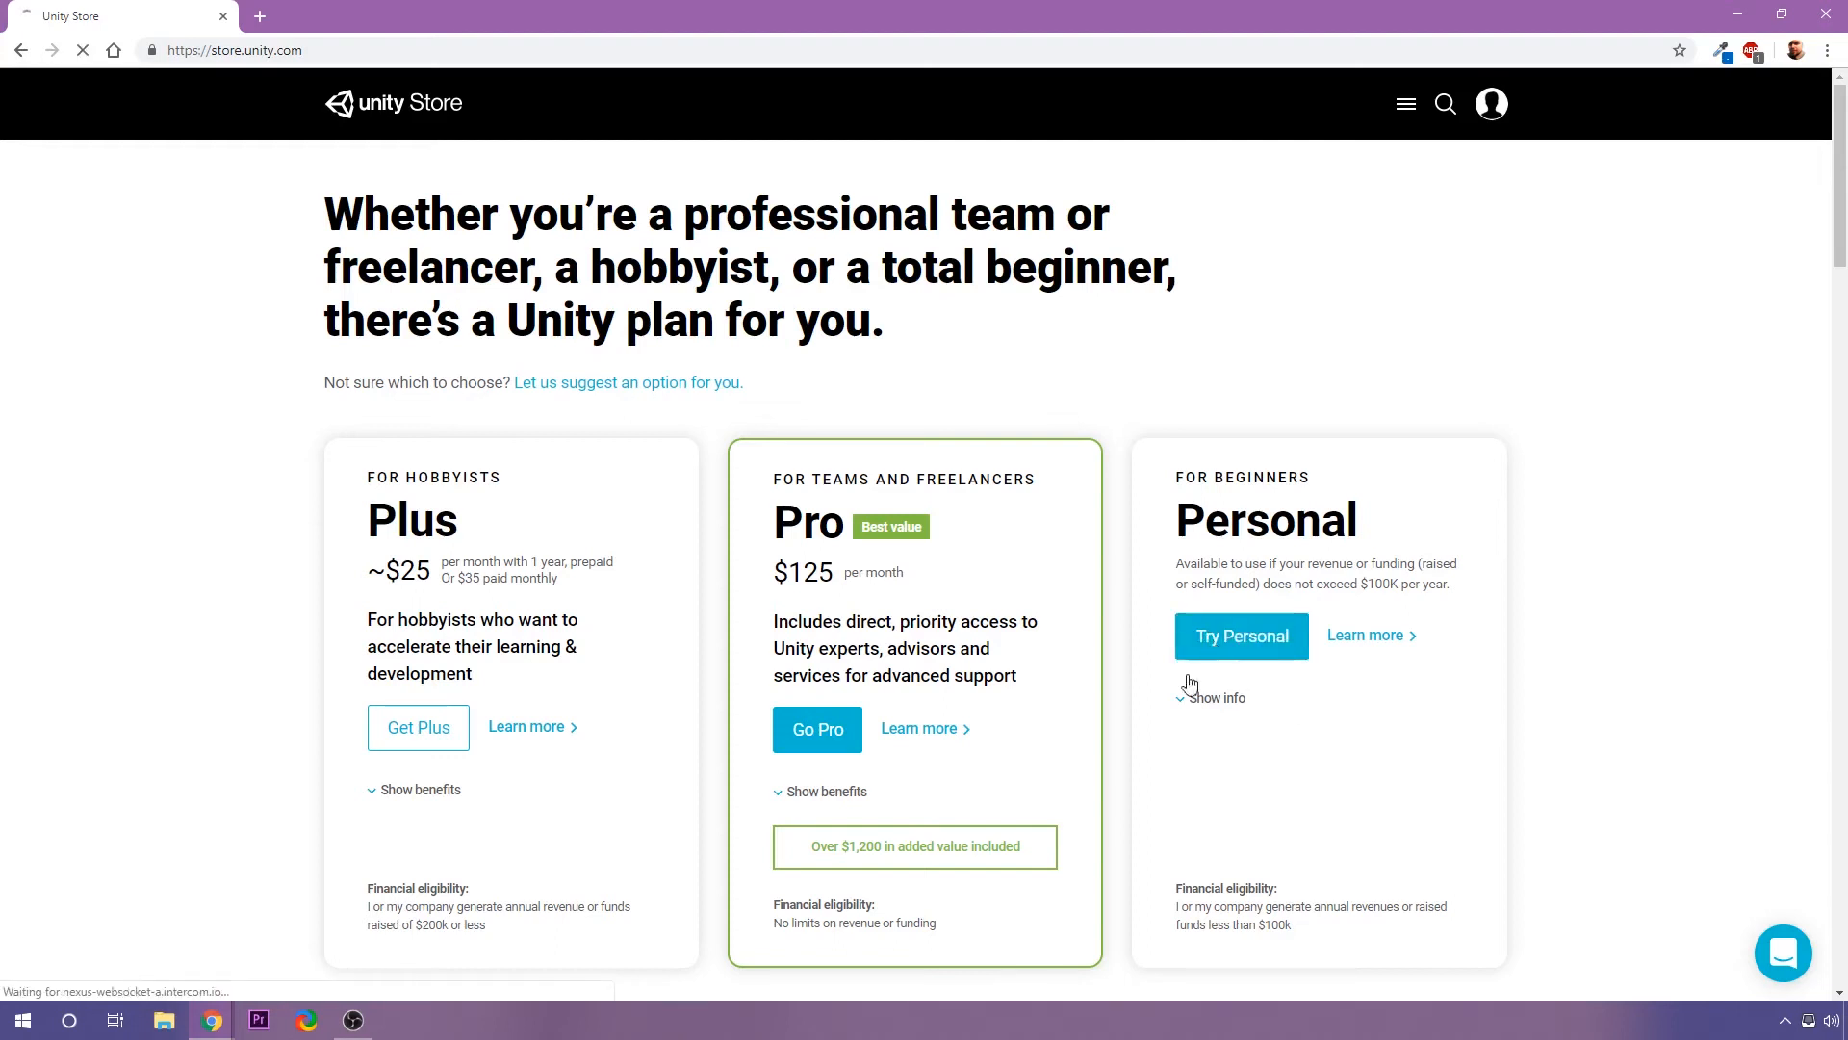
left_click(1240, 635)
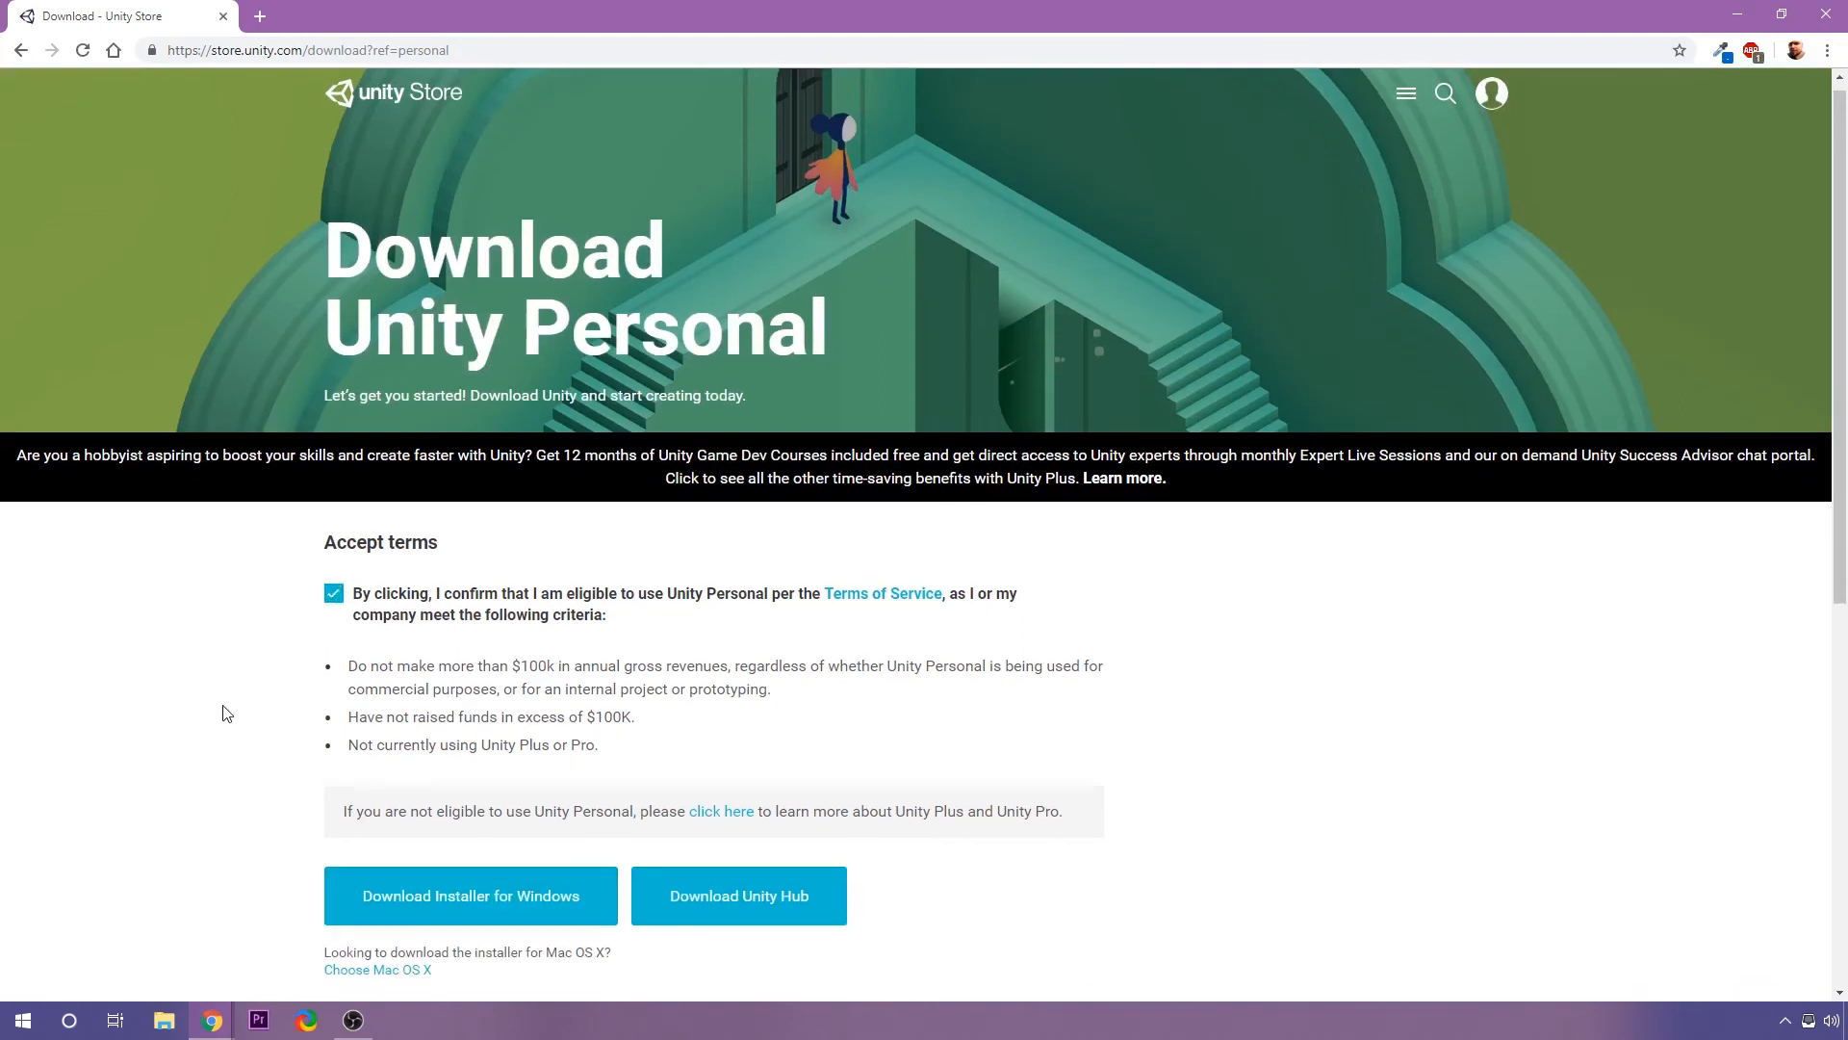
scroll("down", 3)
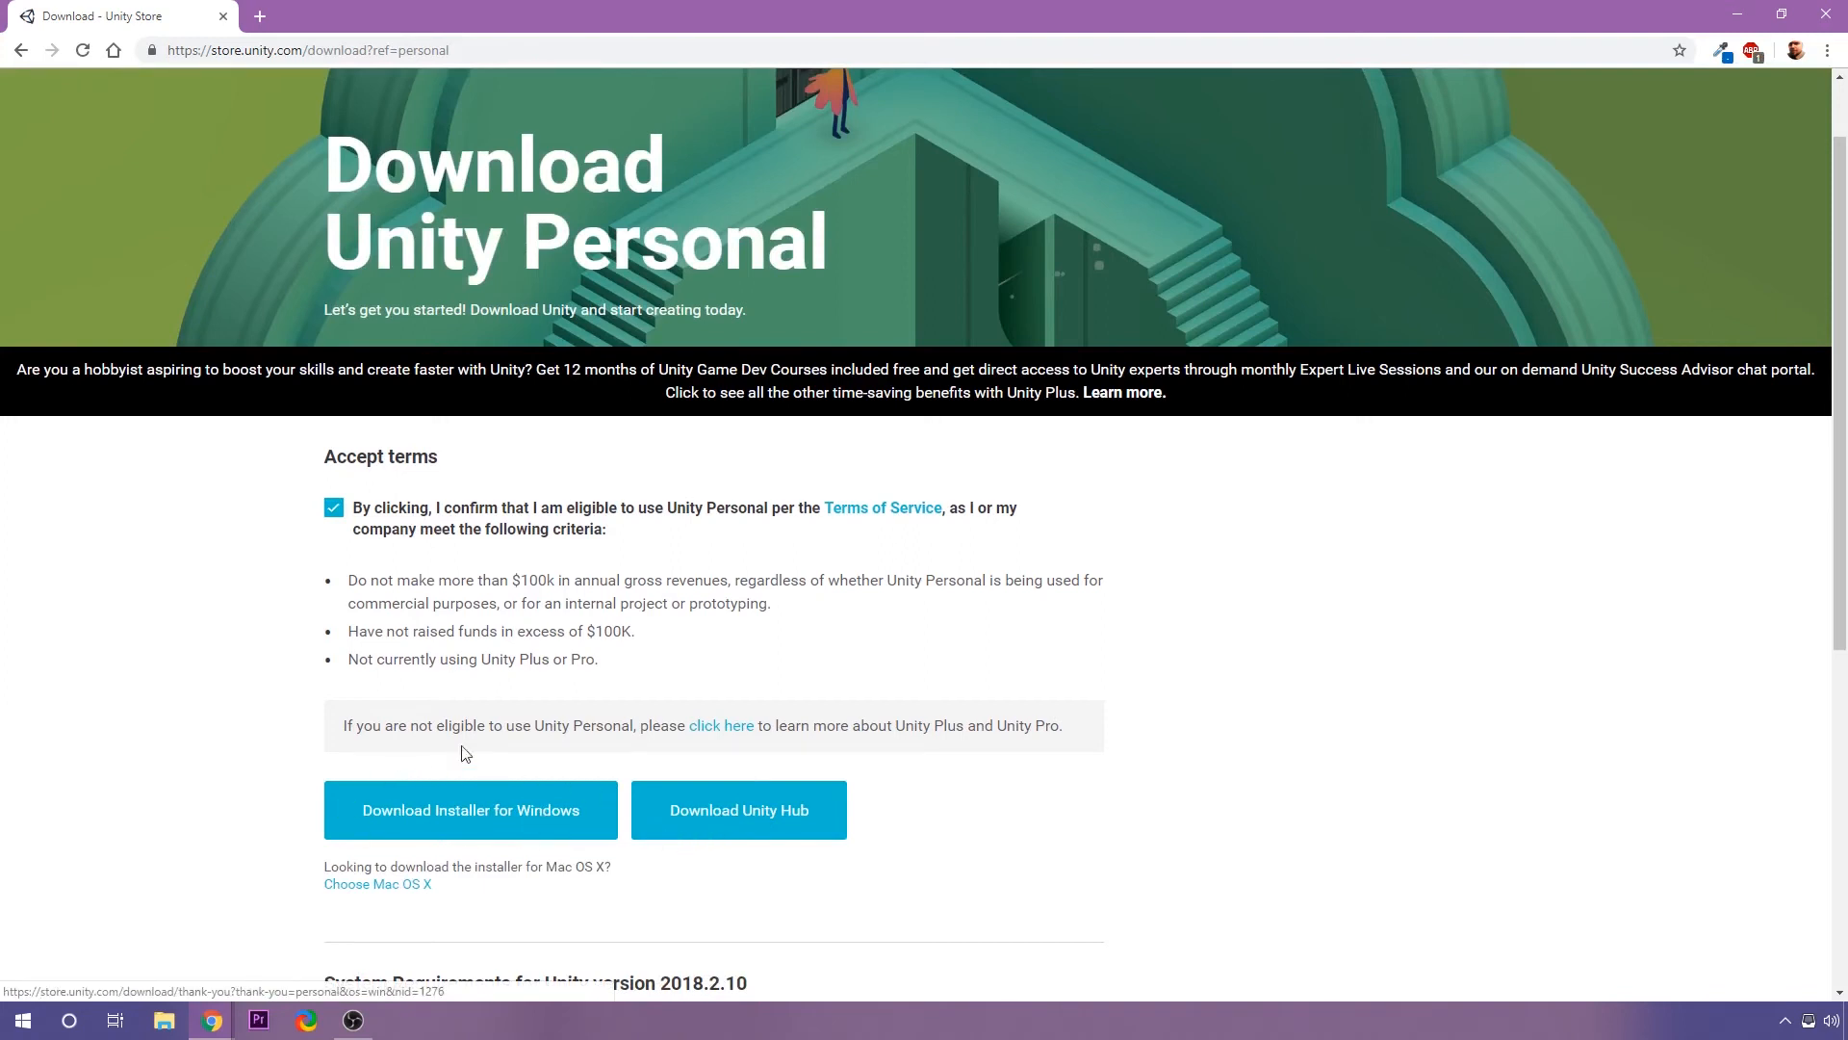
mouse_move(634, 798)
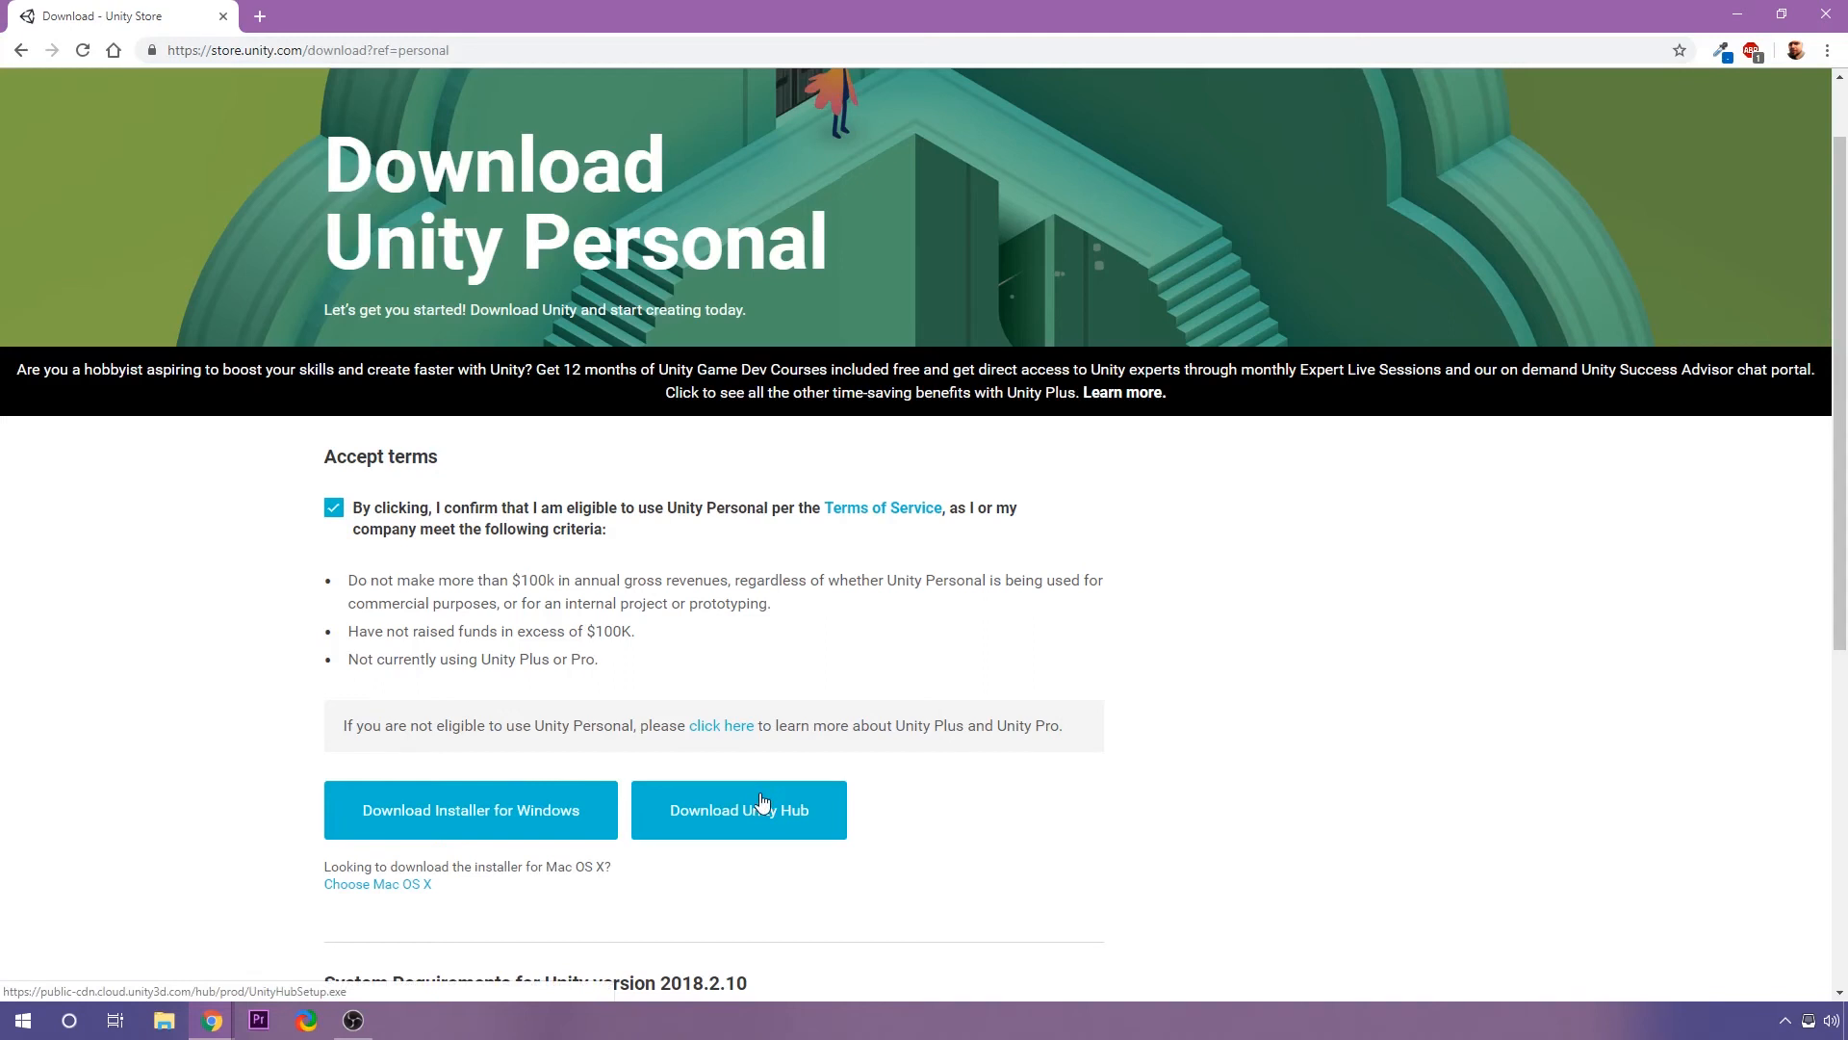
left_click(740, 810)
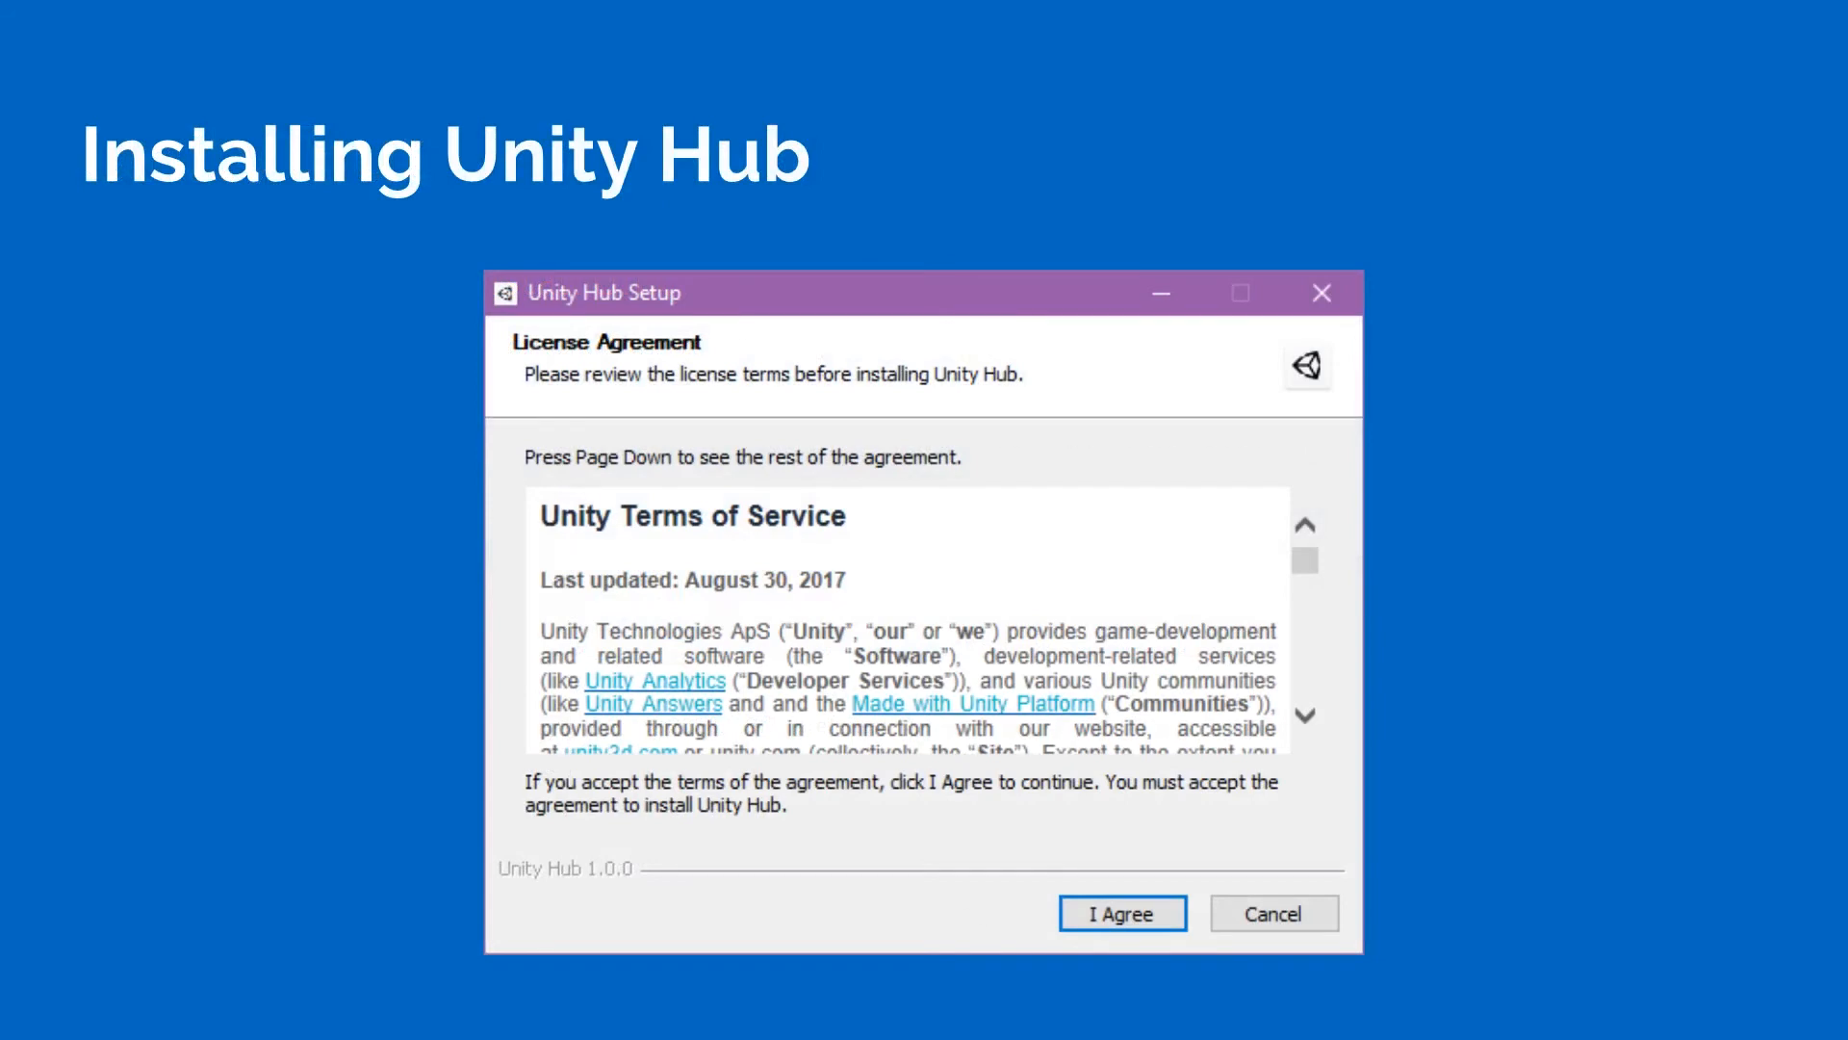
Accept the licence and install Unity Hub in the default C:\Program Files\Unity Hub folder.
left_click(1119, 913)
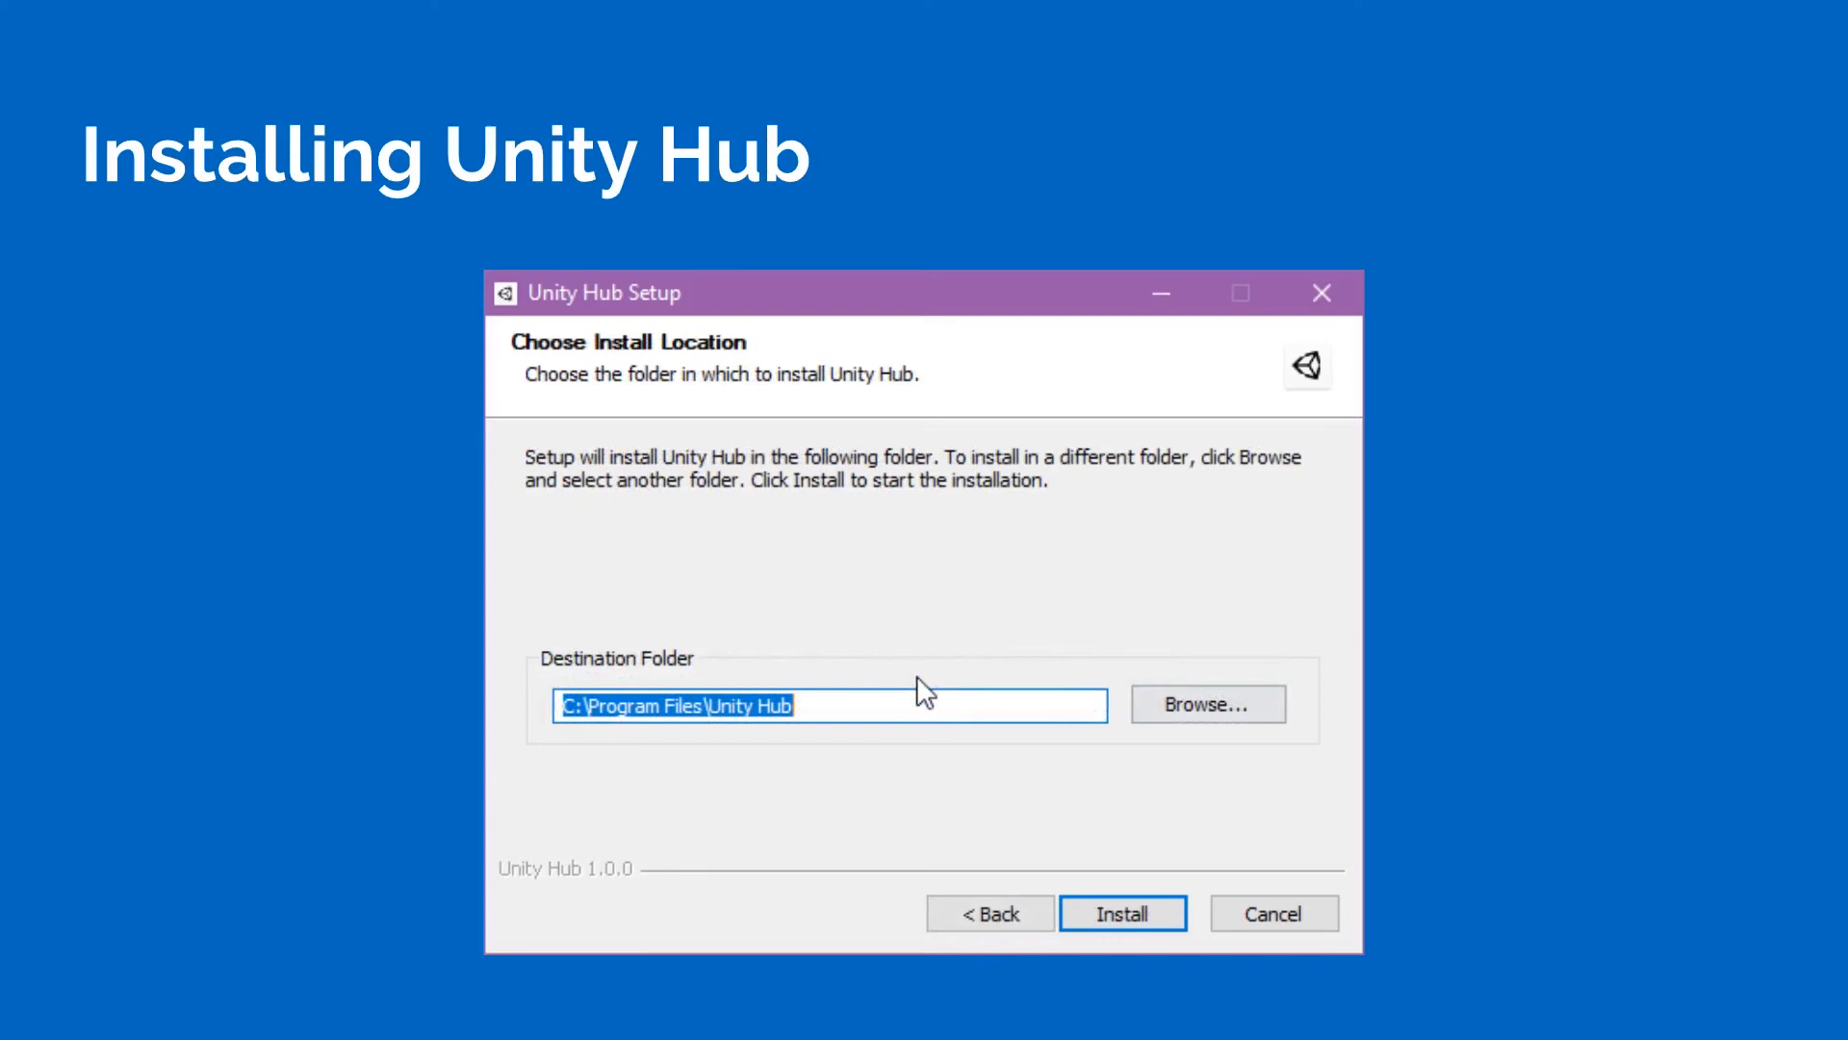
left_click(1121, 913)
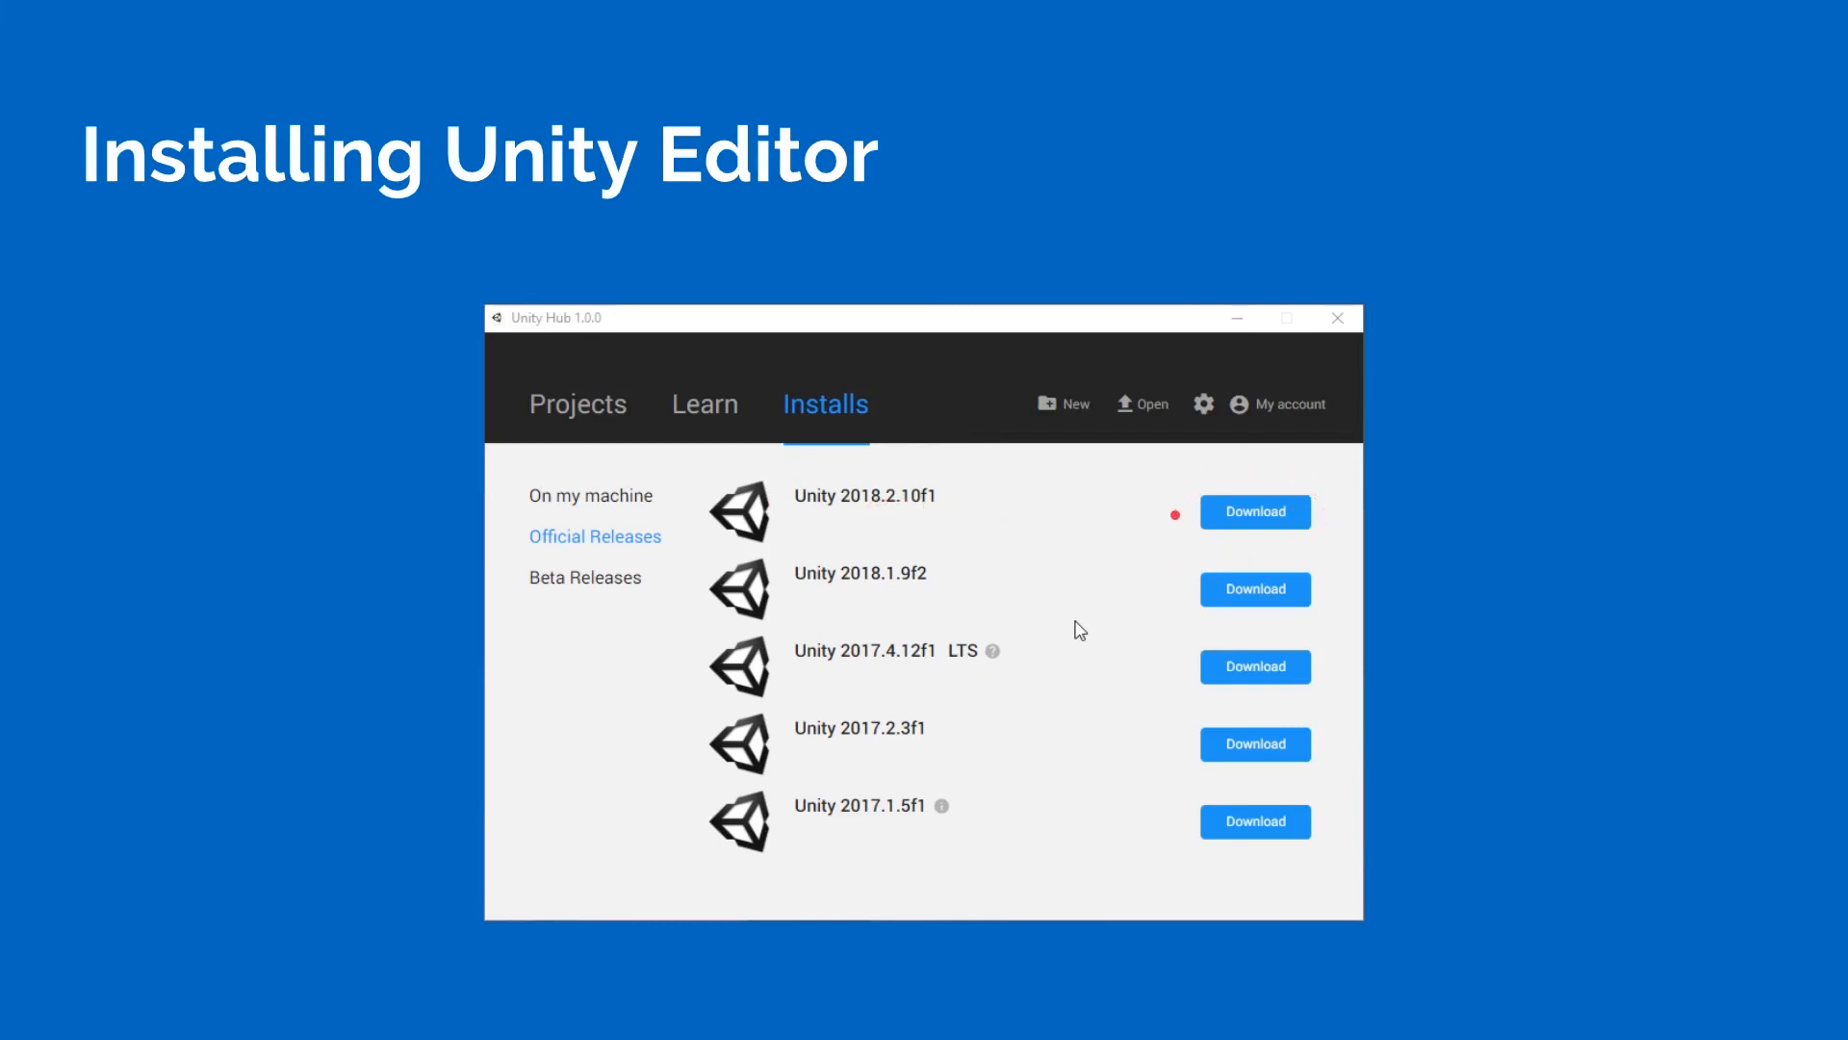
Download Unity 2018.2.10f1 from Official Releases with Documentation kept ticked.
left_click(1254, 511)
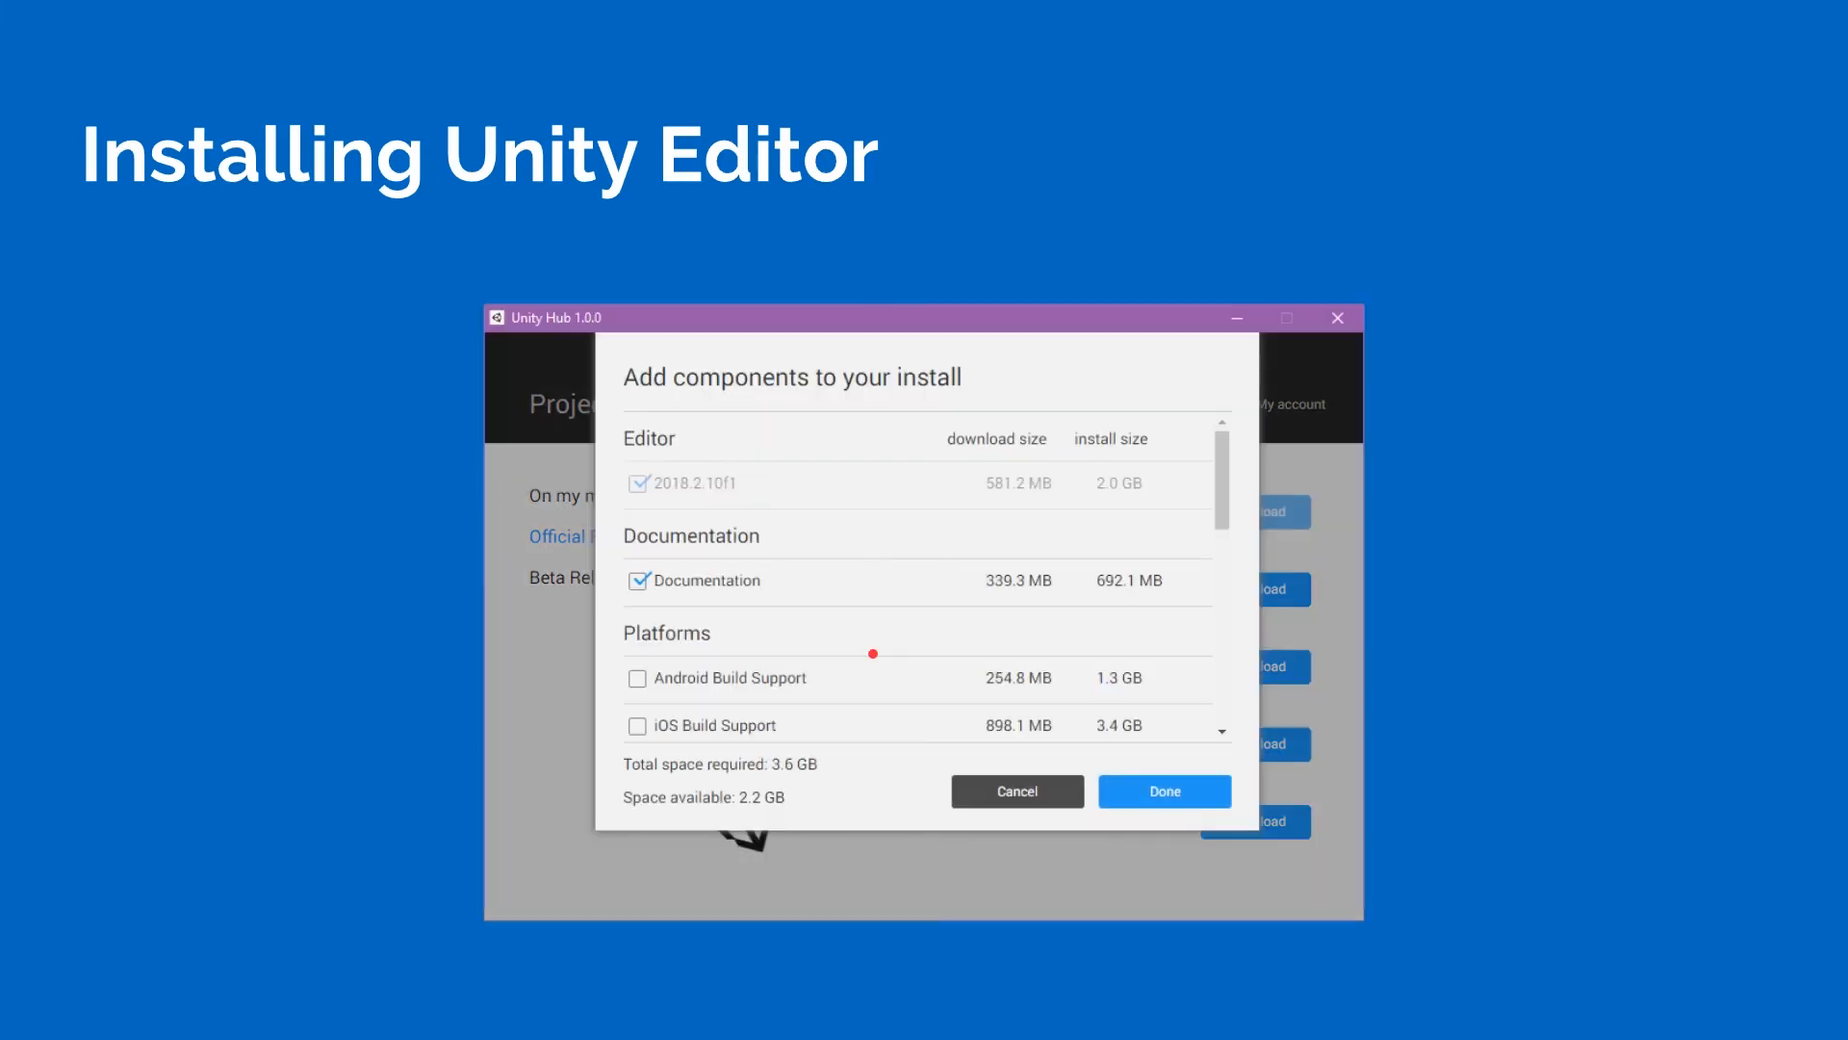
mouse_move(1102, 406)
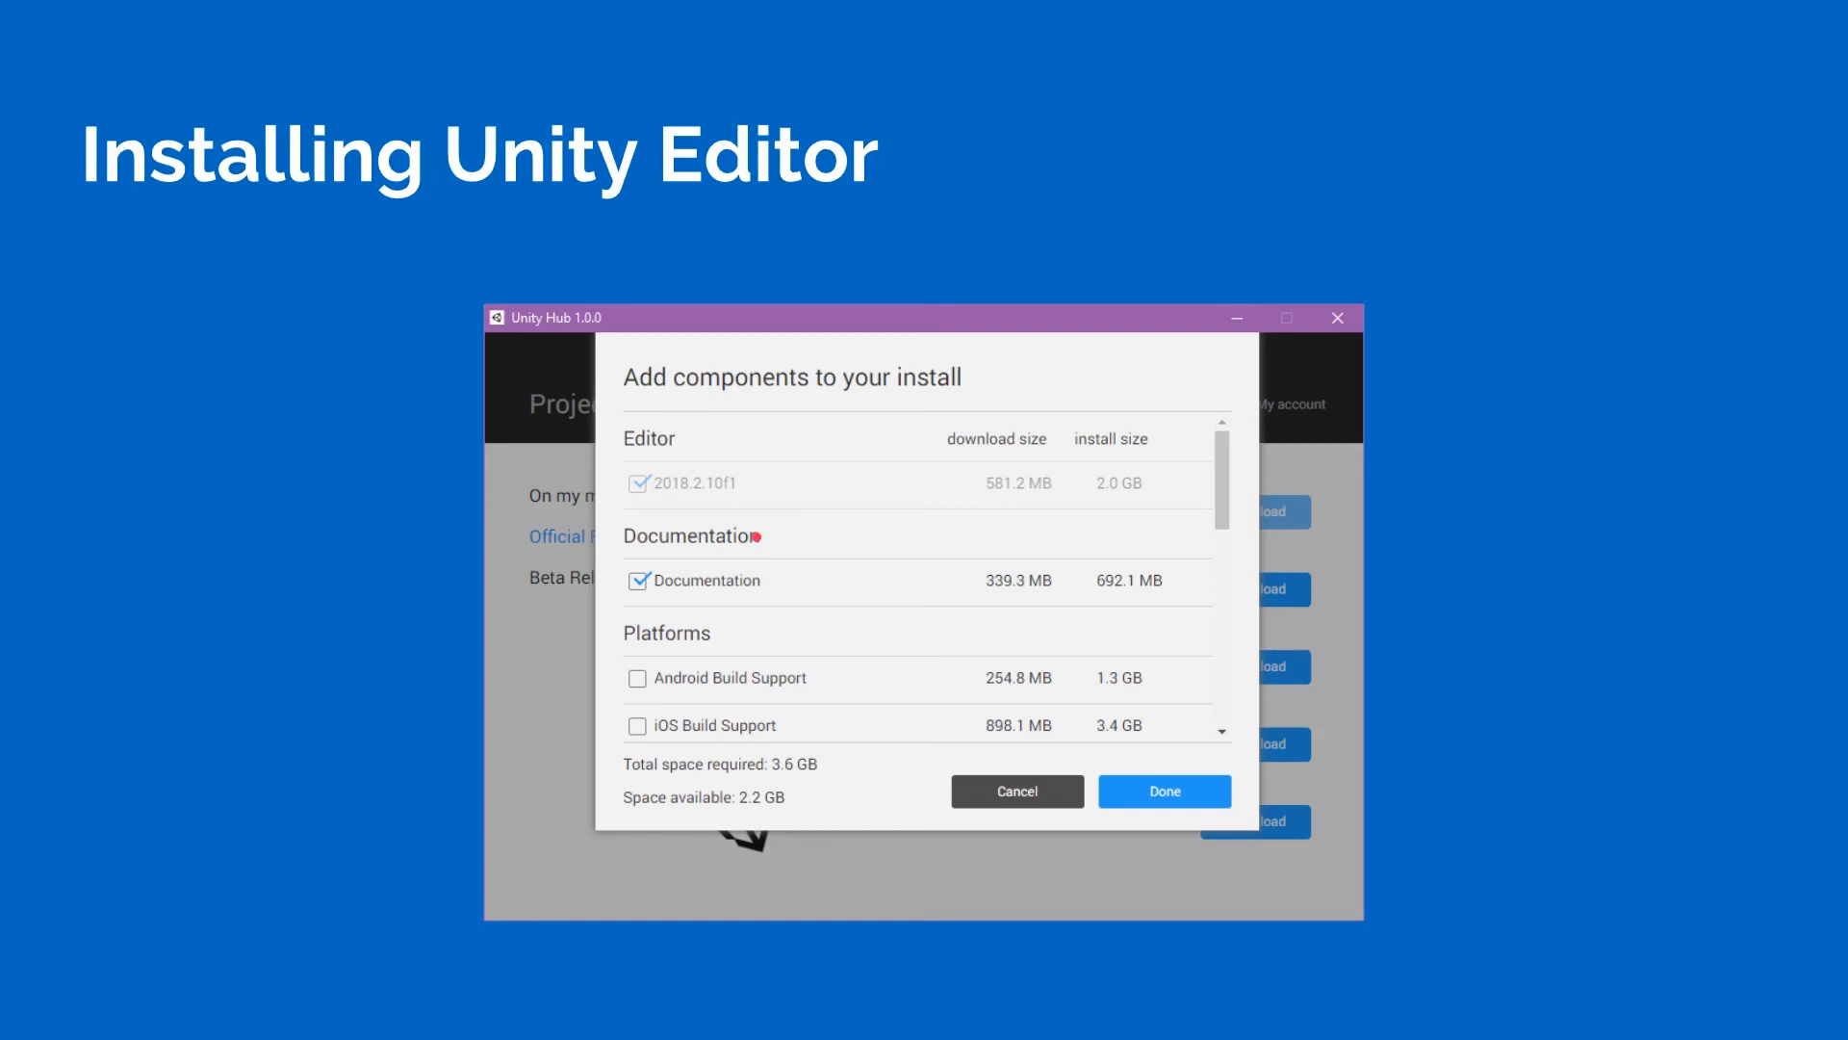
mouse_move(984, 721)
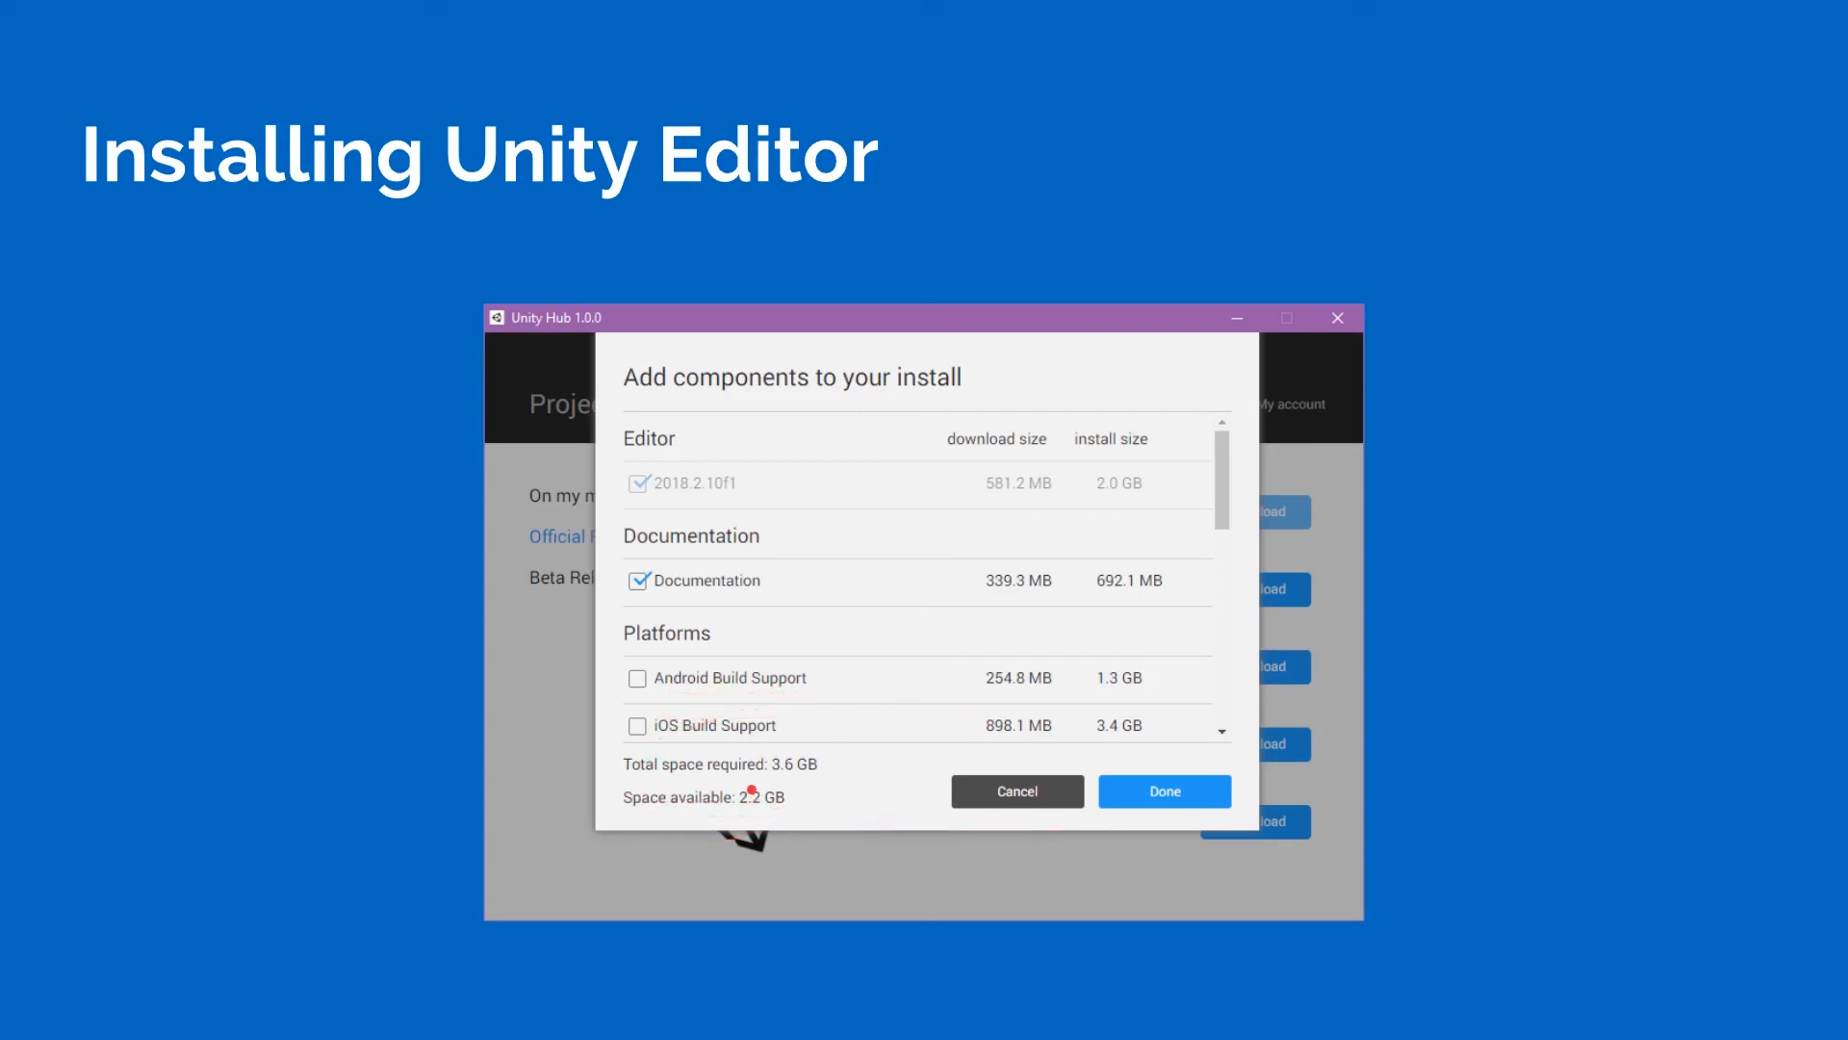
mouse_move(715, 763)
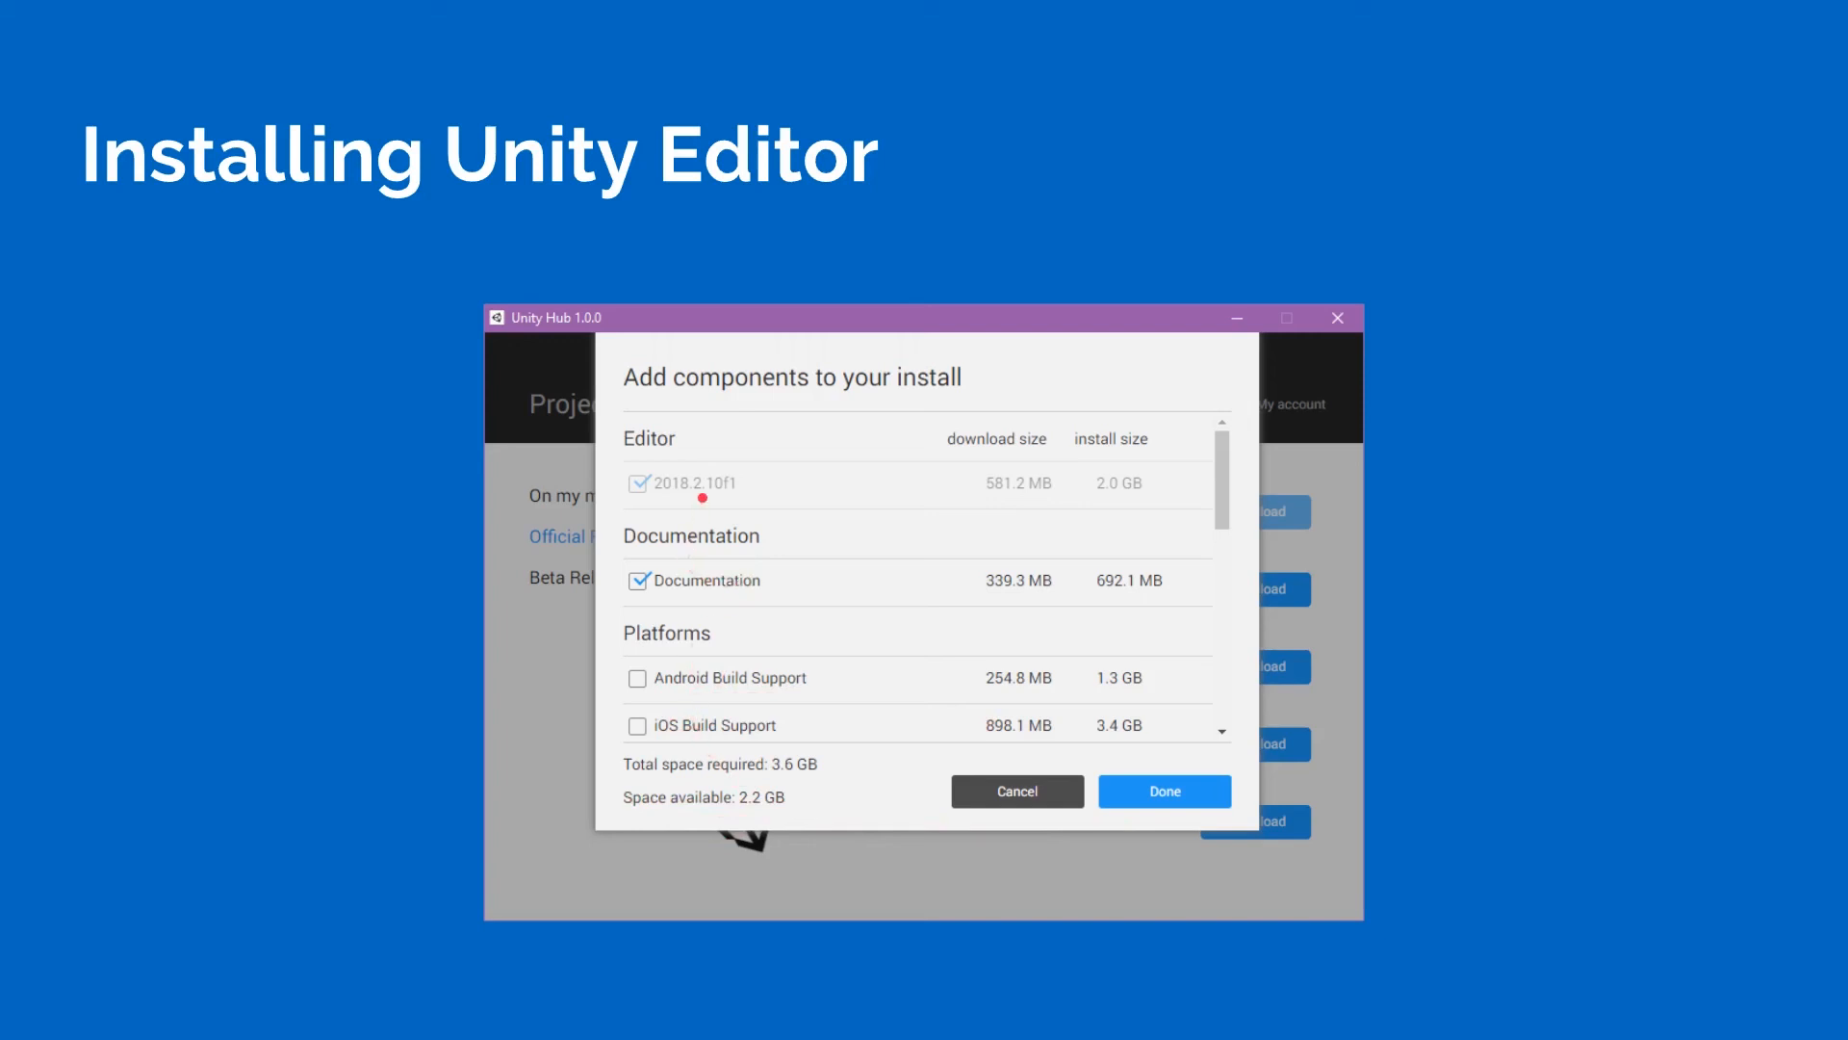
mouse_move(1185, 760)
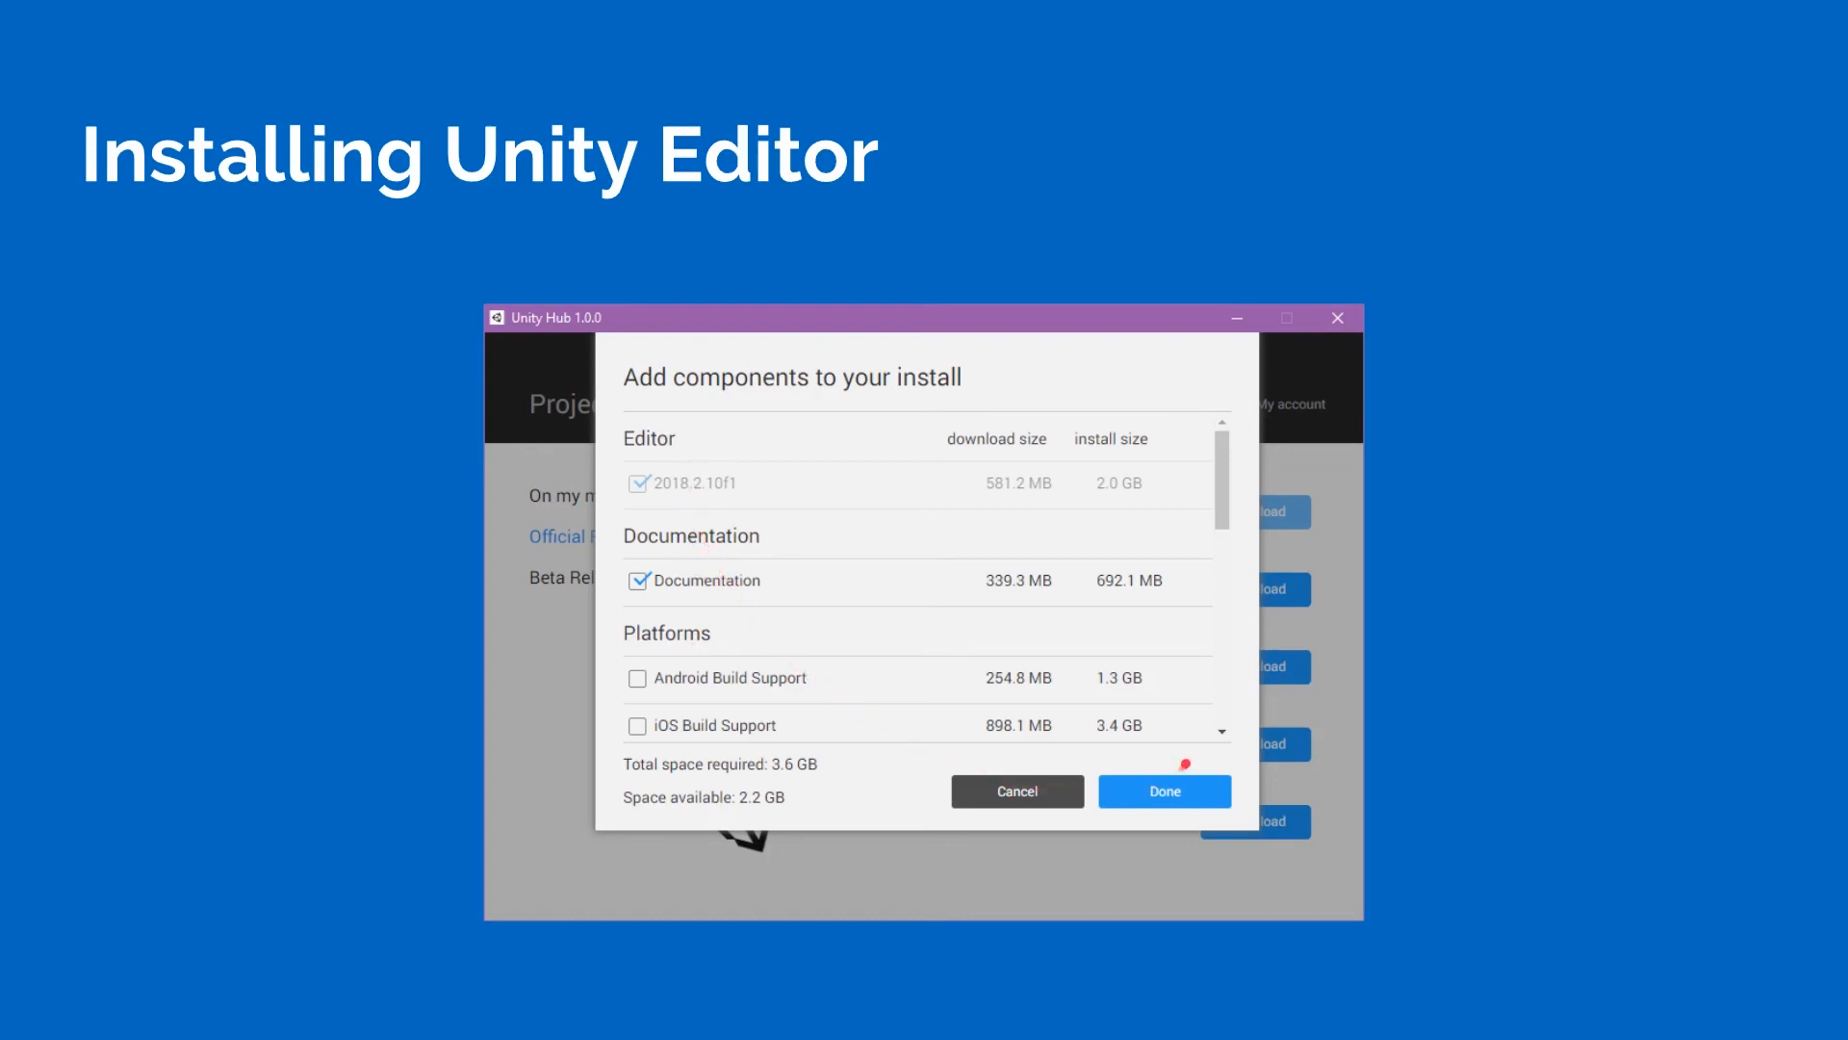
left_click(1164, 791)
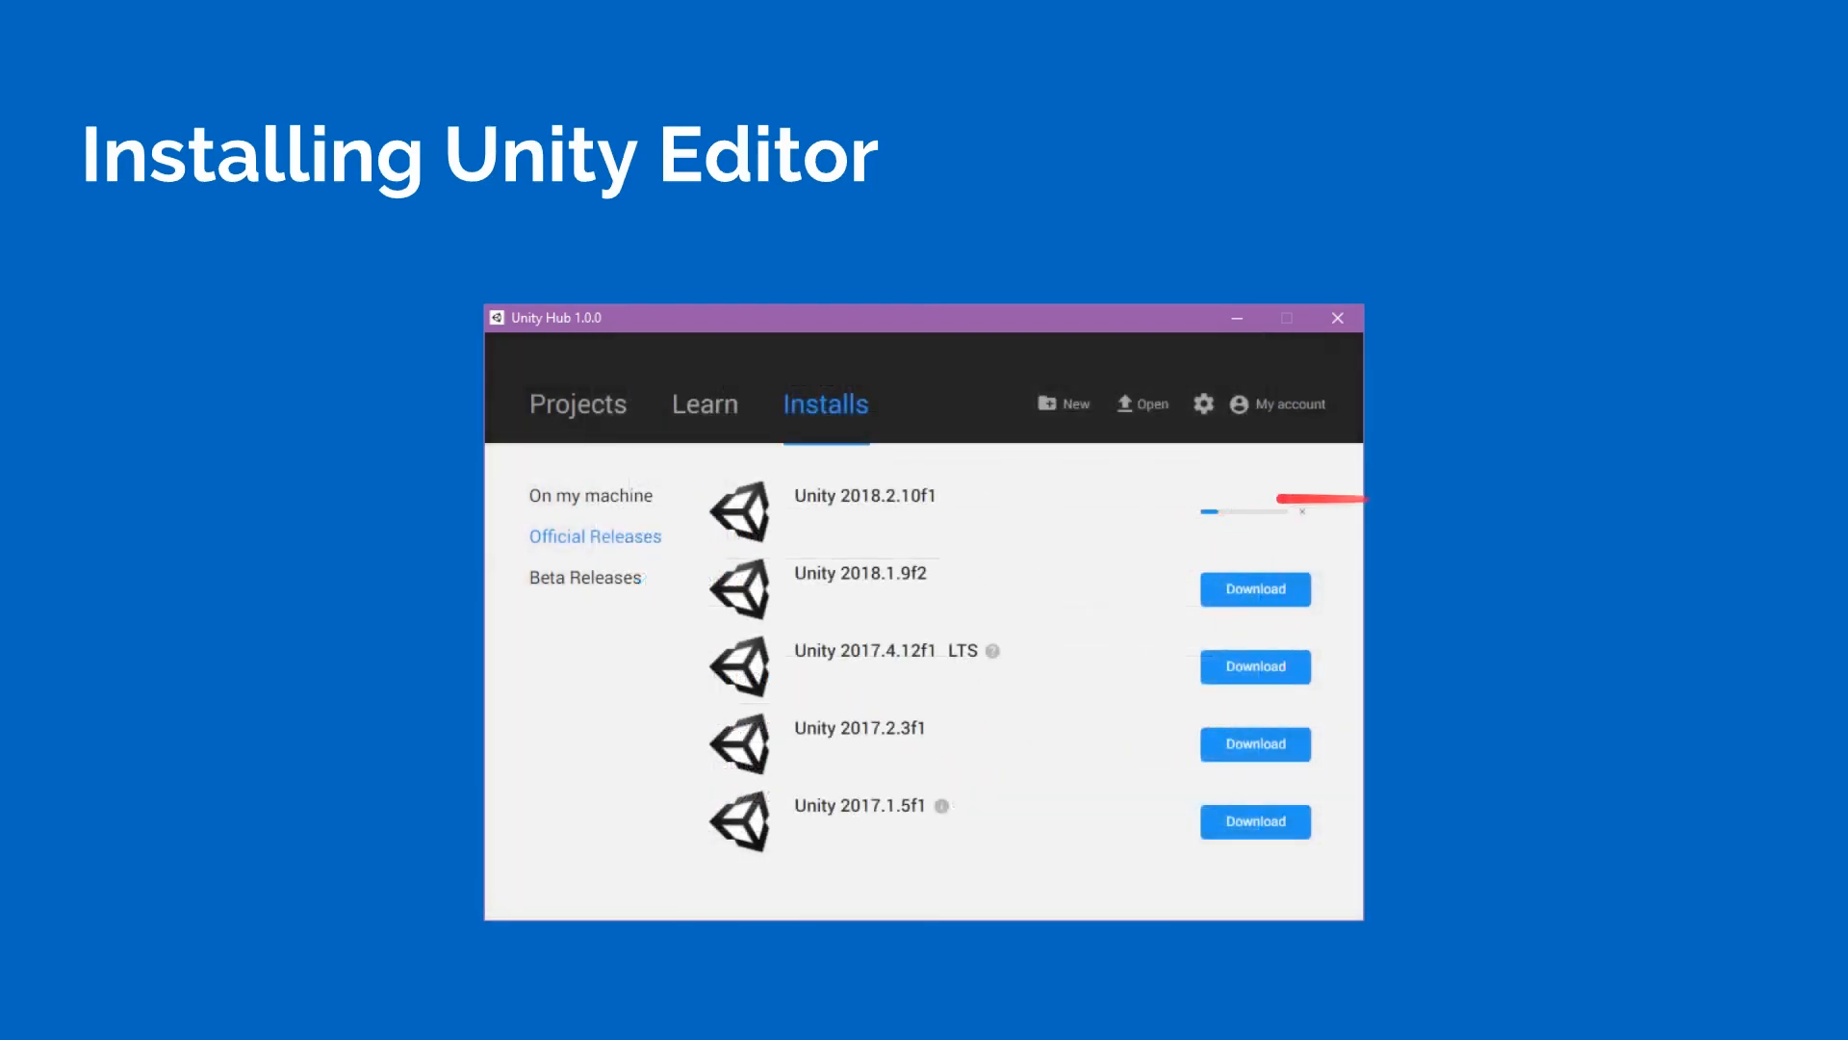